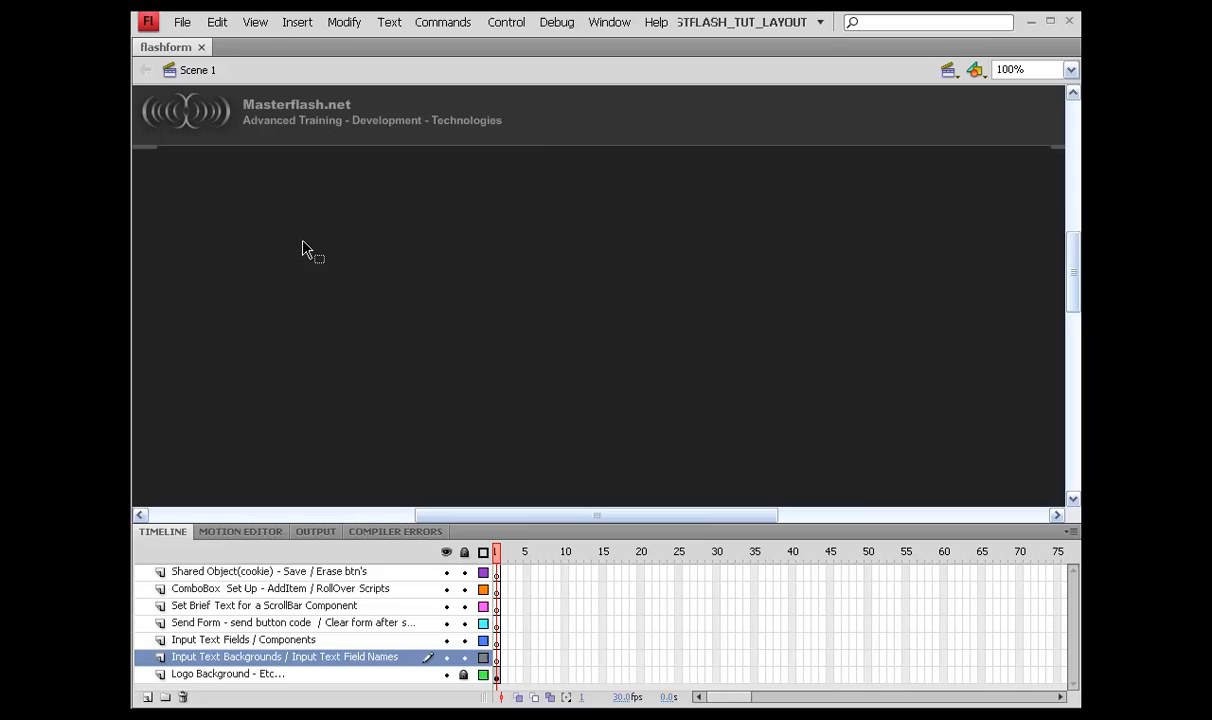
pyautogui.moveTo(290, 595)
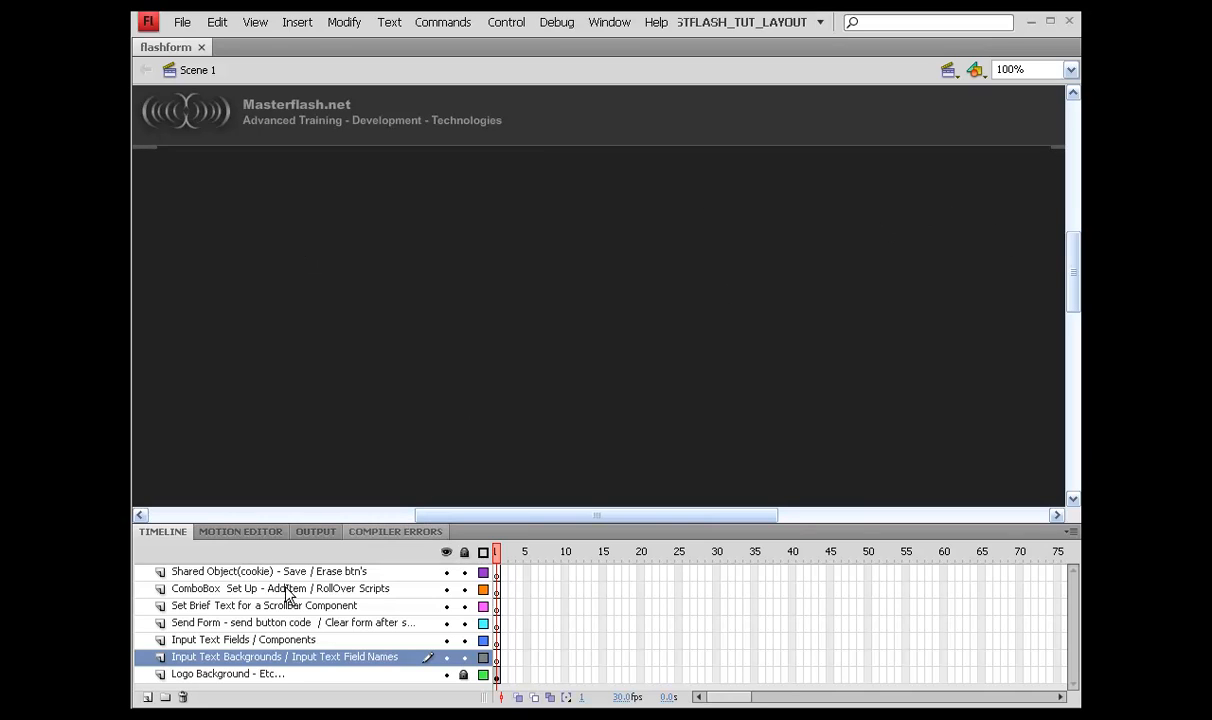
pyautogui.moveTo(351, 378)
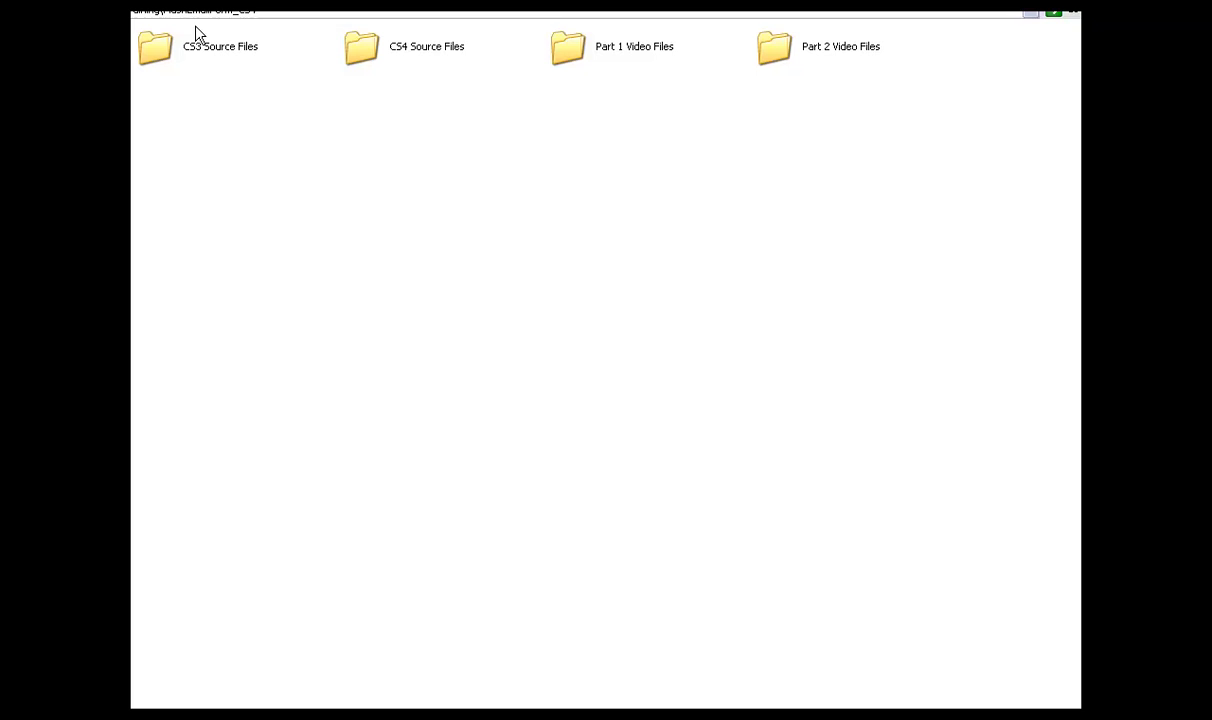
pyautogui.moveTo(362, 48)
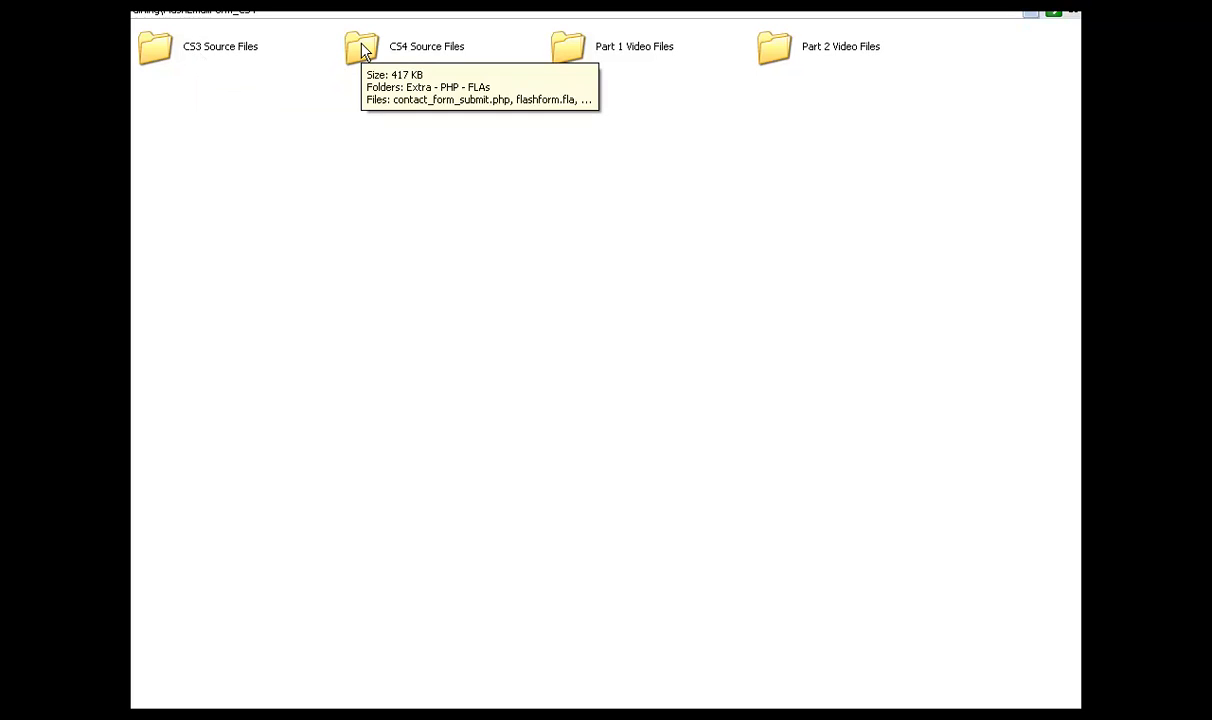
# Open the CS4 Source Files folder and point out contact_form_submit, flashform_part1_start and flashform
pyautogui.doubleClick(361, 47)
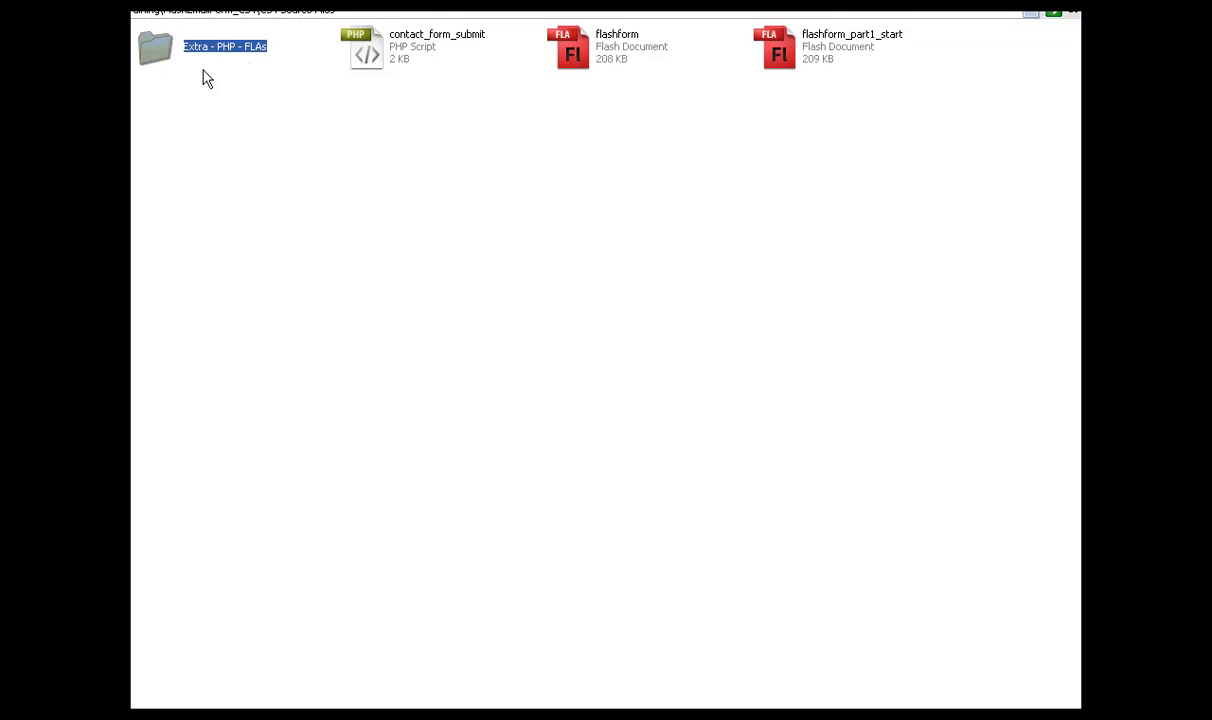
pyautogui.click(232, 128)
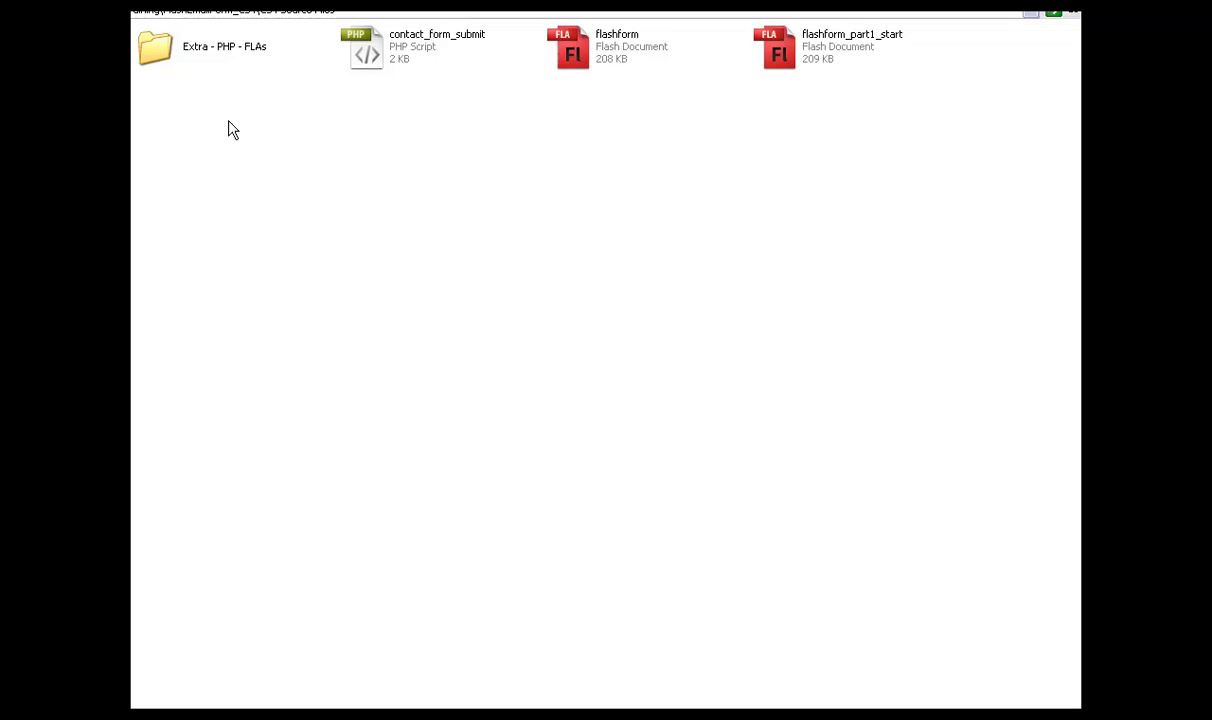
pyautogui.moveTo(414, 138)
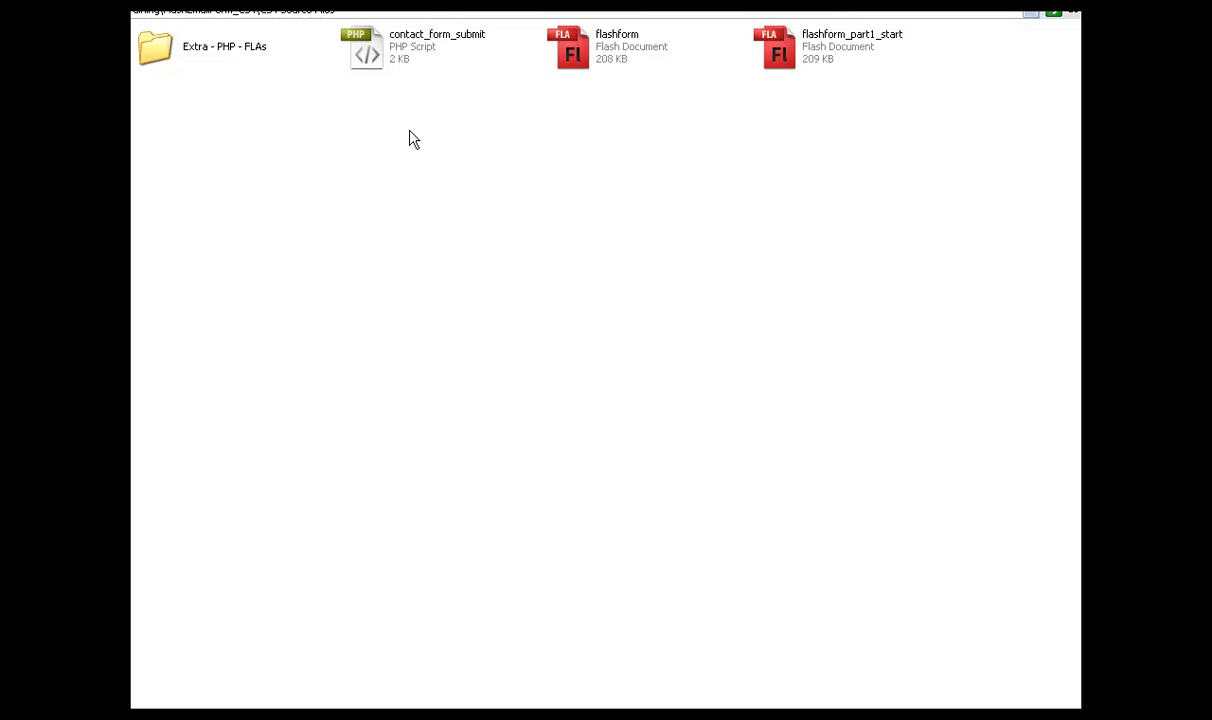
pyautogui.click(437, 46)
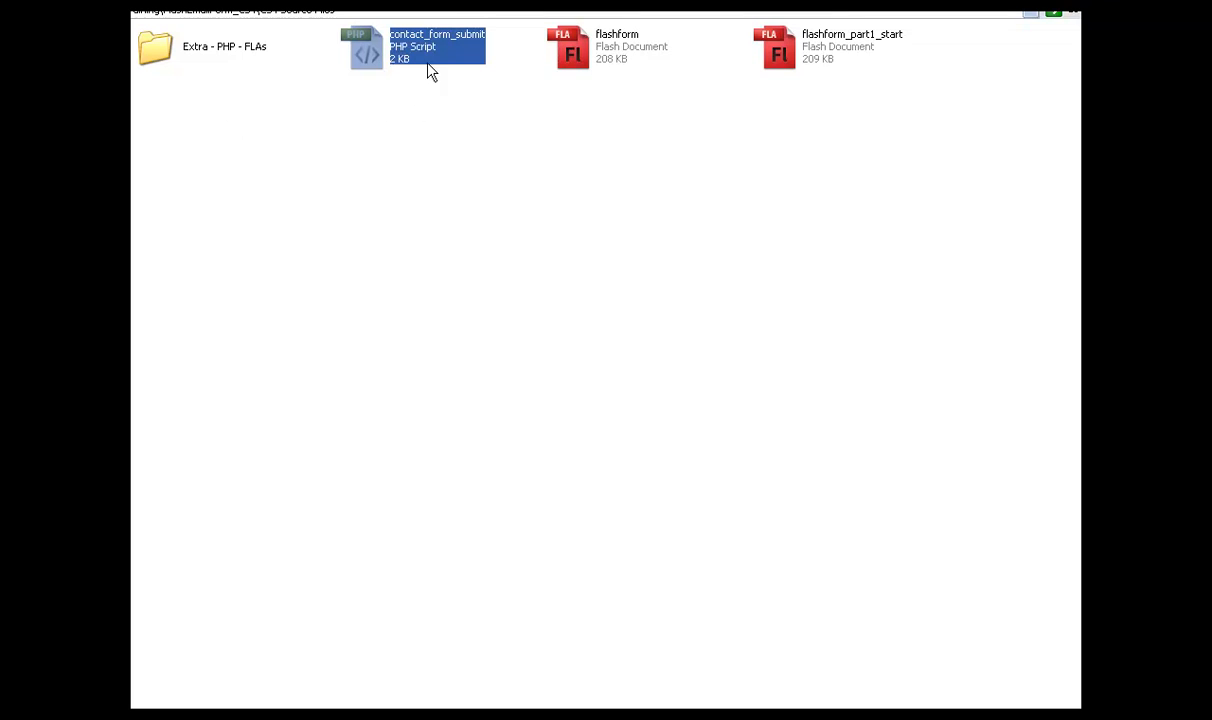
pyautogui.click(779, 53)
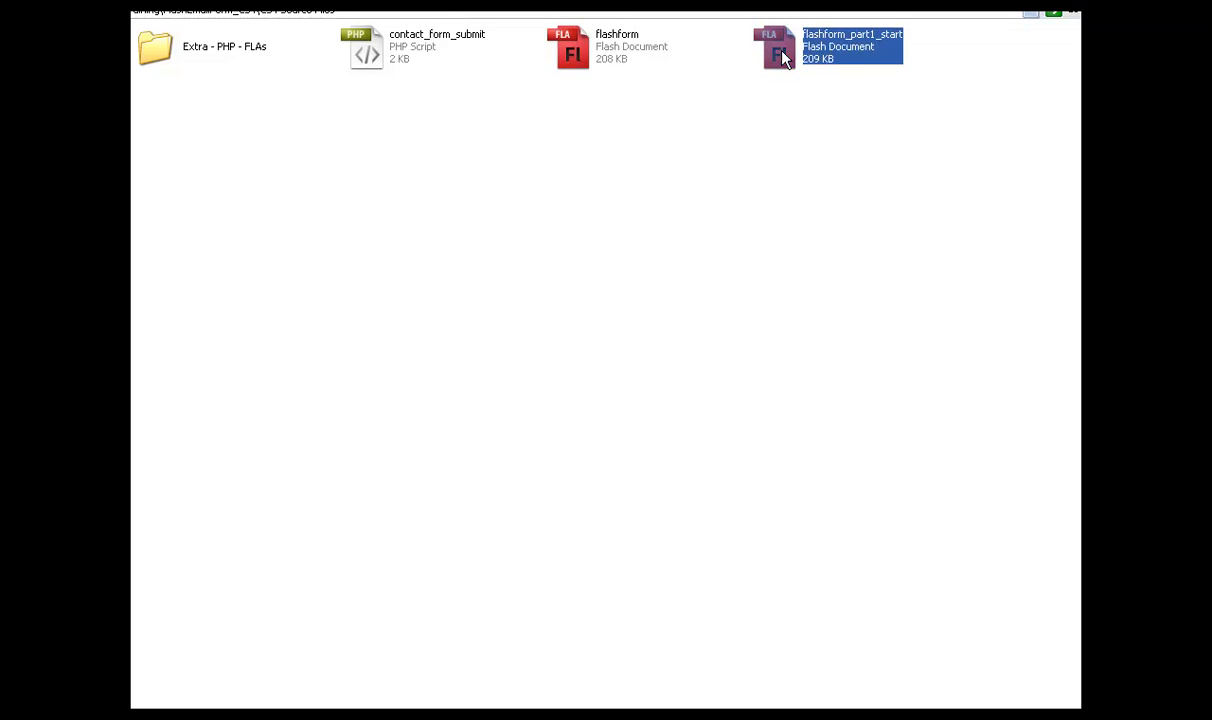
pyautogui.moveTo(850, 152)
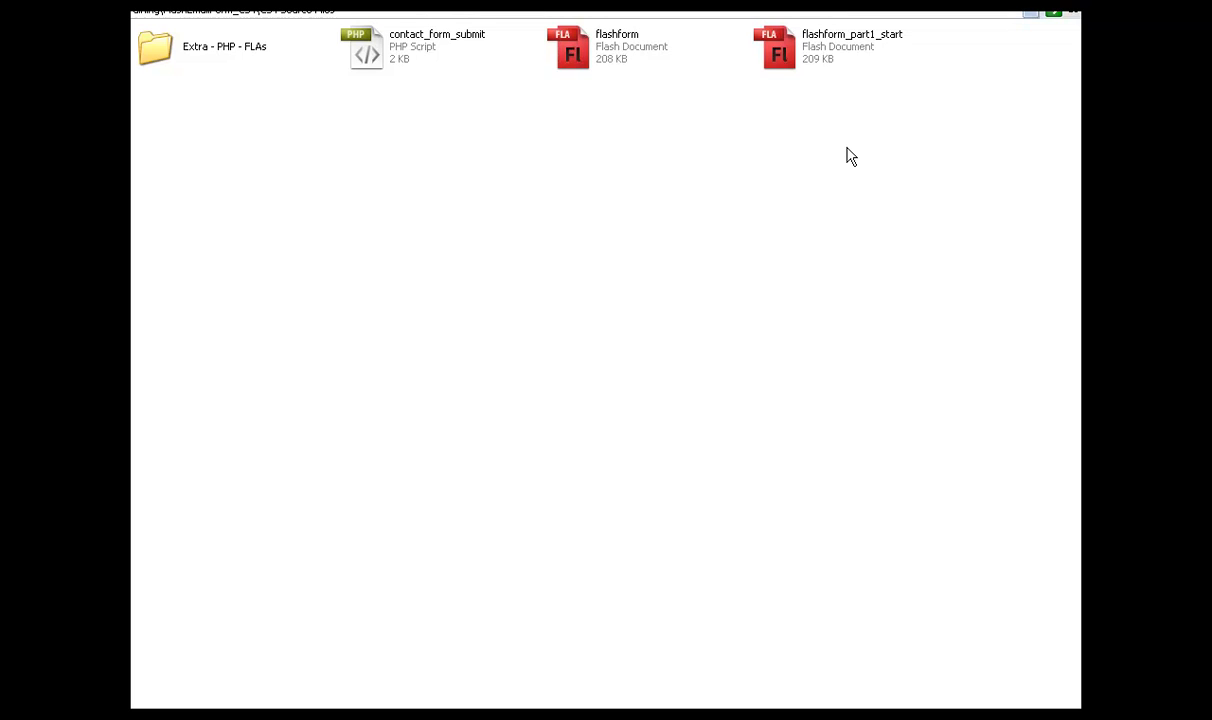
pyautogui.moveTo(801, 80)
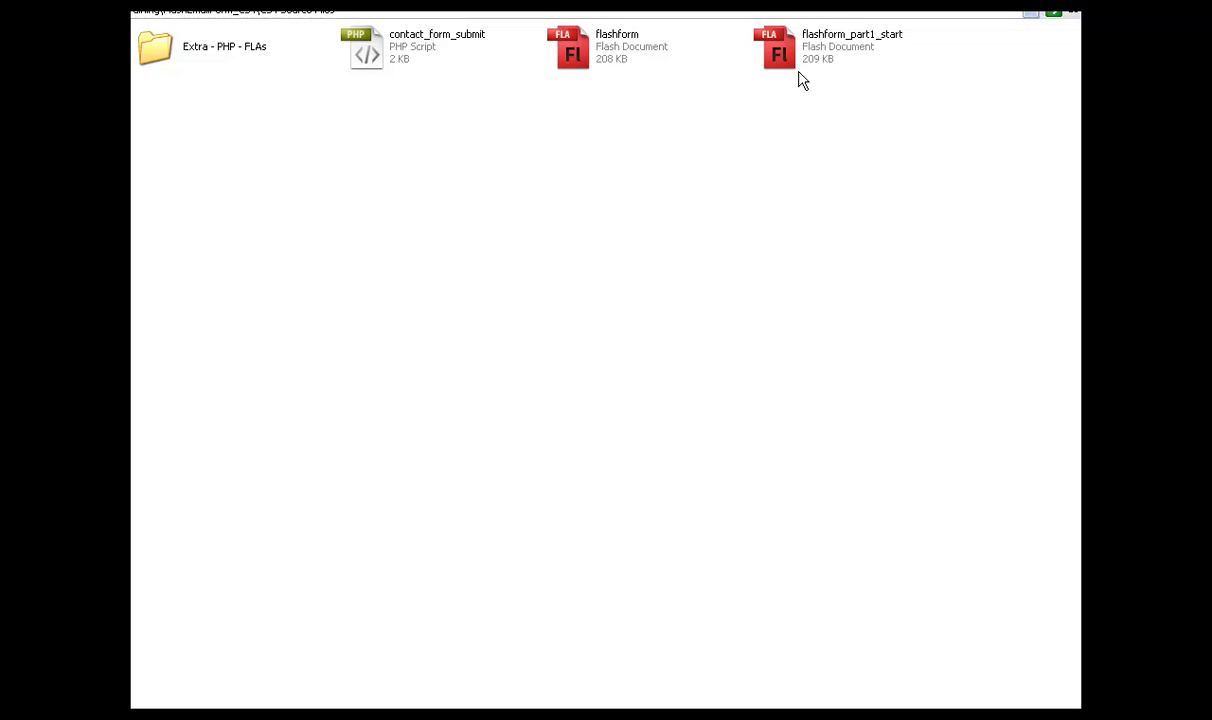
pyautogui.moveTo(760, 154)
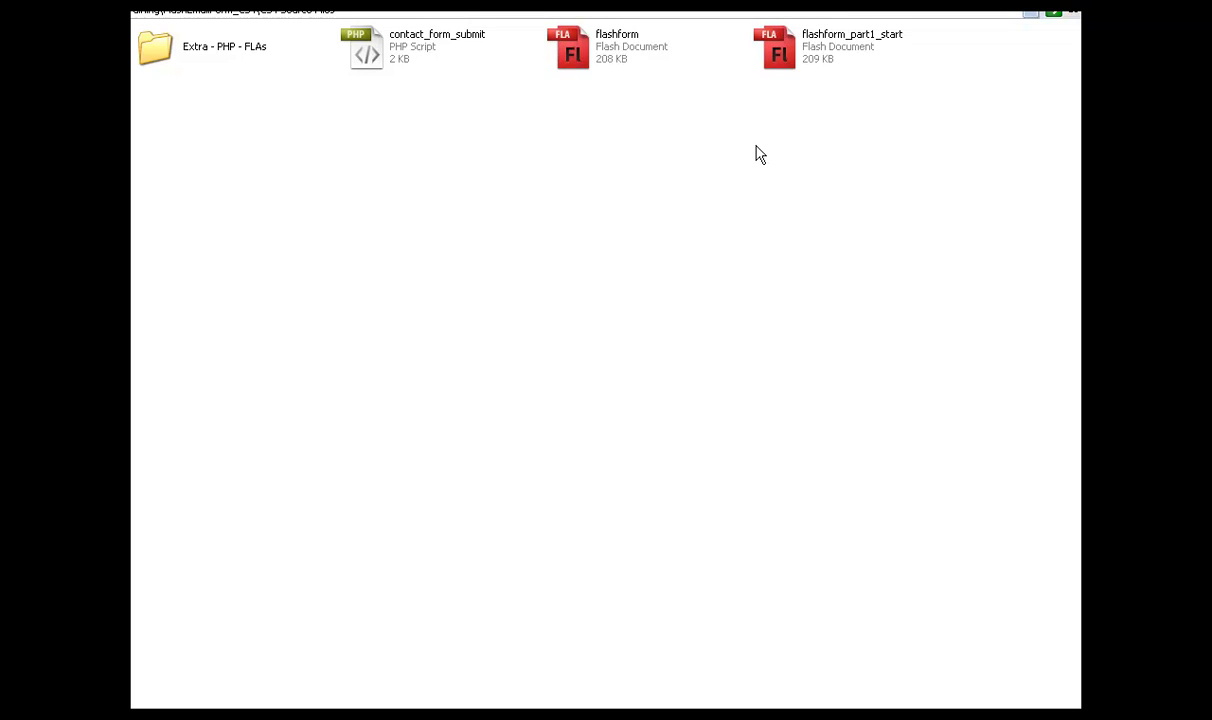
pyautogui.click(573, 50)
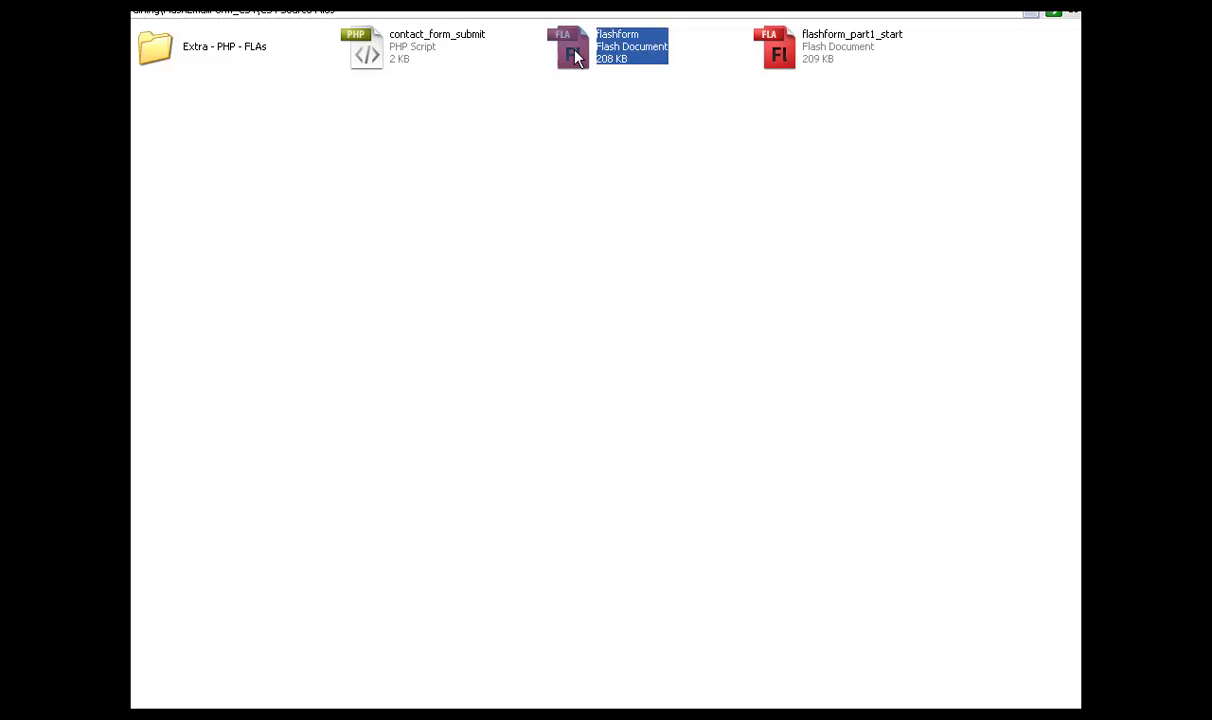
pyautogui.moveTo(625, 58)
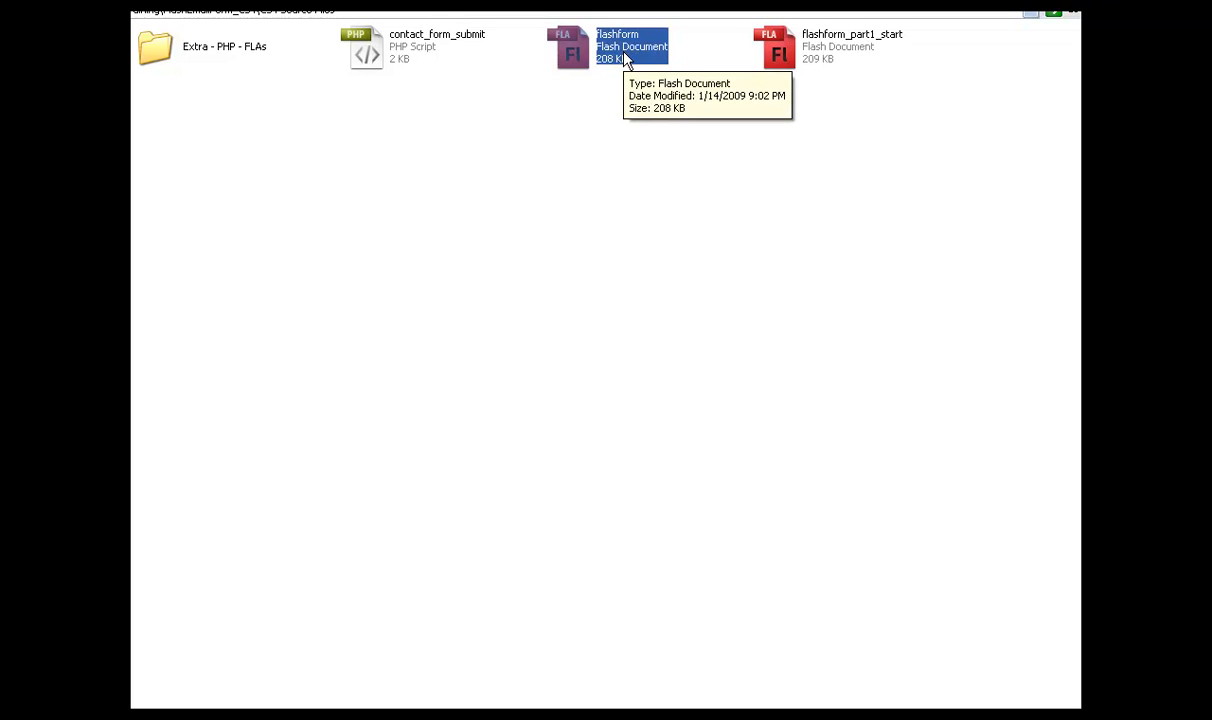
pyautogui.moveTo(573, 62)
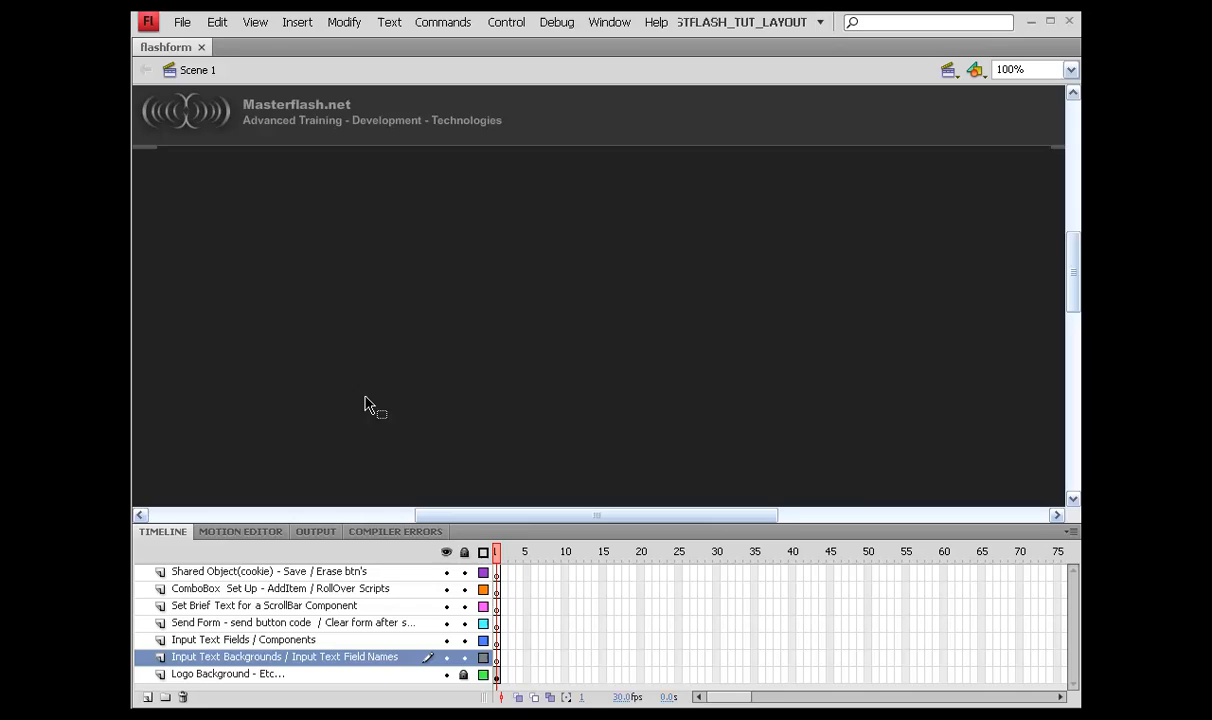
pyautogui.moveTo(423, 252)
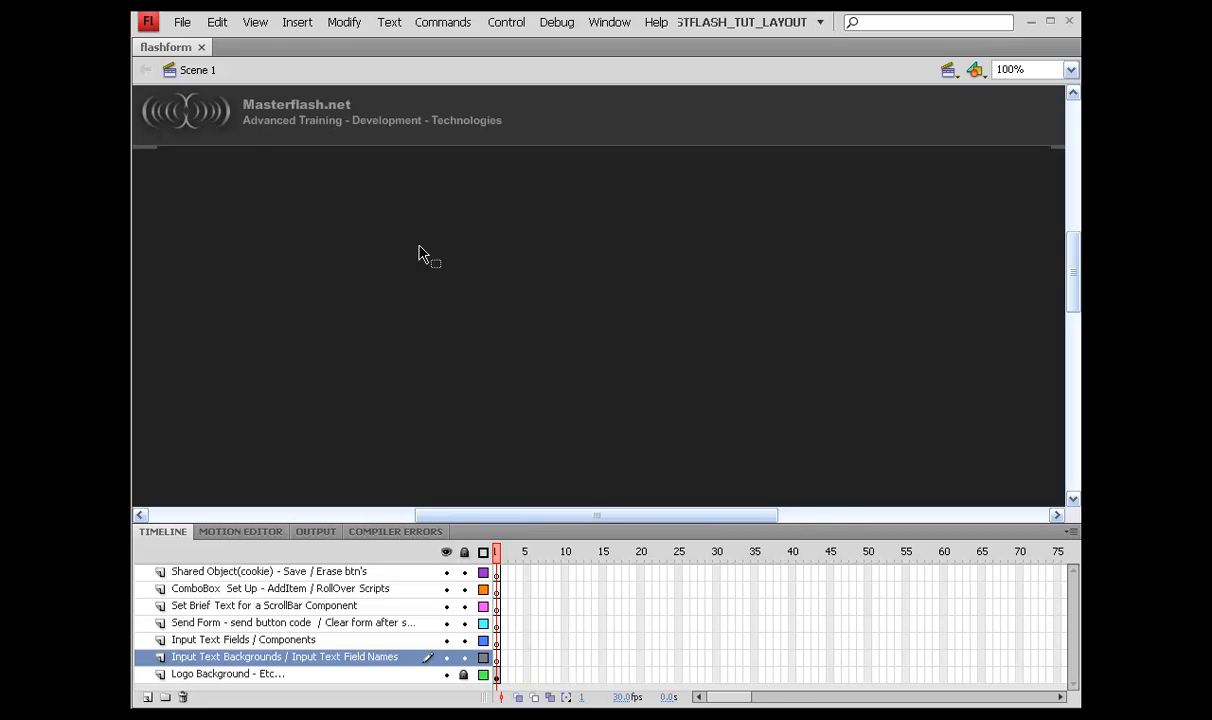
pyautogui.moveTo(305, 226)
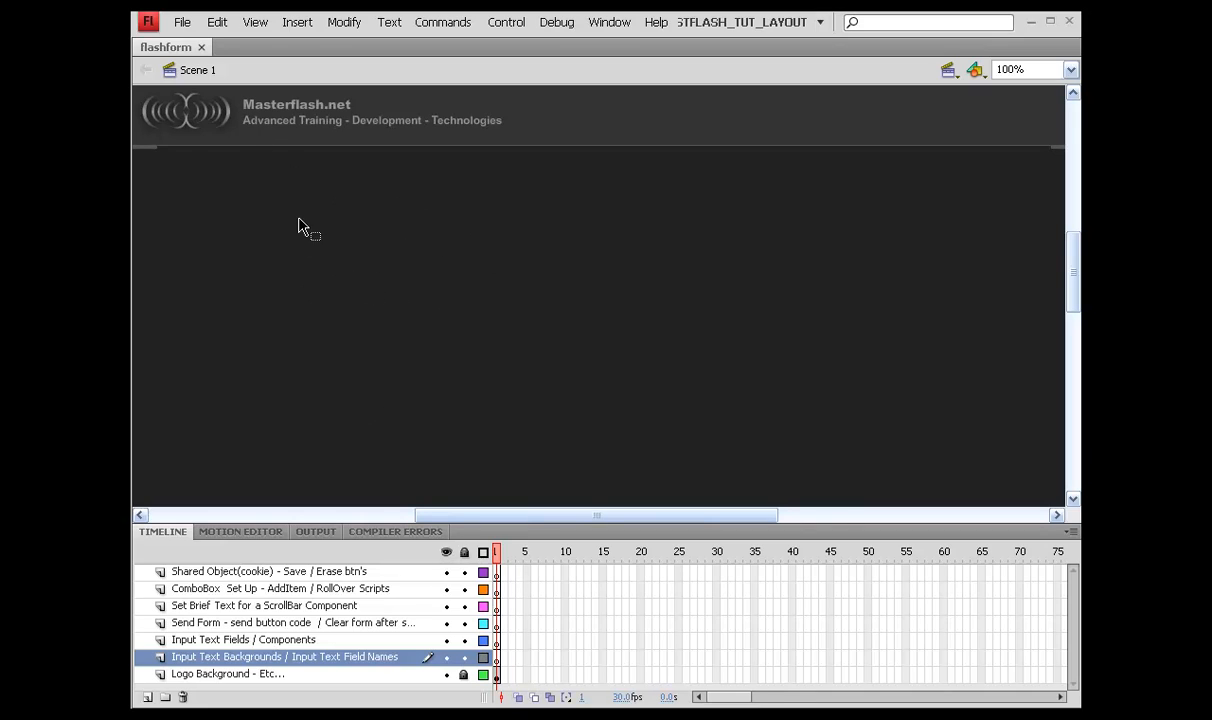
pyautogui.moveTo(303, 300)
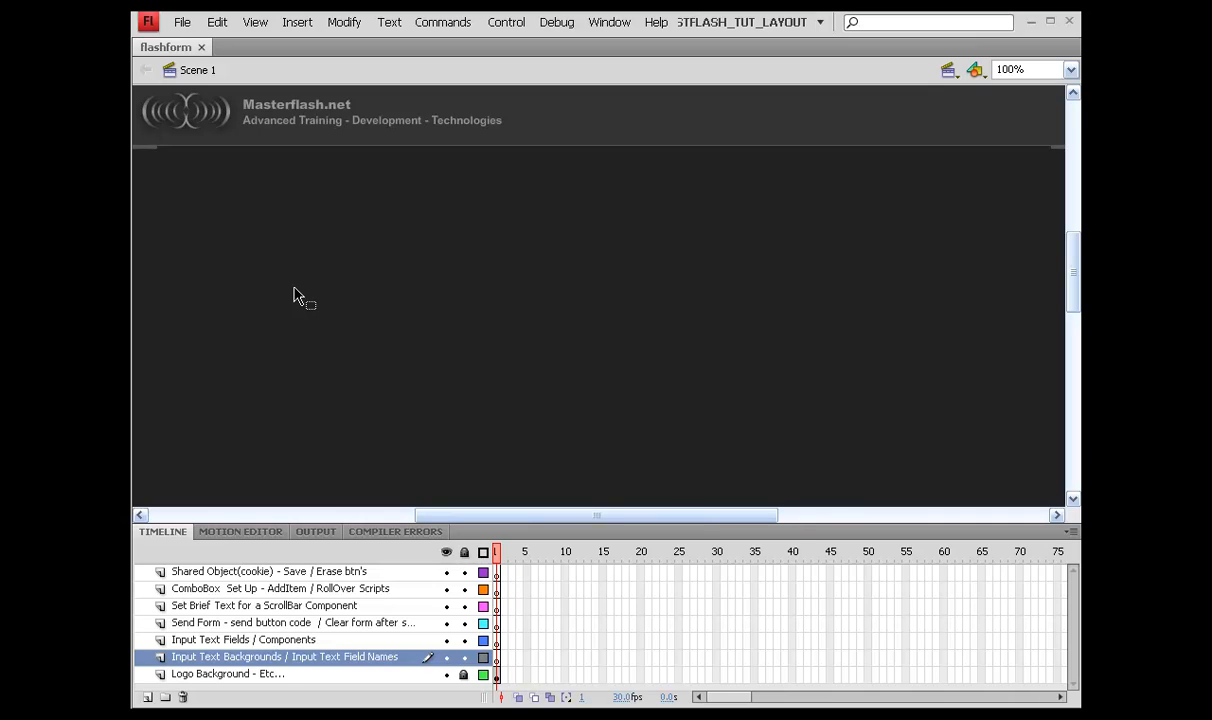
pyautogui.moveTo(265, 168)
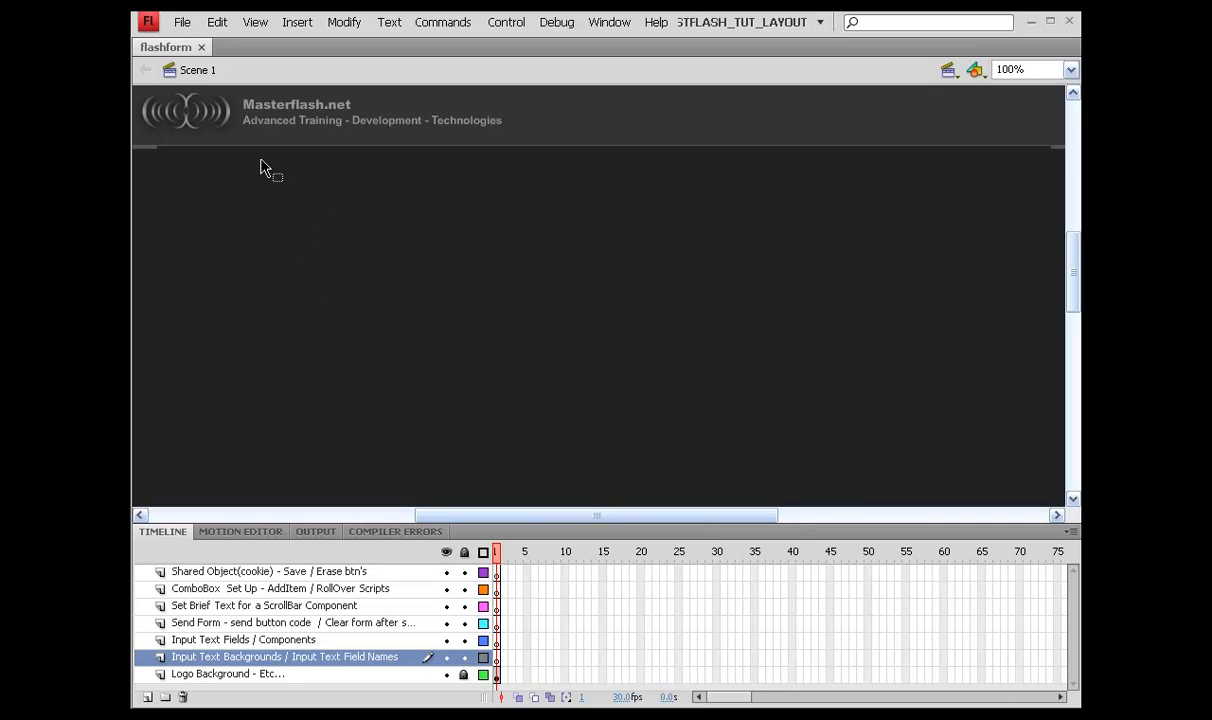
pyautogui.moveTo(617, 295)
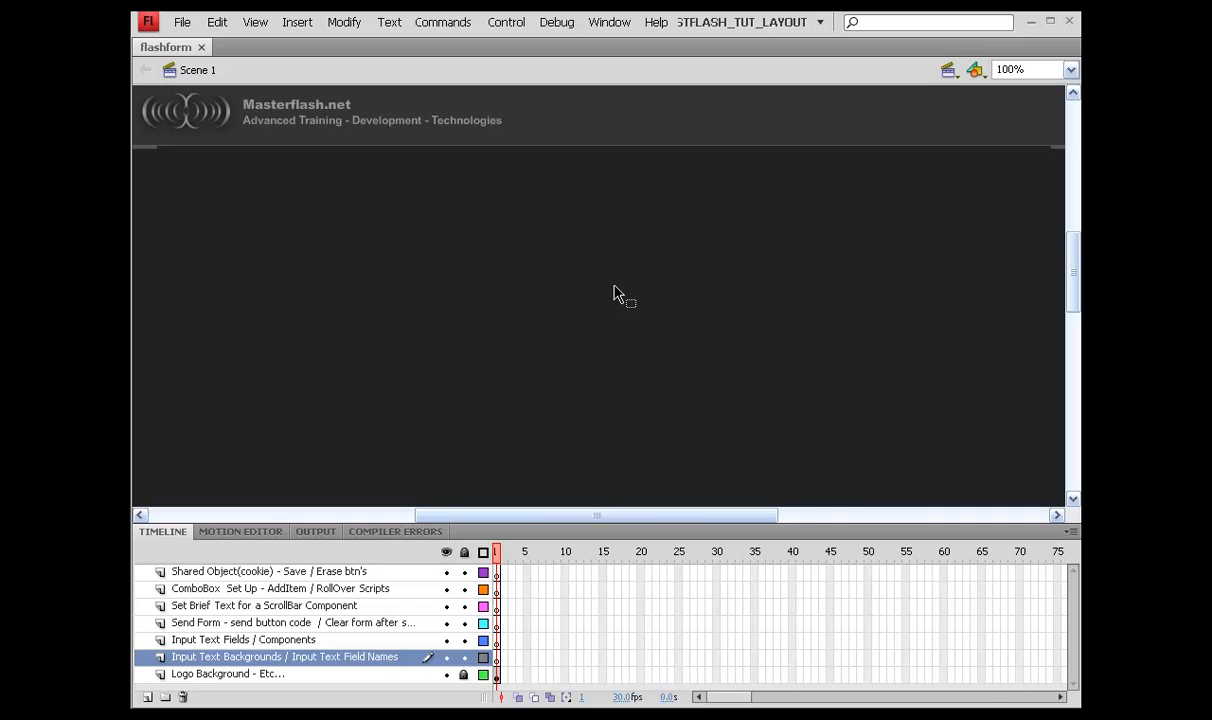
pyautogui.moveTo(368, 383)
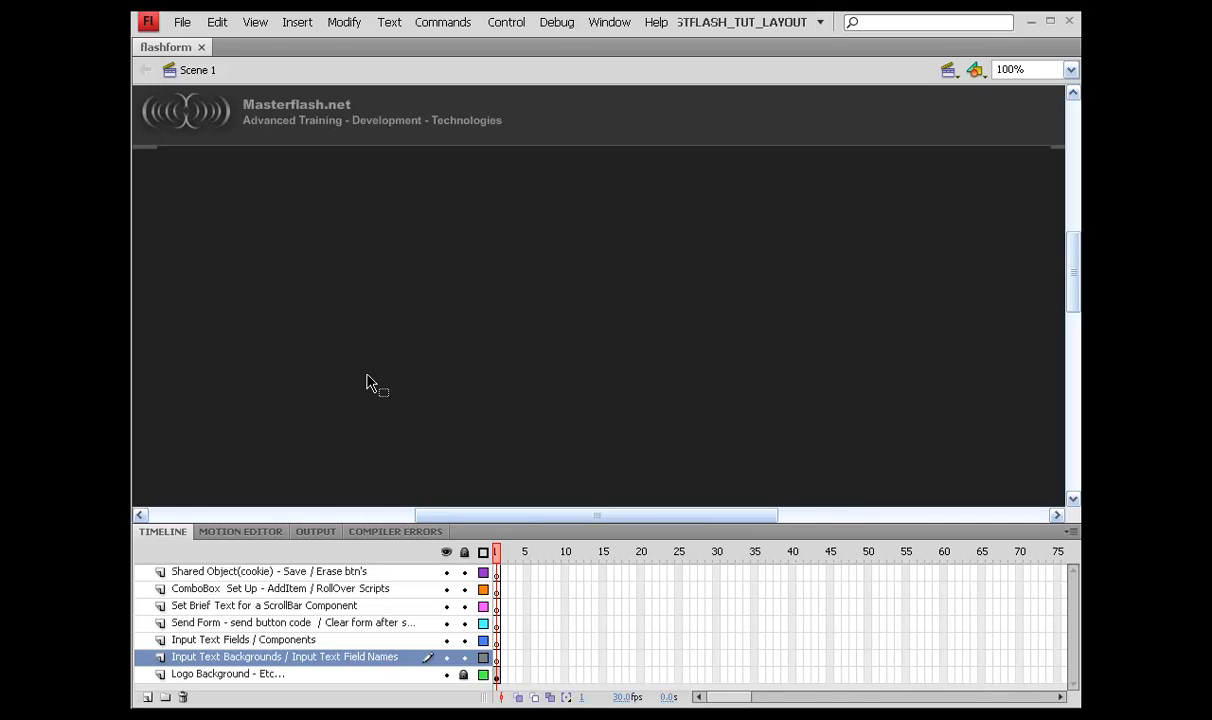
pyautogui.click(269, 571)
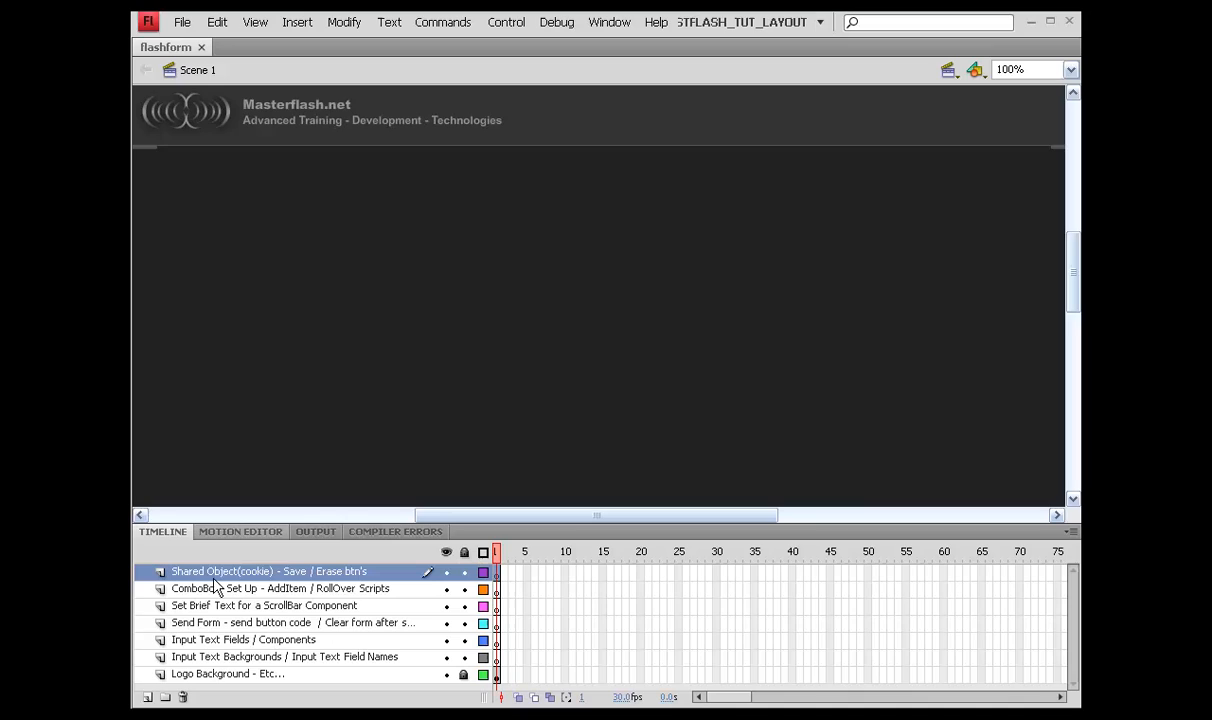
pyautogui.moveTo(335, 408)
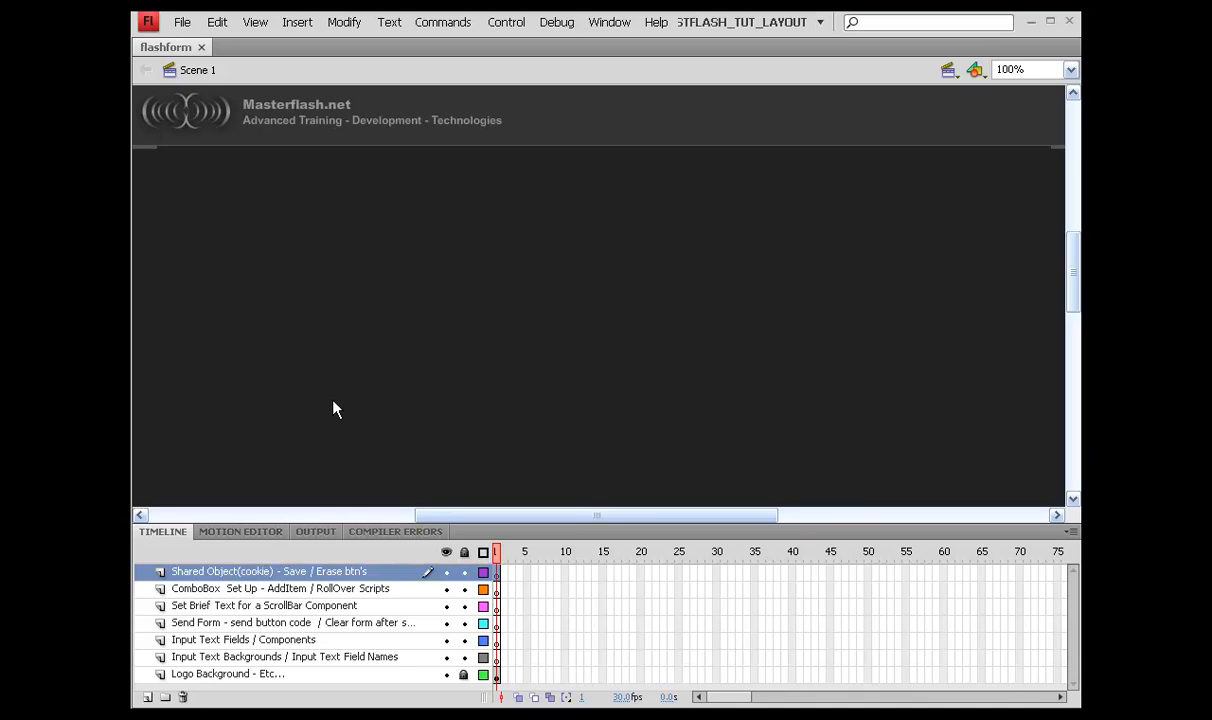
pyautogui.moveTo(352, 337)
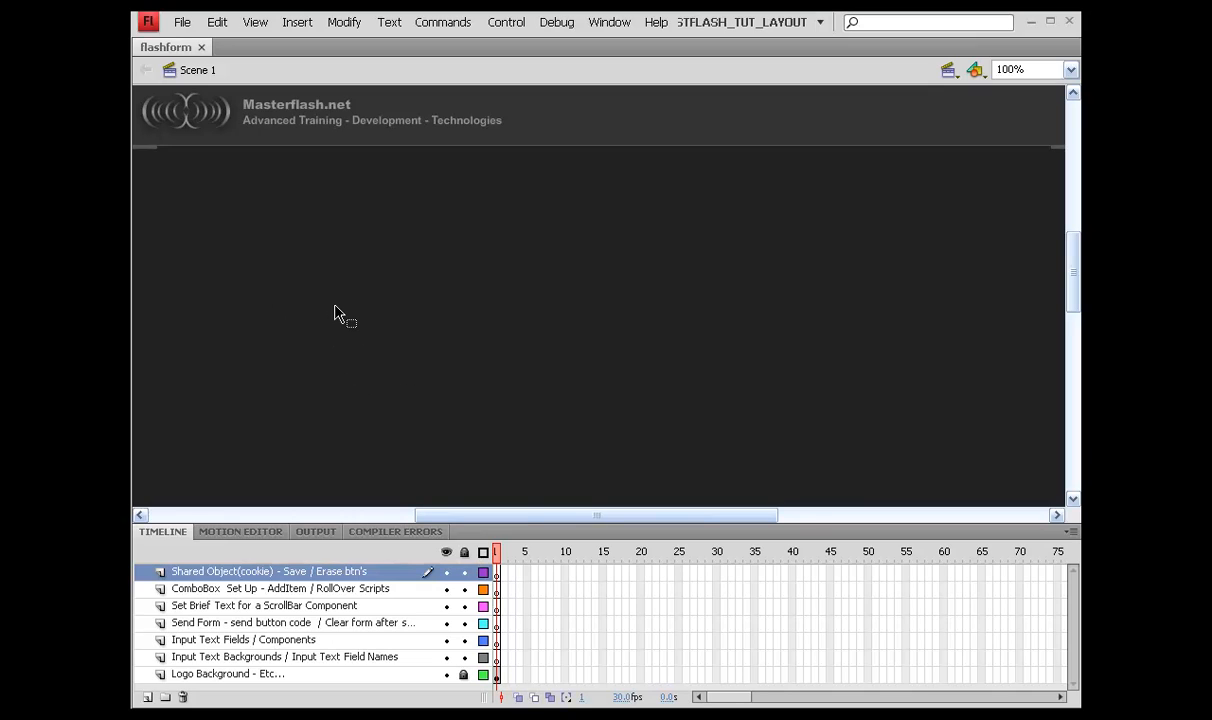
pyautogui.moveTo(335, 293)
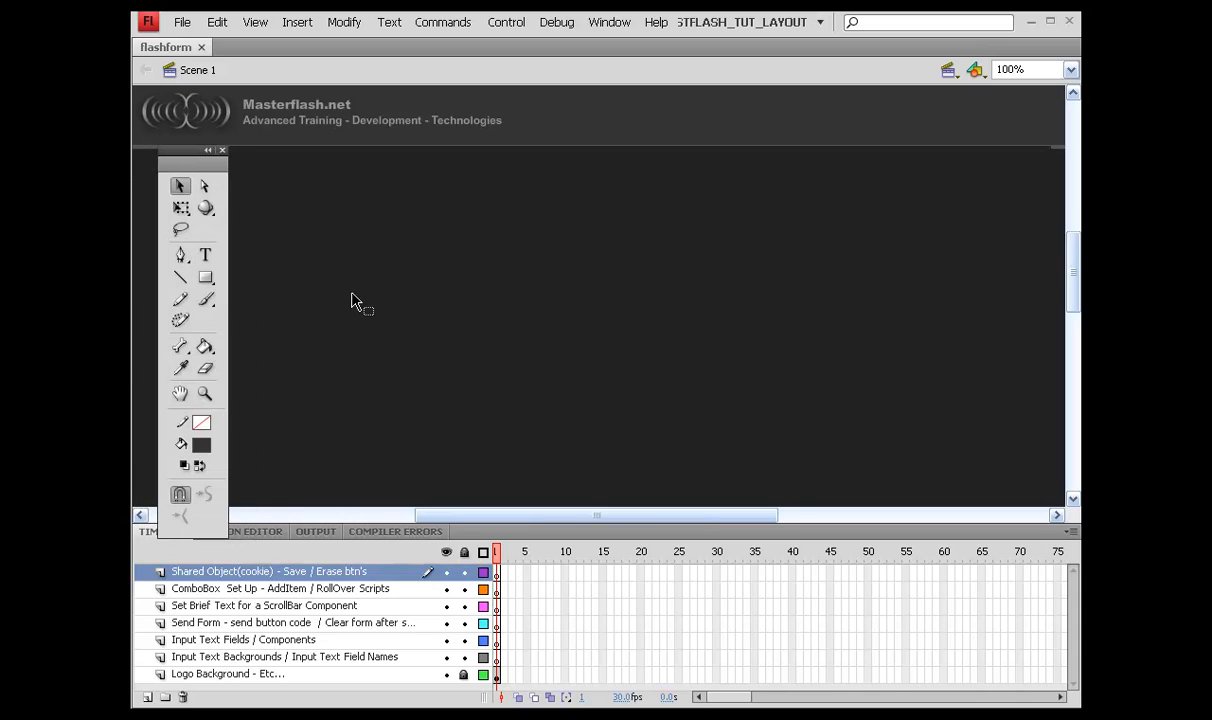
pyautogui.moveTo(420, 435)
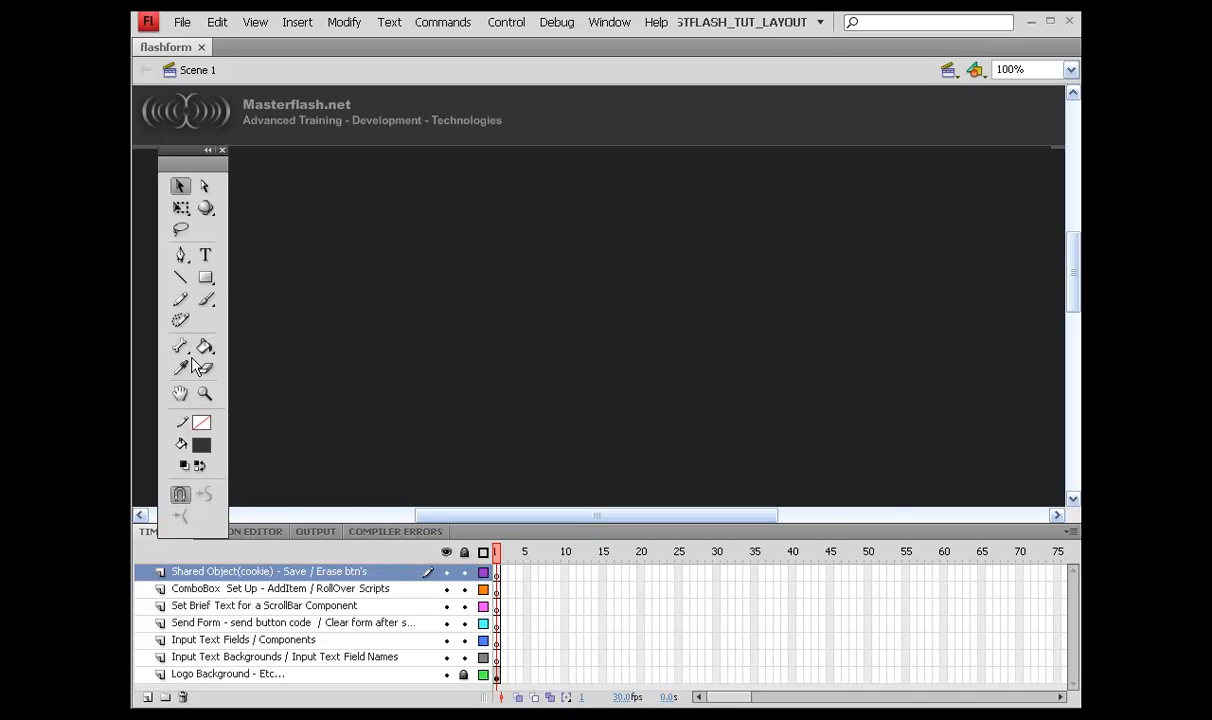
pyautogui.moveTo(203, 423)
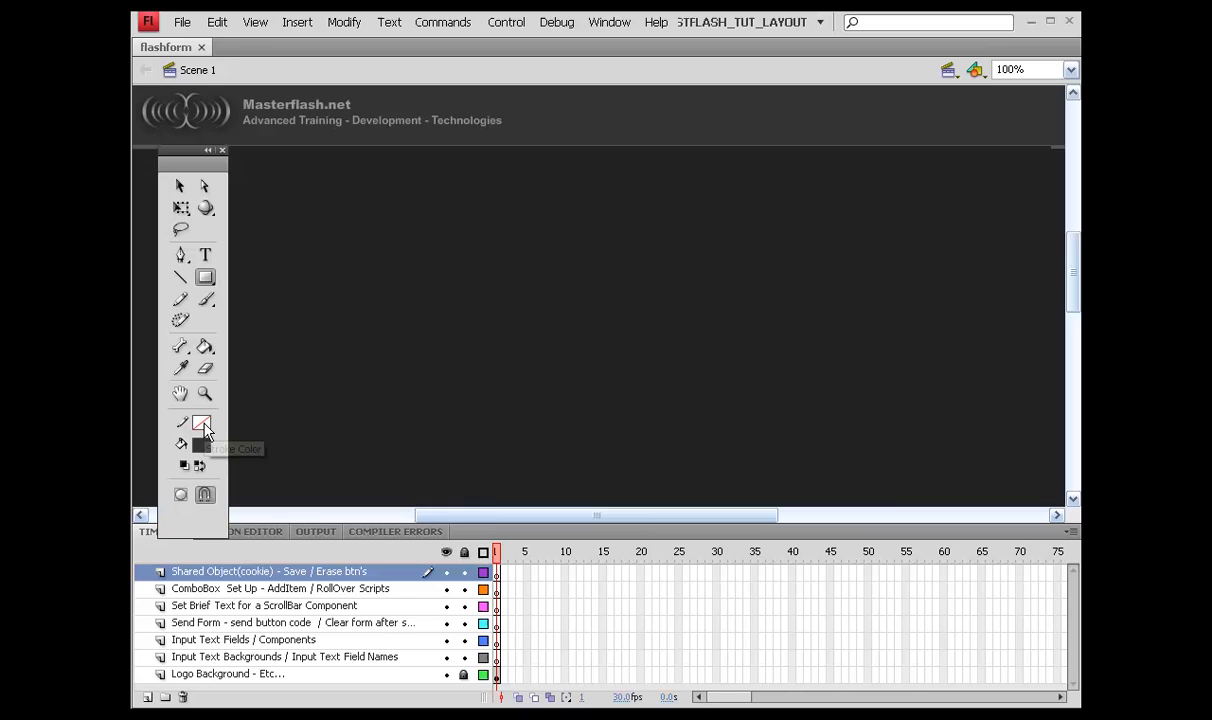
# Draw a stroke-free #333333 grey bar near the stage top on the Input Text Backgrounds layer
pyautogui.click(201, 423)
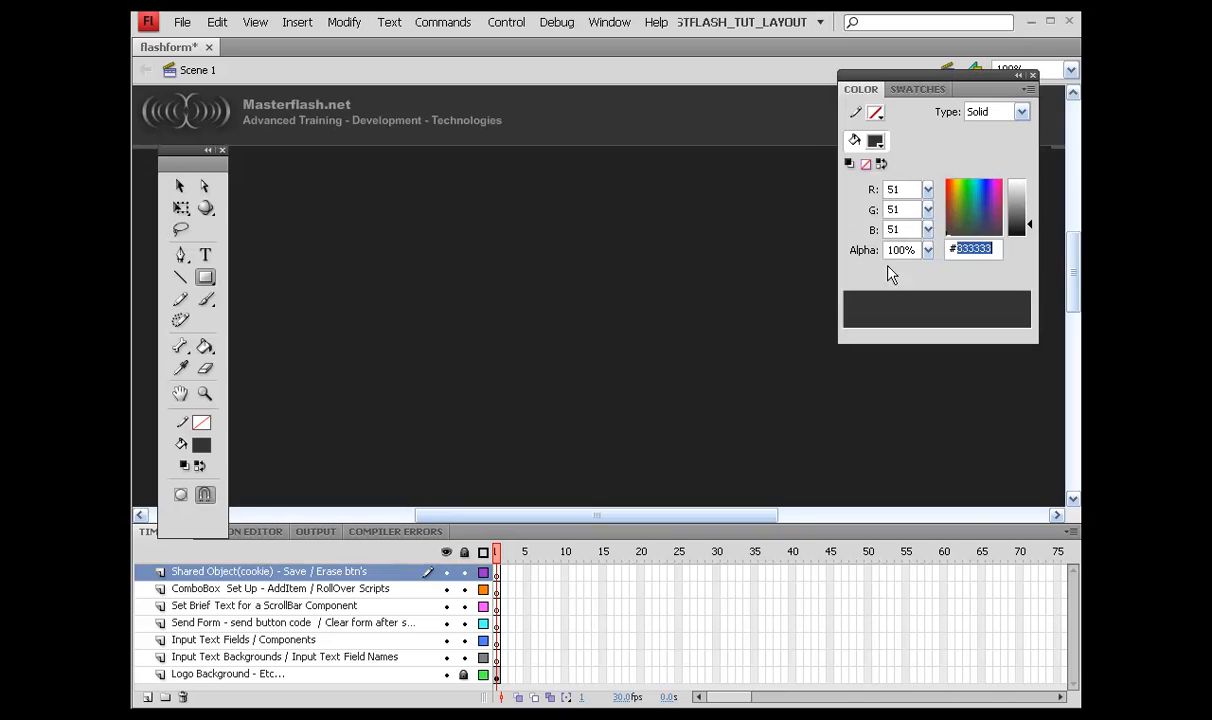
pyautogui.moveTo(372, 669)
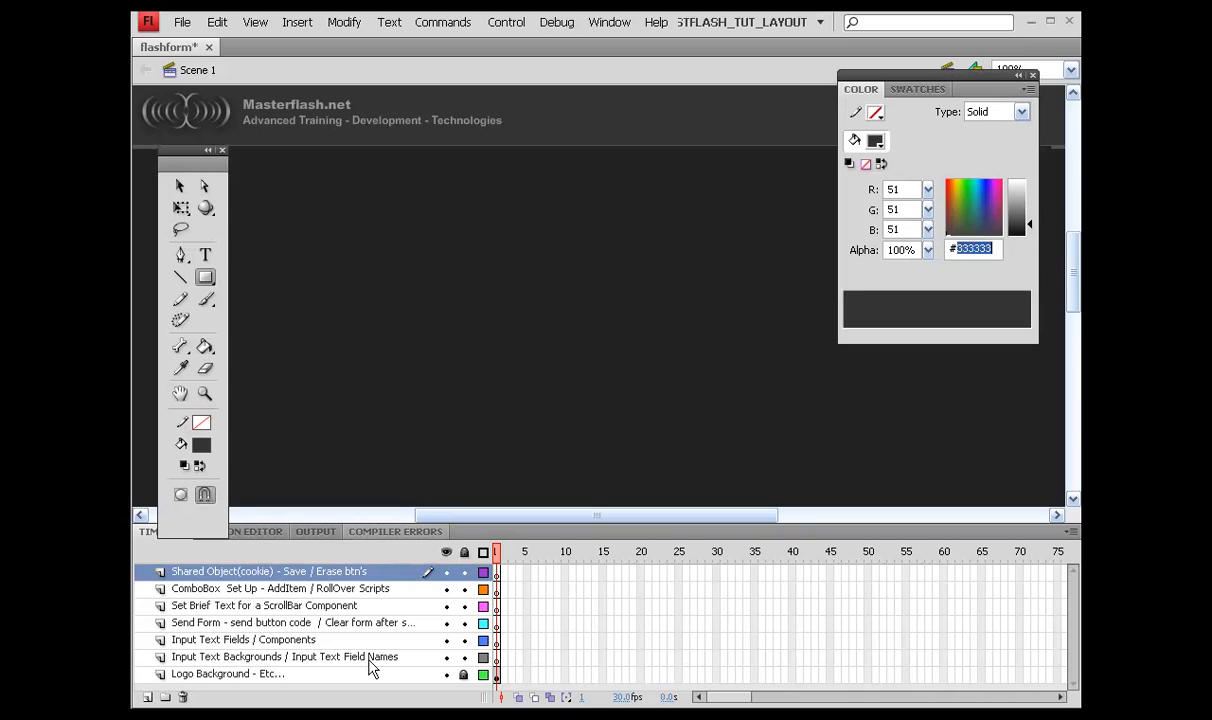
pyautogui.click(285, 656)
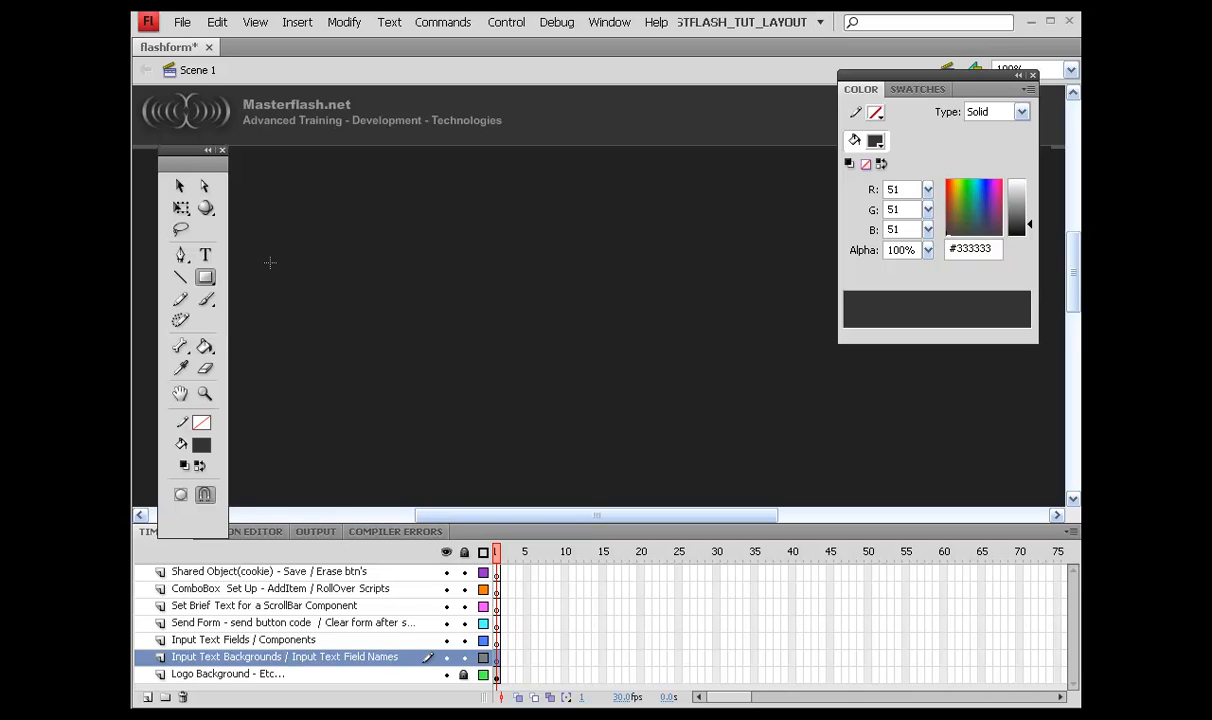
pyautogui.moveTo(268, 247); pyautogui.dragTo(524, 261)
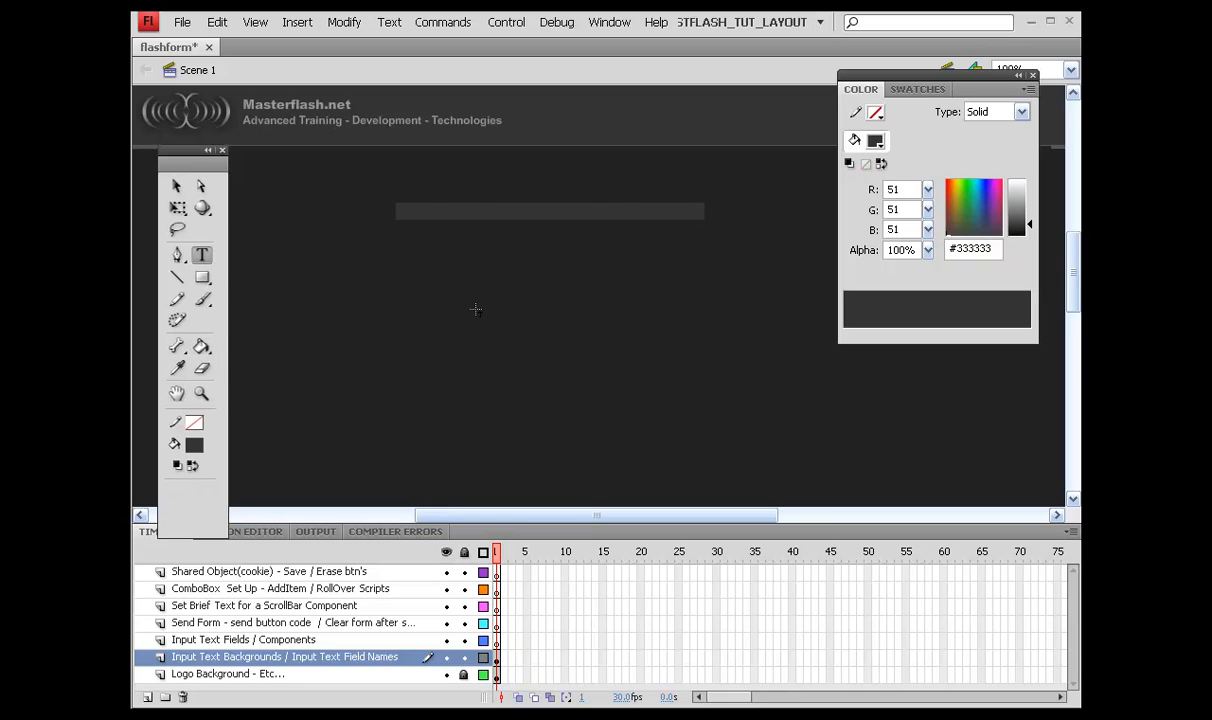
pyautogui.moveTo(663, 269)
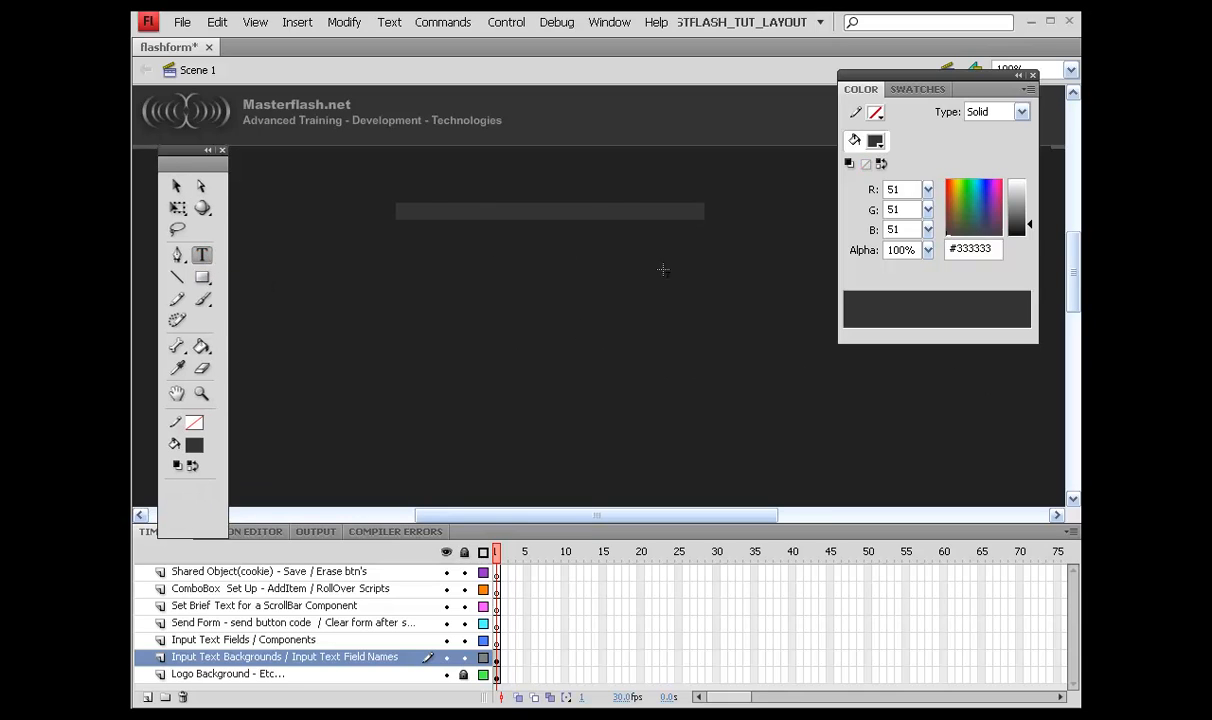
# Set the Text tool's text type to Static Text in Properties
pyautogui.click(202, 255)
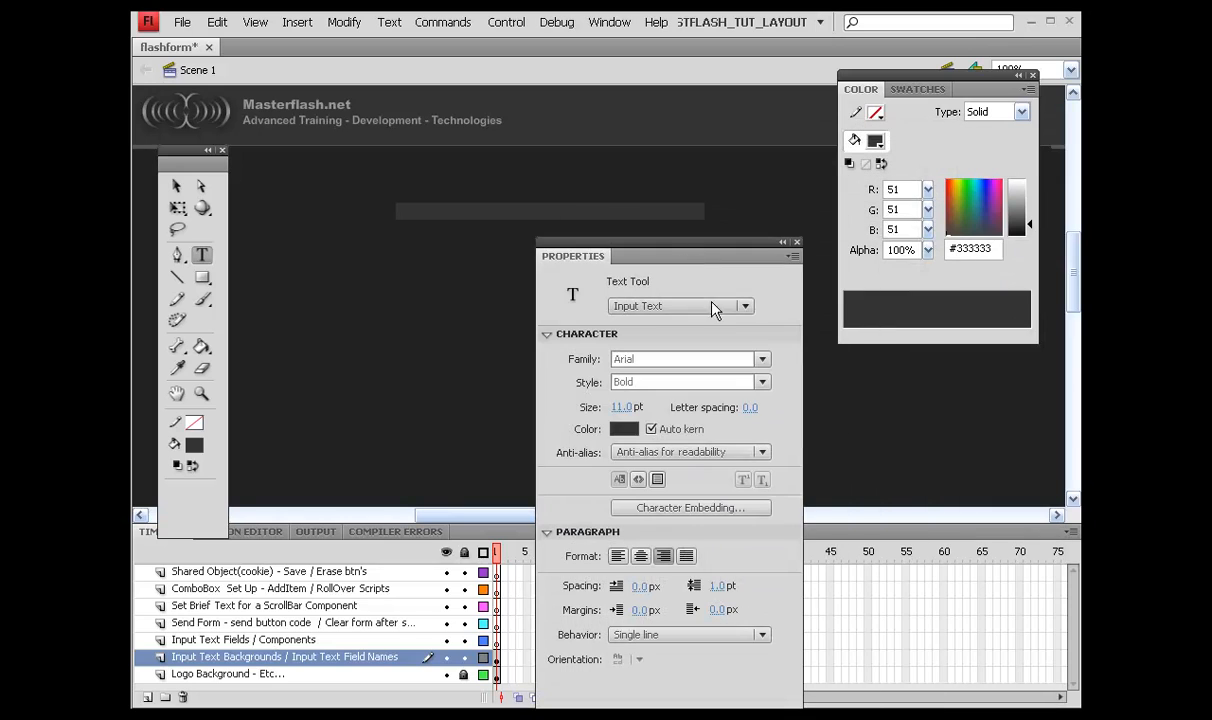
pyautogui.click(743, 306)
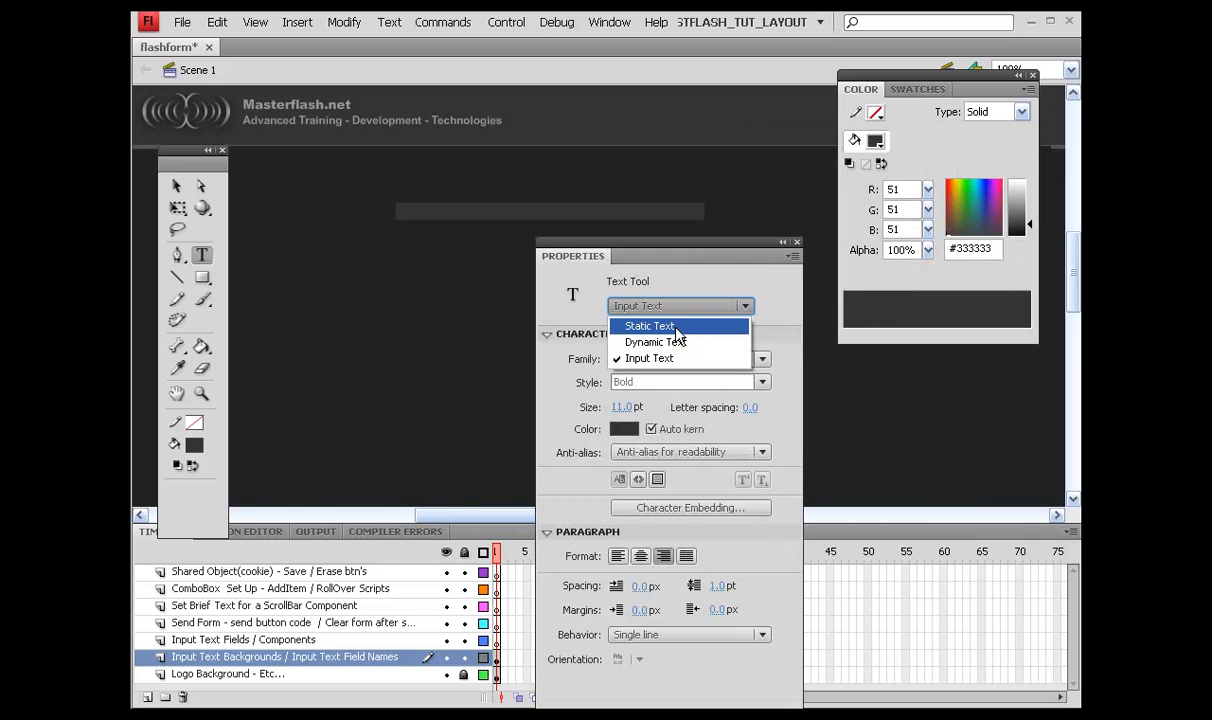
pyautogui.click(649, 325)
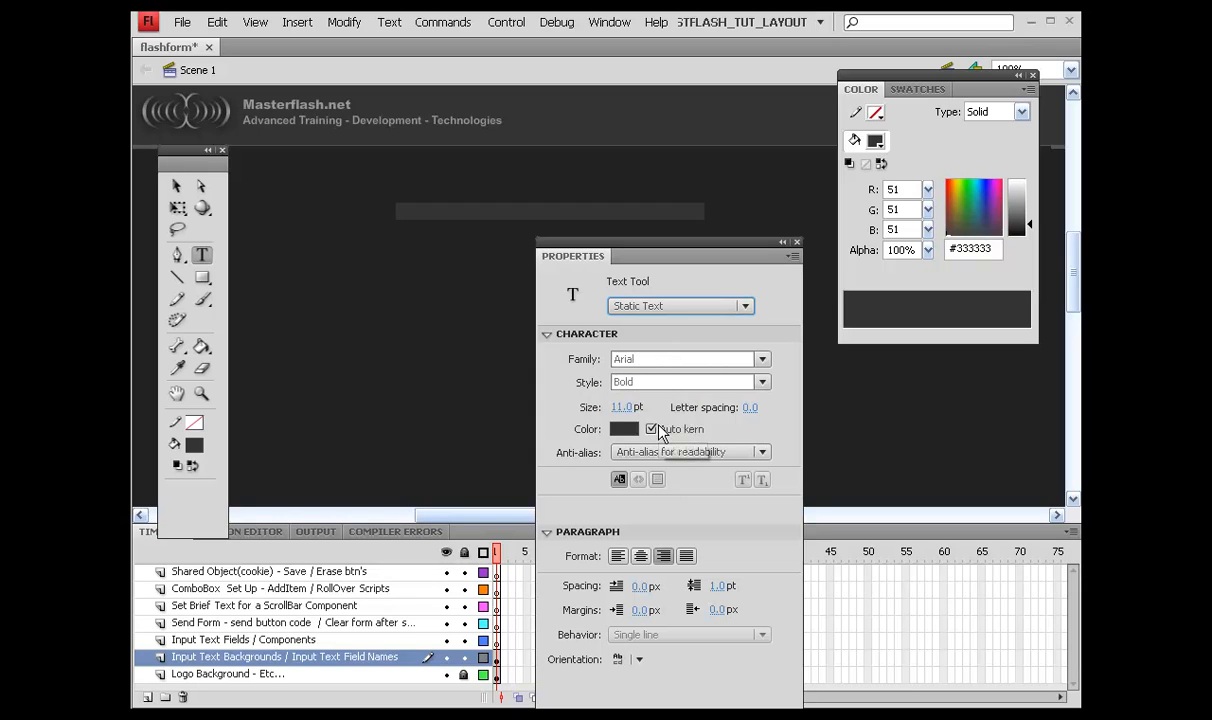
pyautogui.moveTo(632, 534)
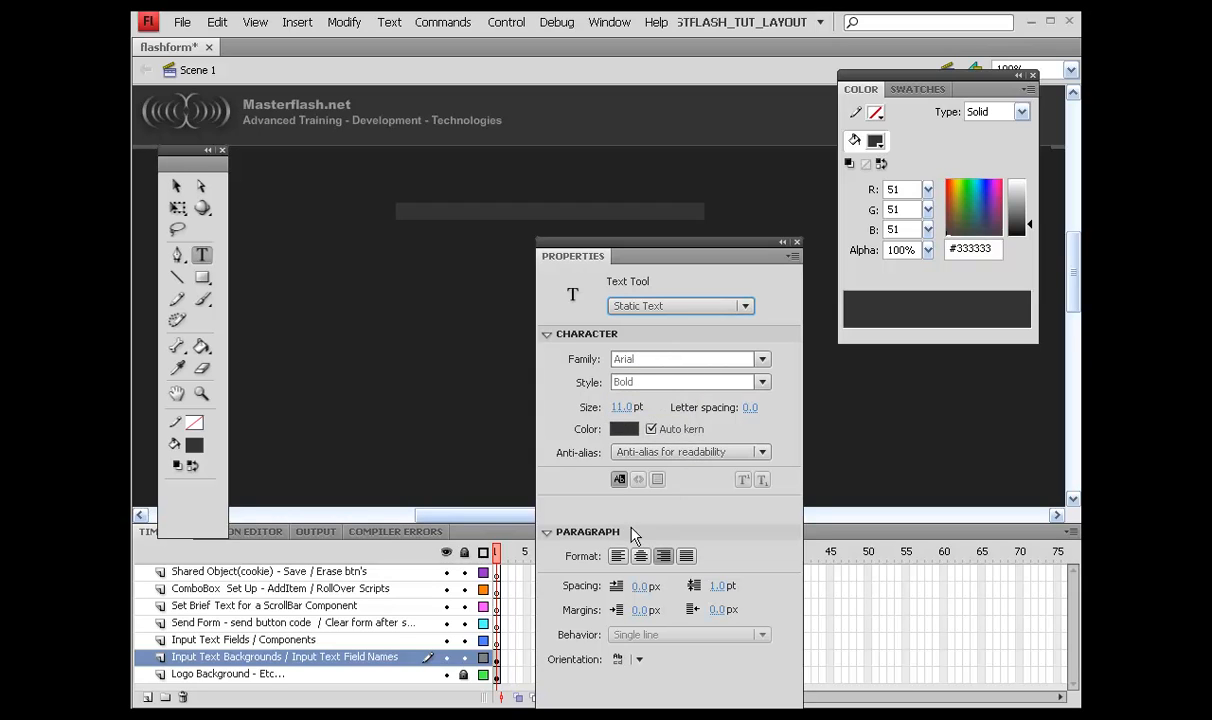
pyautogui.moveTo(663, 556)
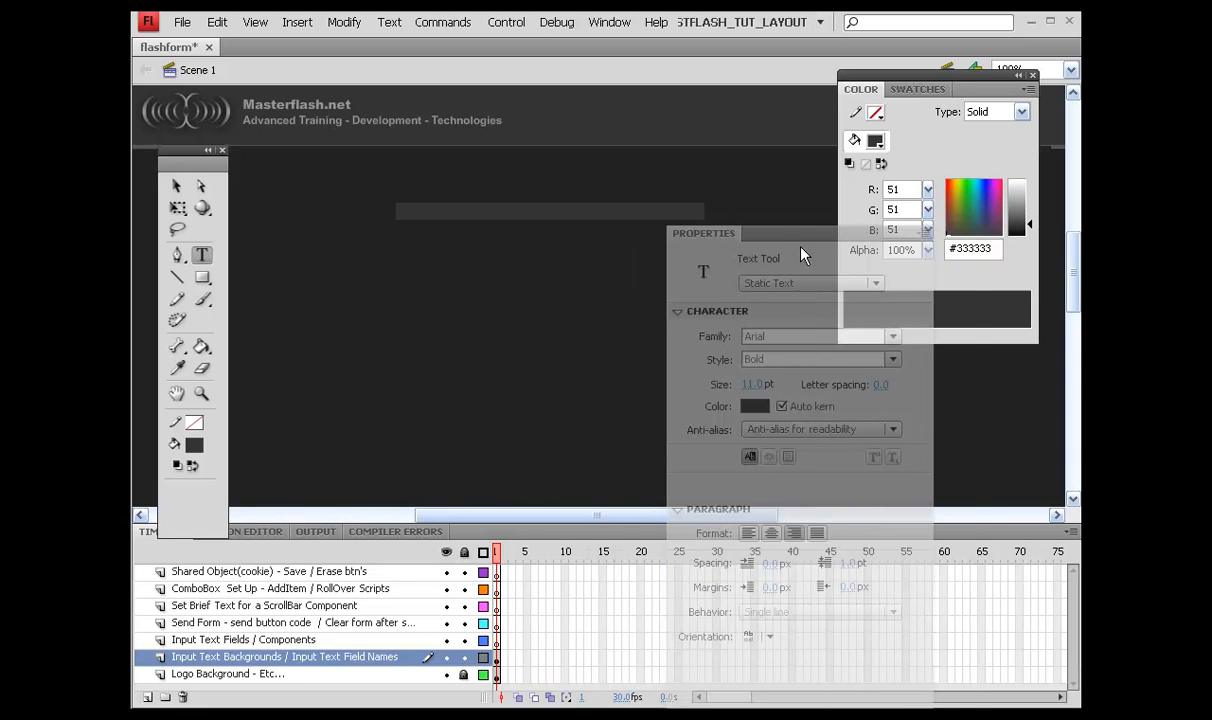
pyautogui.click(1033, 75)
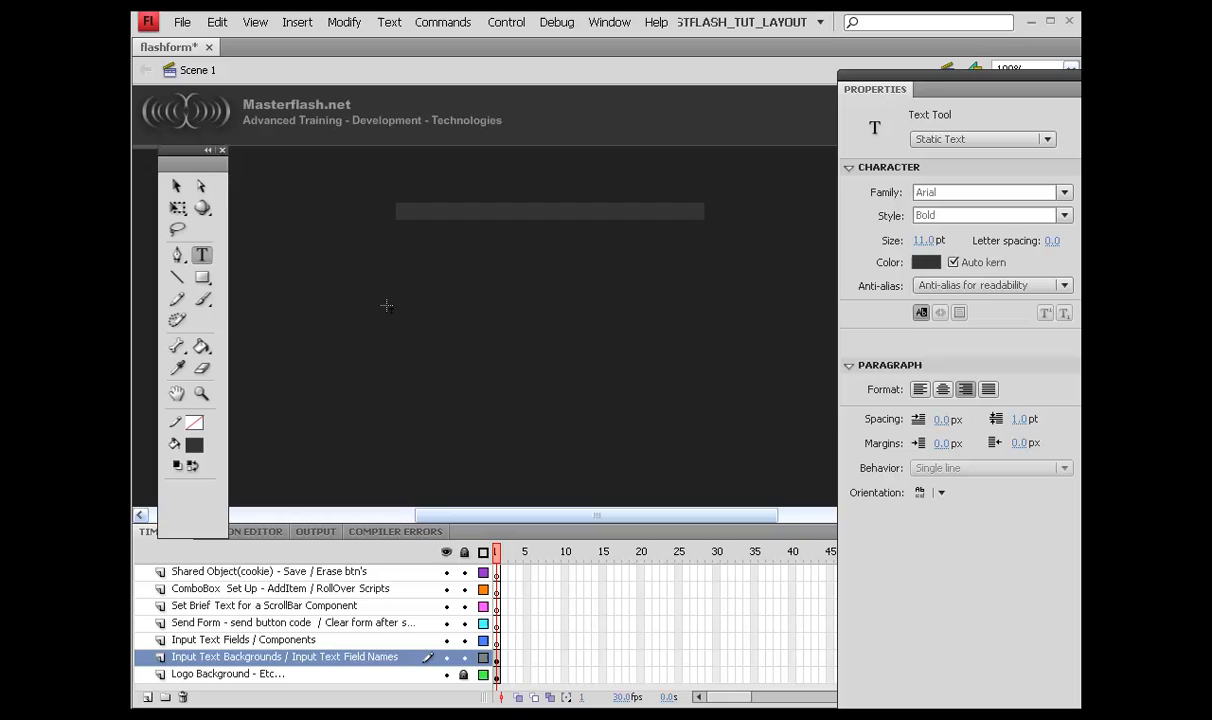
# Type the 'Business name:' label left of the first field background
pyautogui.click(388, 213)
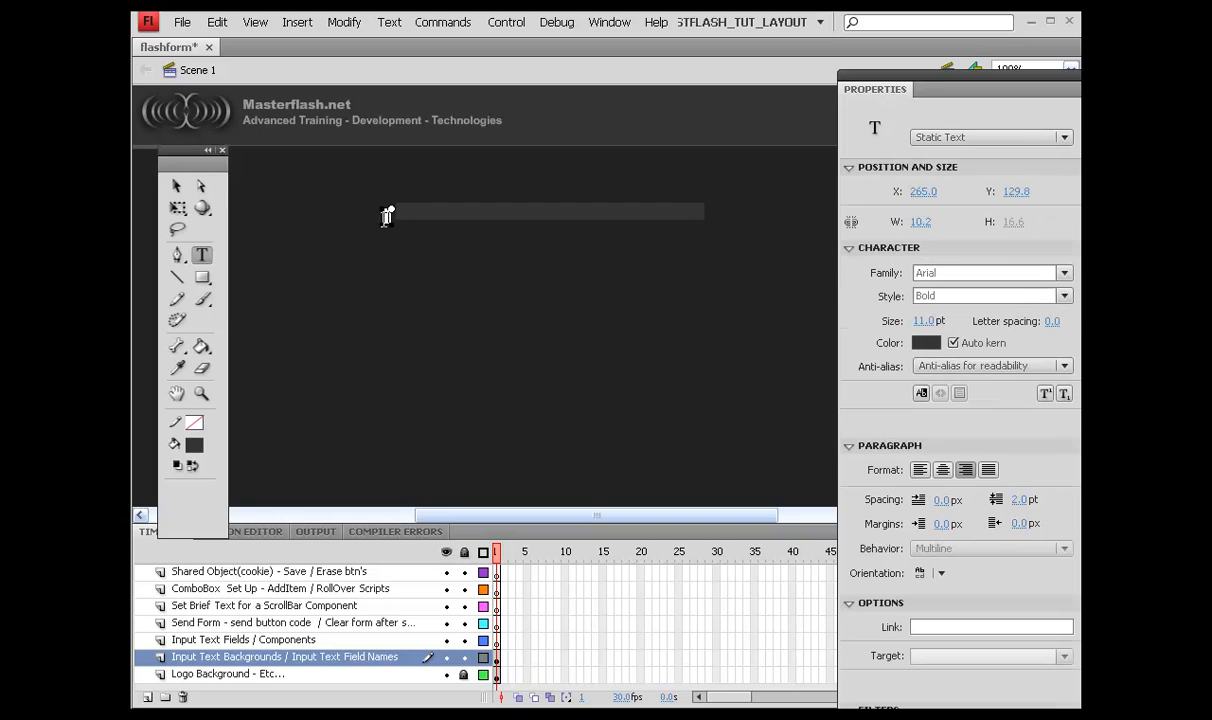
pyautogui.write('Buss')
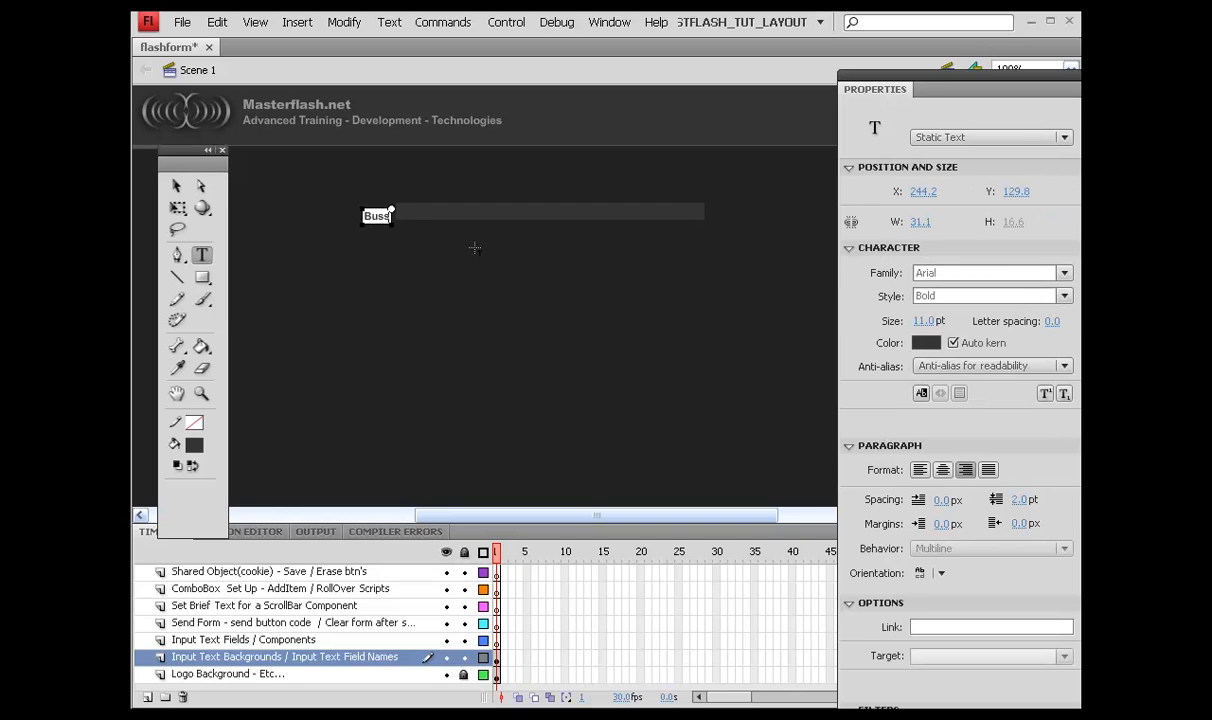
pyautogui.write('Business name:')
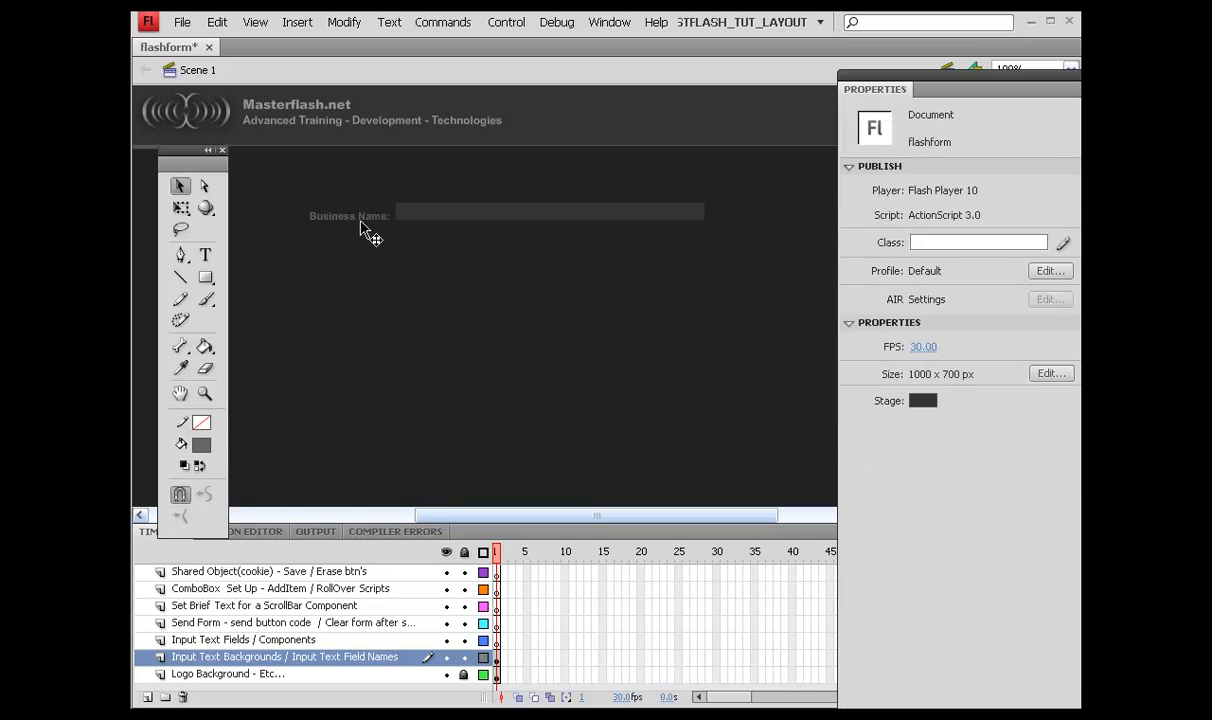
pyautogui.click(347, 215)
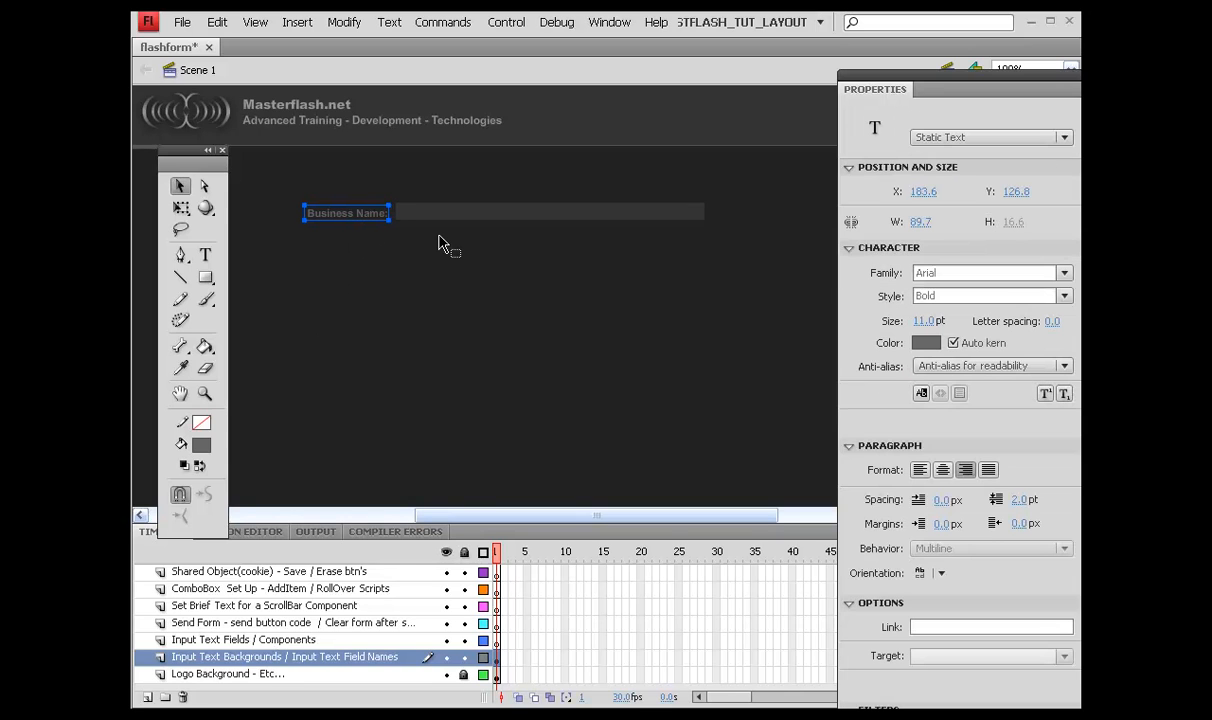
pyautogui.rightClick(423, 403)
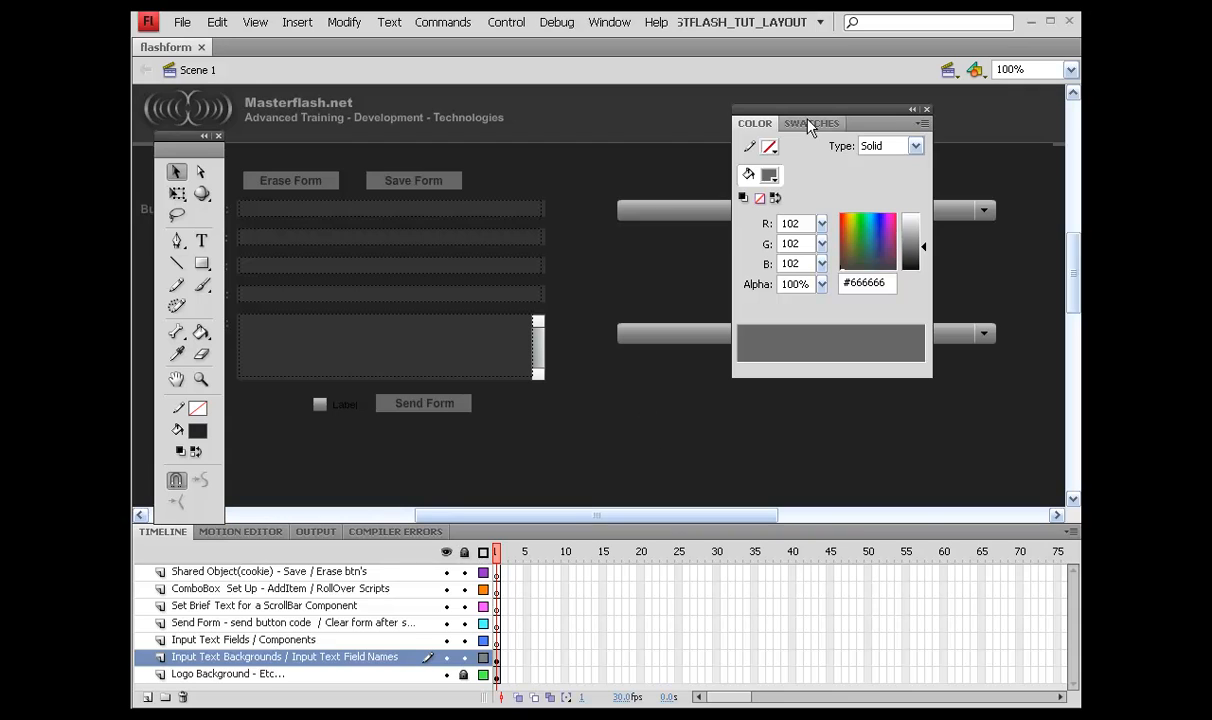
pyautogui.click(925, 109)
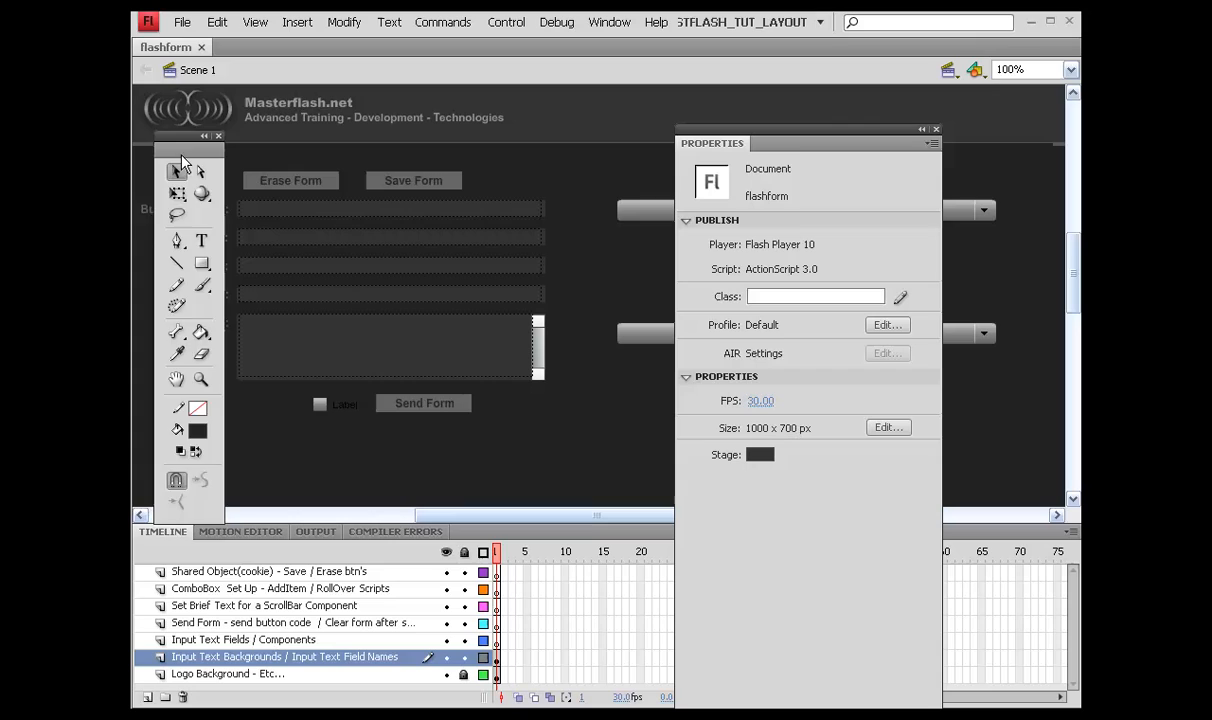
# Name the Erase, Save and Send buttons erase_btn, save_btn and send_btn
pyautogui.click(290, 180)
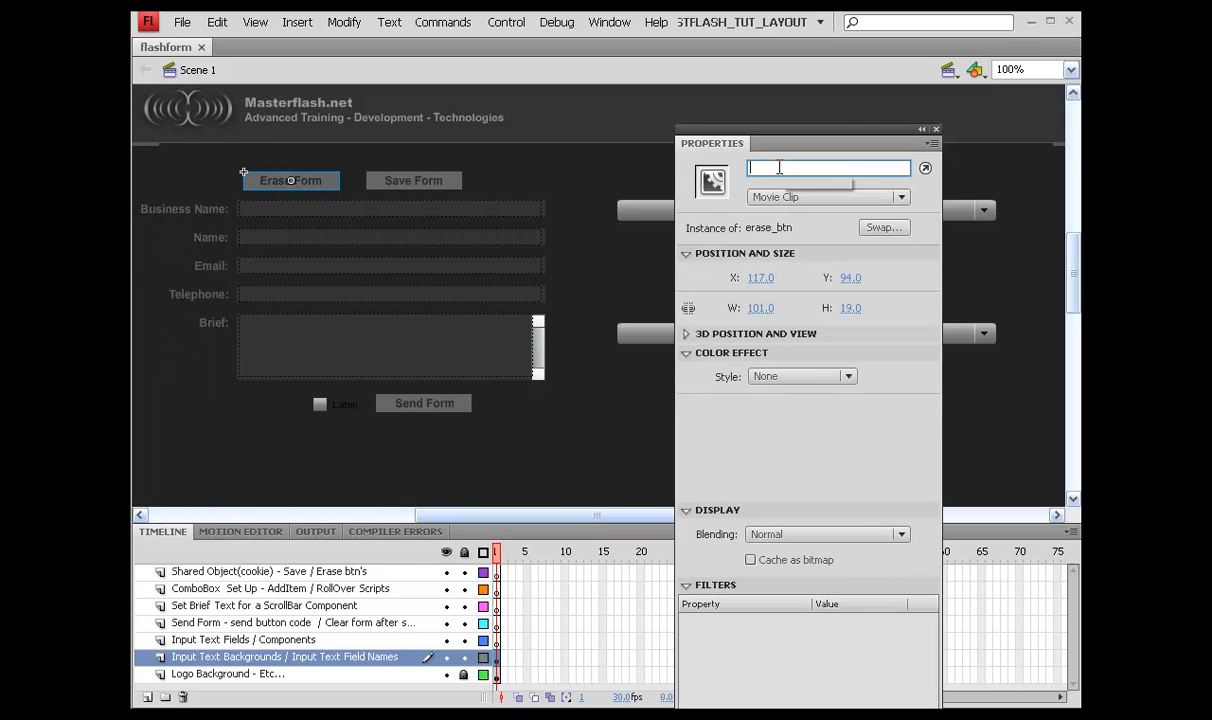
pyautogui.write('erase_btn')
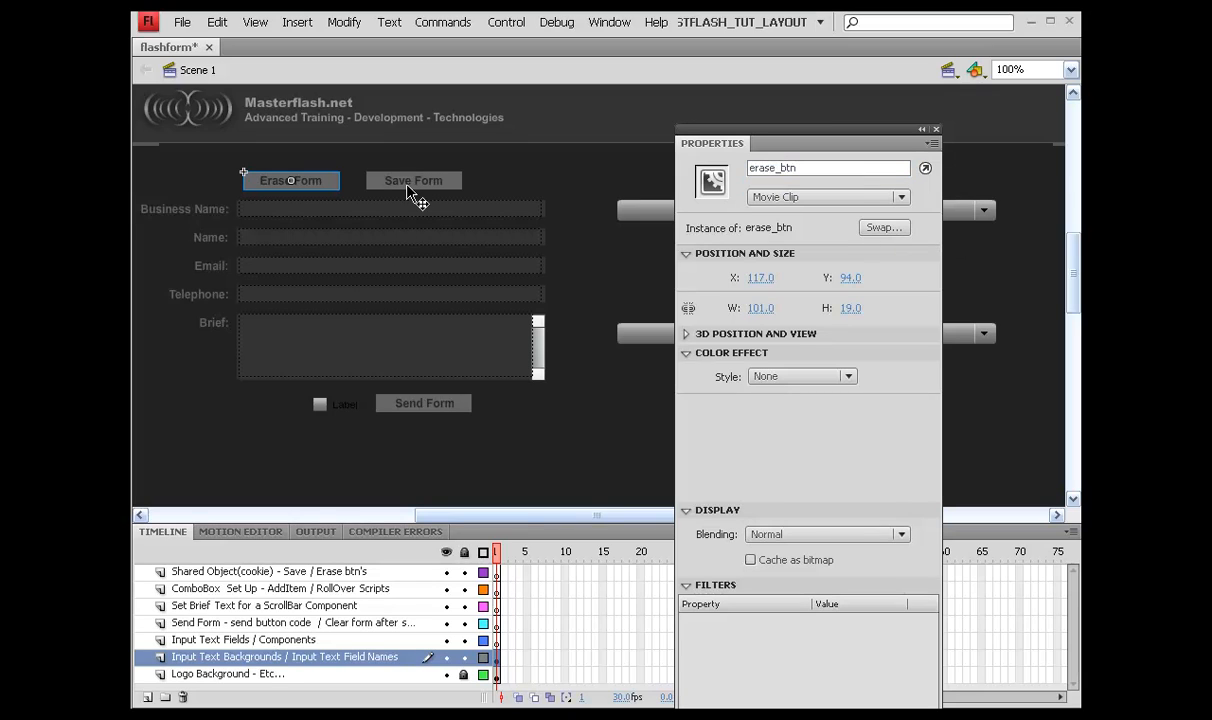
pyautogui.click(413, 180)
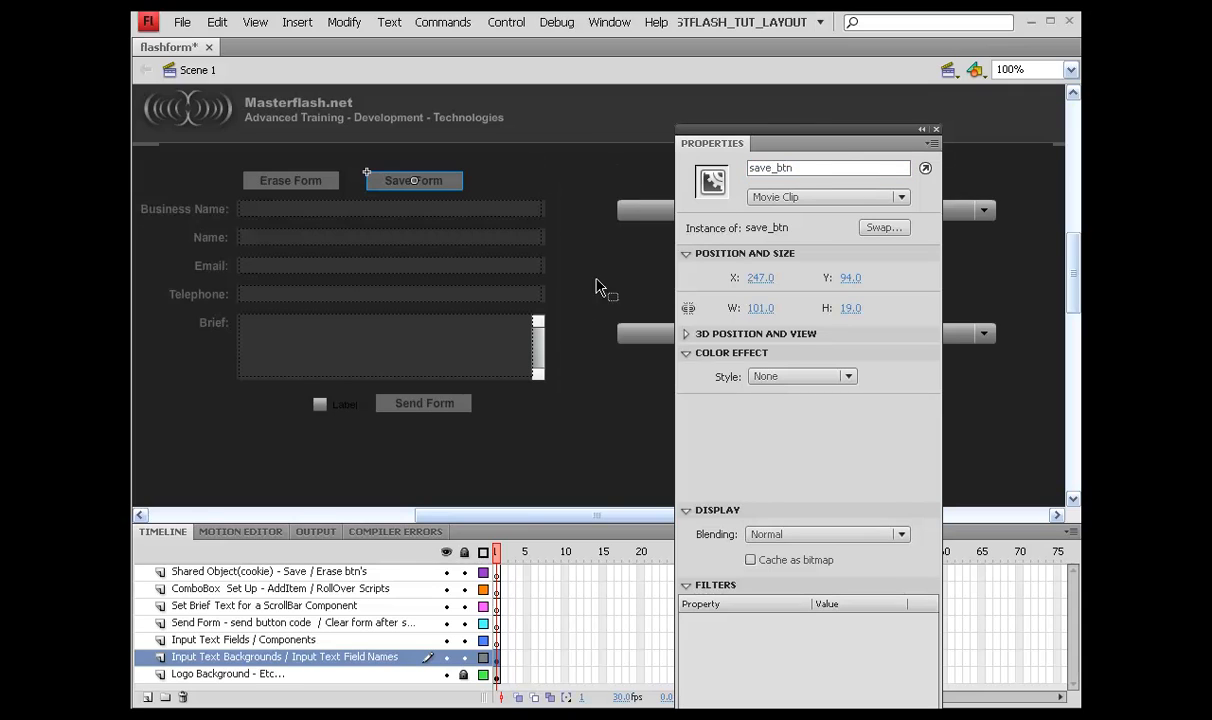
pyautogui.moveTo(428, 412)
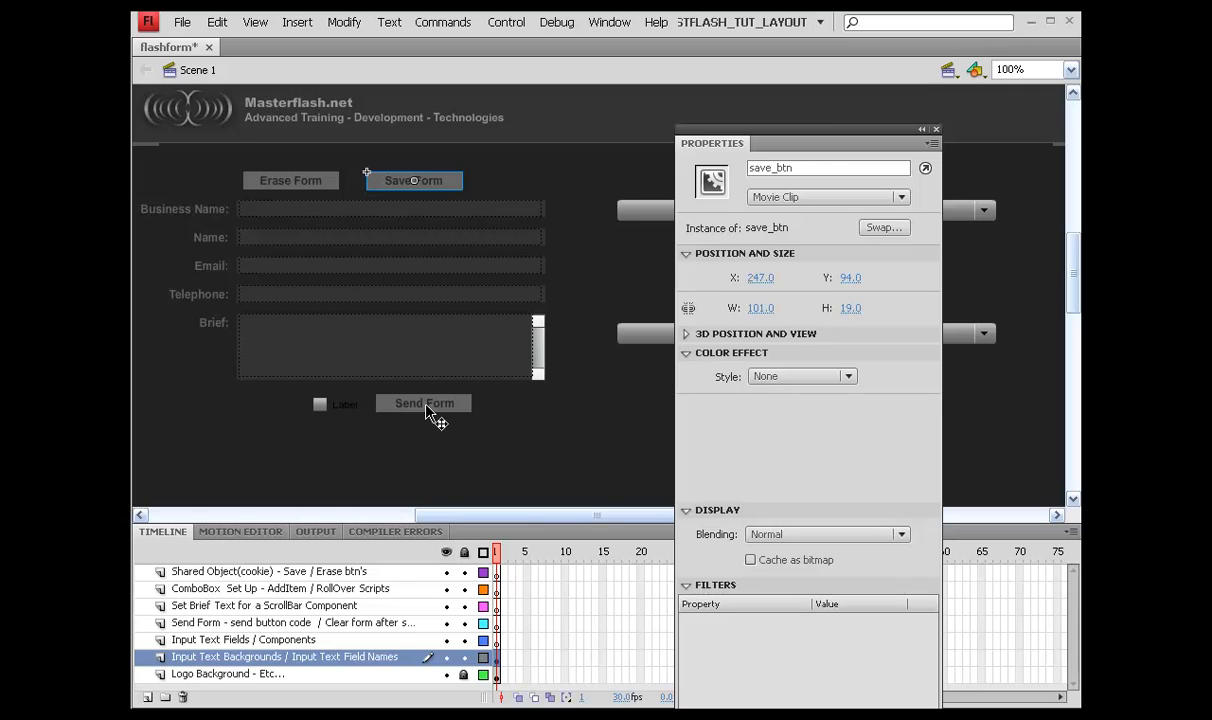
pyautogui.click(424, 403)
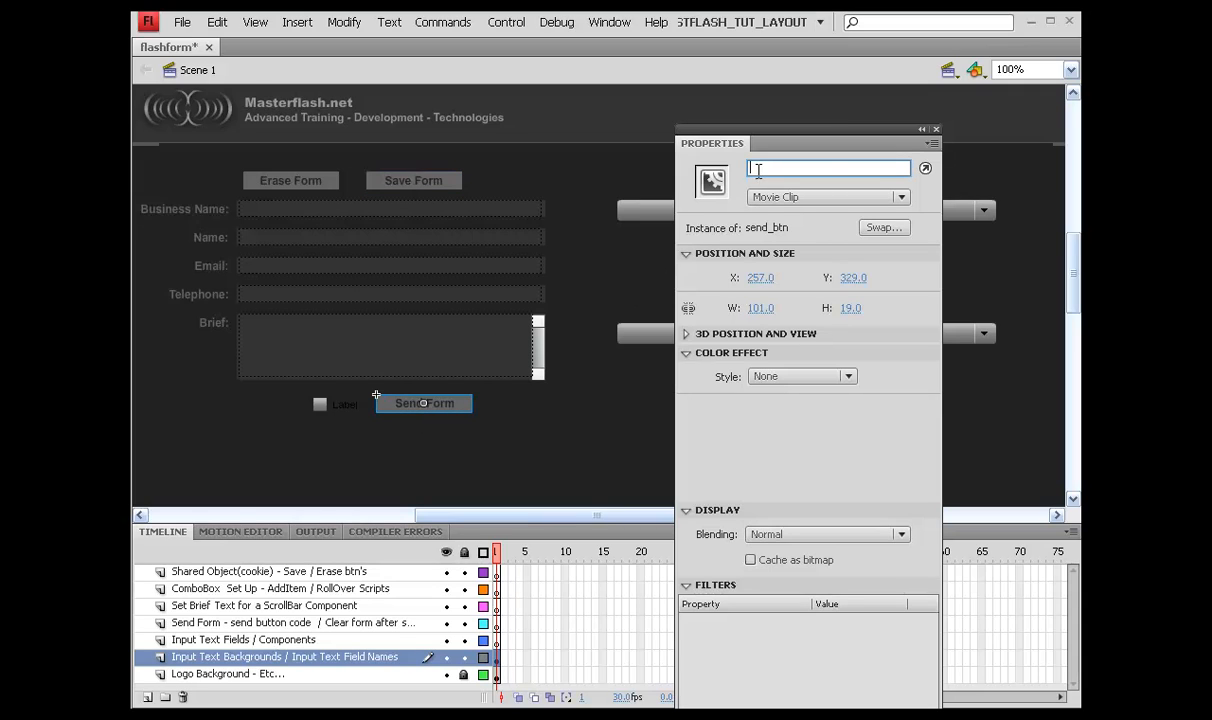
pyautogui.write('send_btn')
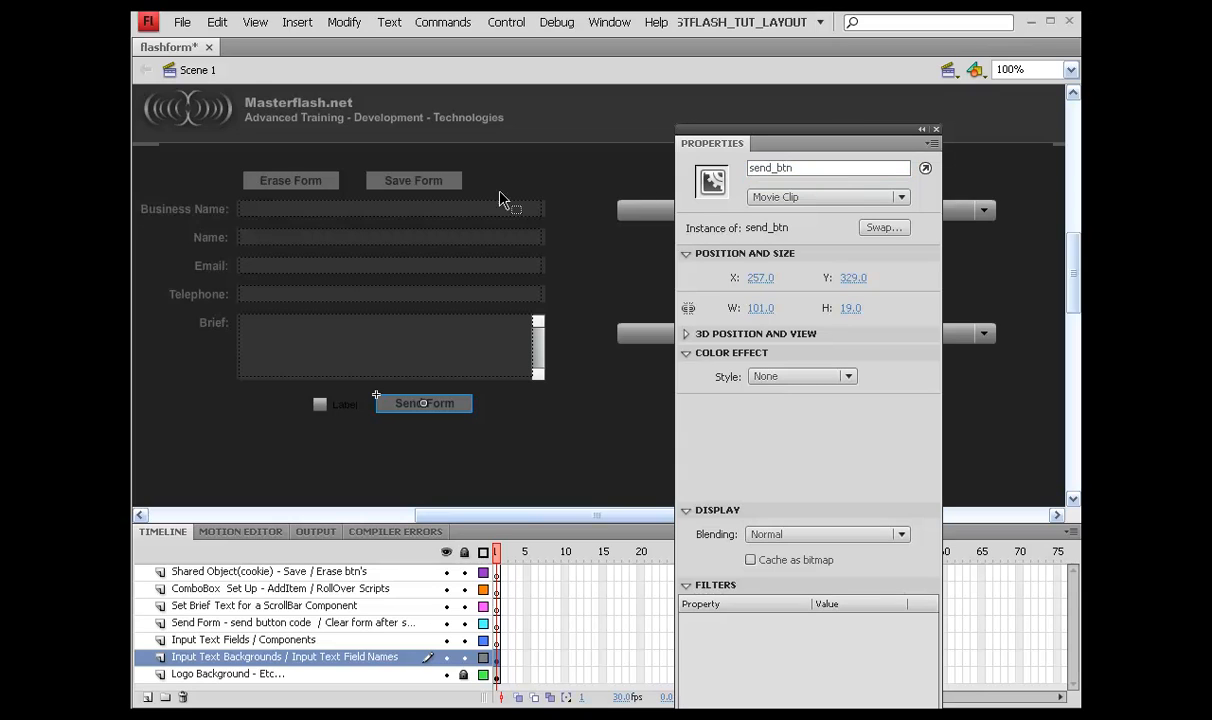
pyautogui.click(565, 143)
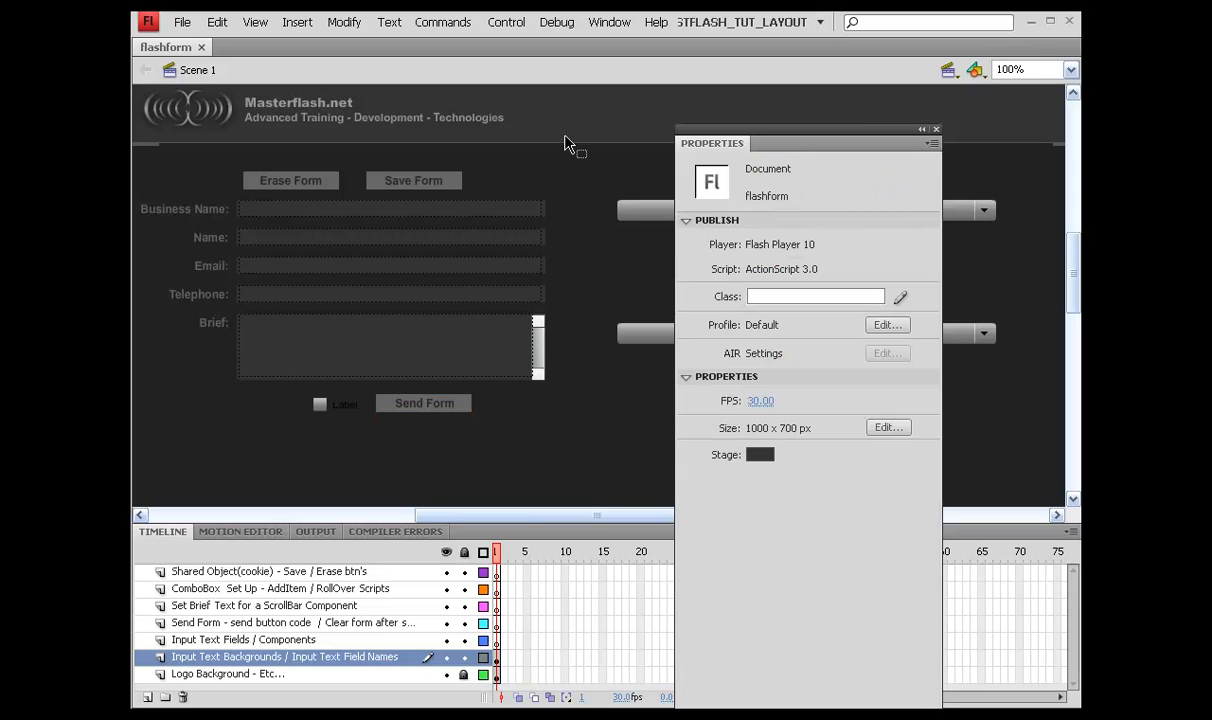
pyautogui.moveTo(490, 180)
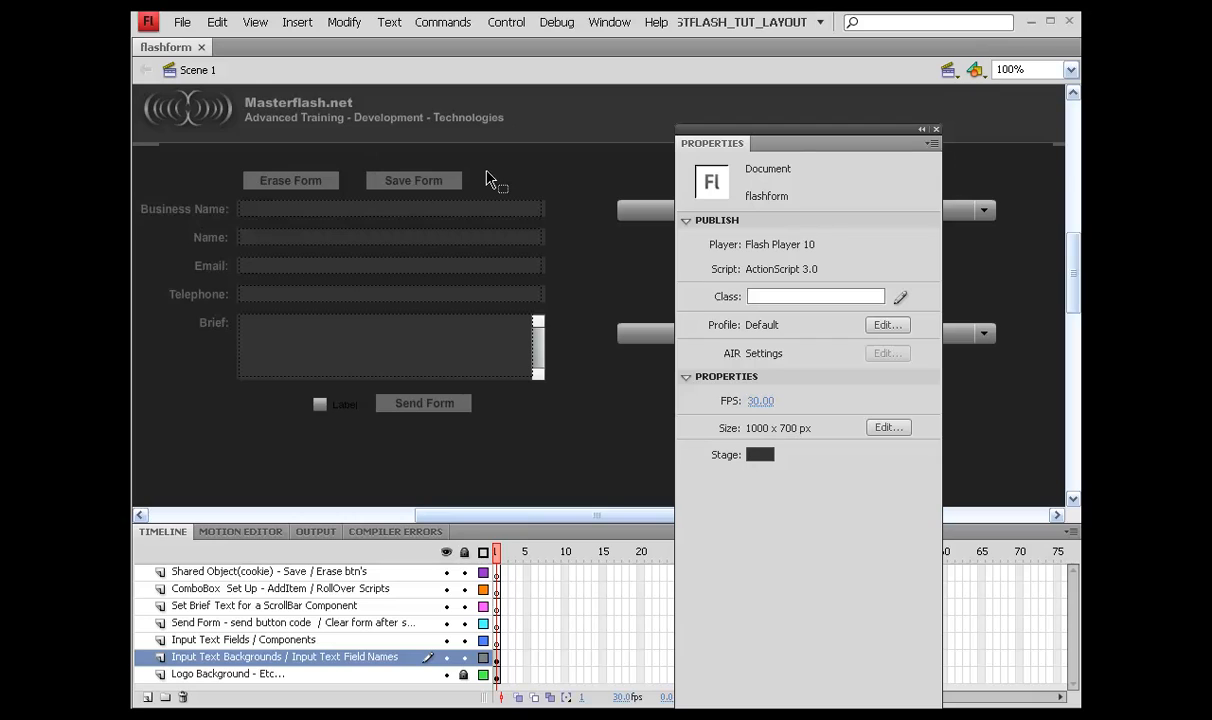
pyautogui.moveTo(805, 148)
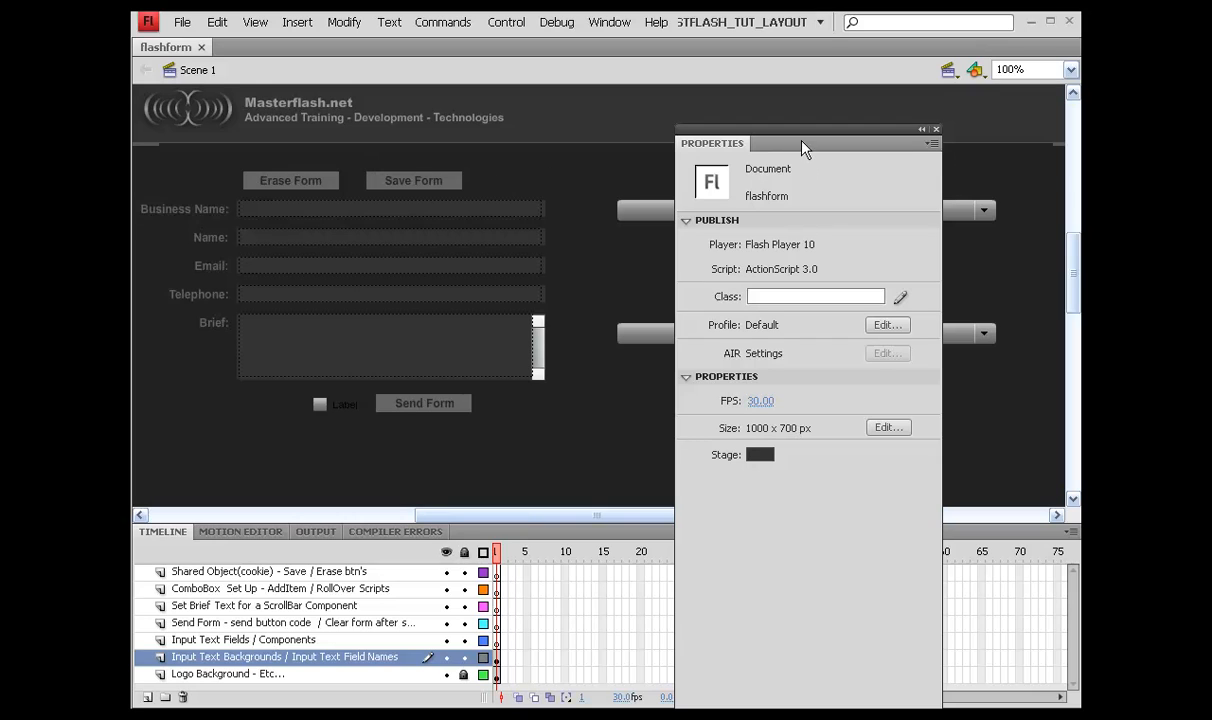
# Close Properties and select frame 1 of the Shared Object(cookie) layer
pyautogui.click(936, 128)
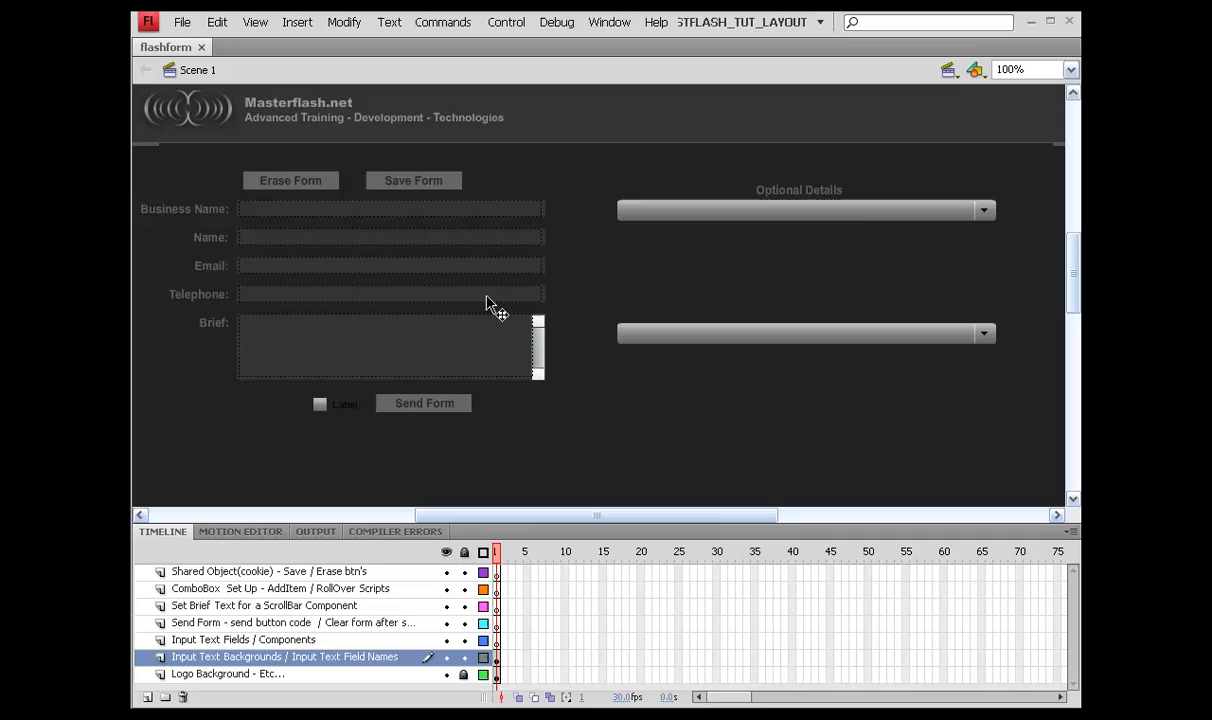
pyautogui.moveTo(578, 435)
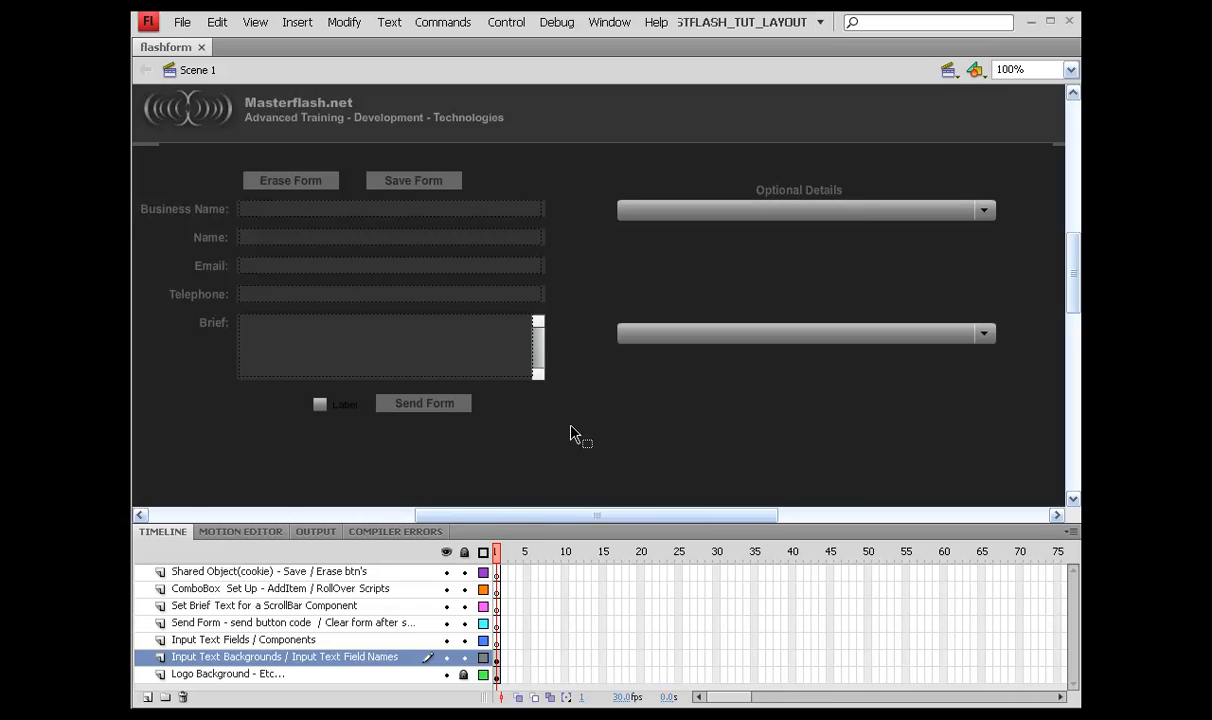
pyautogui.moveTo(218, 585)
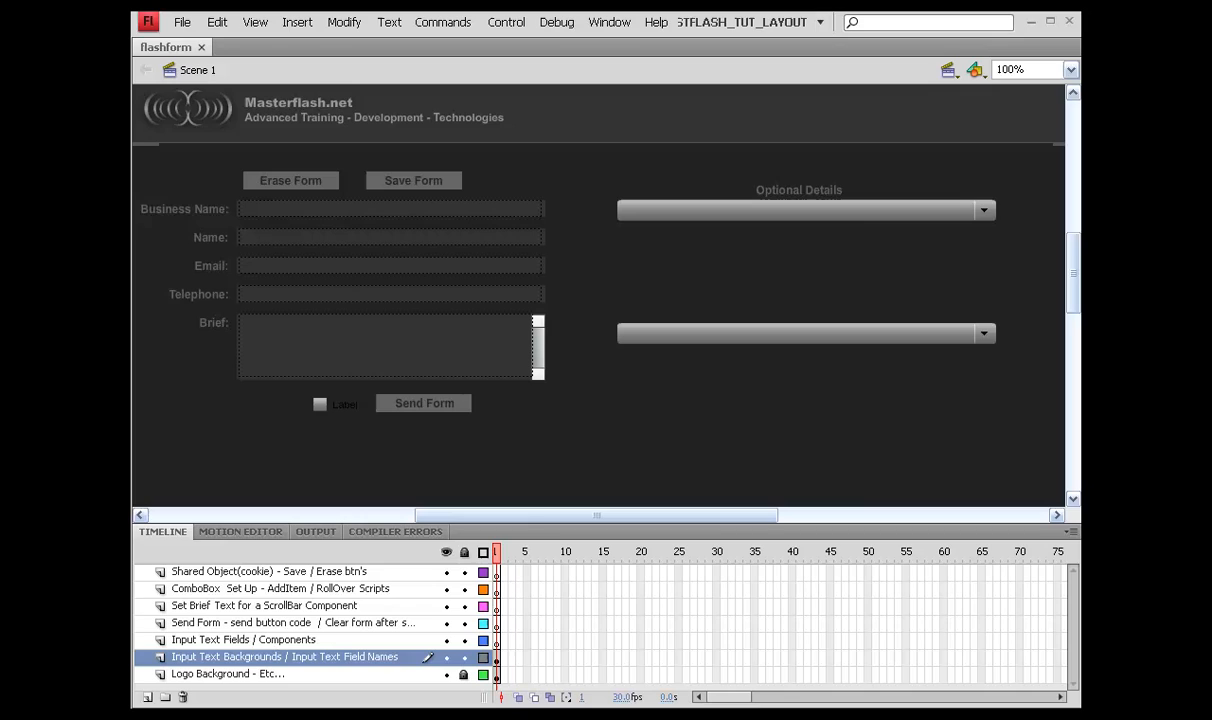
pyautogui.moveTo(562, 462)
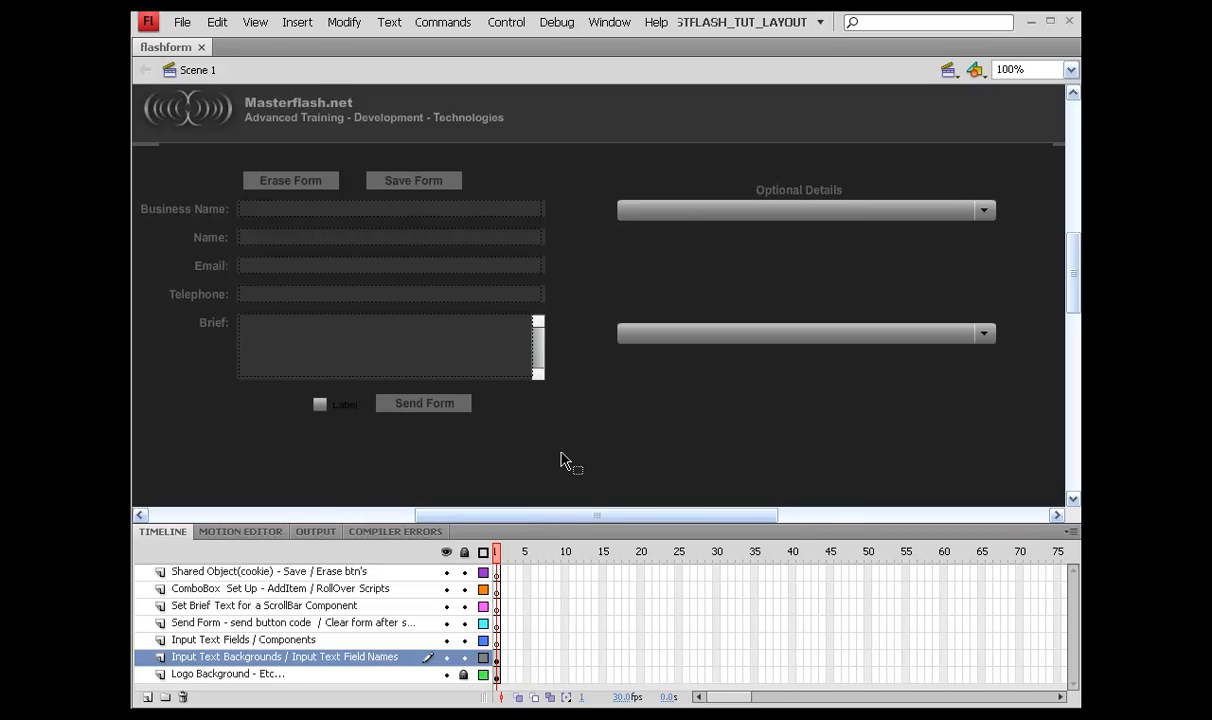
pyautogui.click(268, 571)
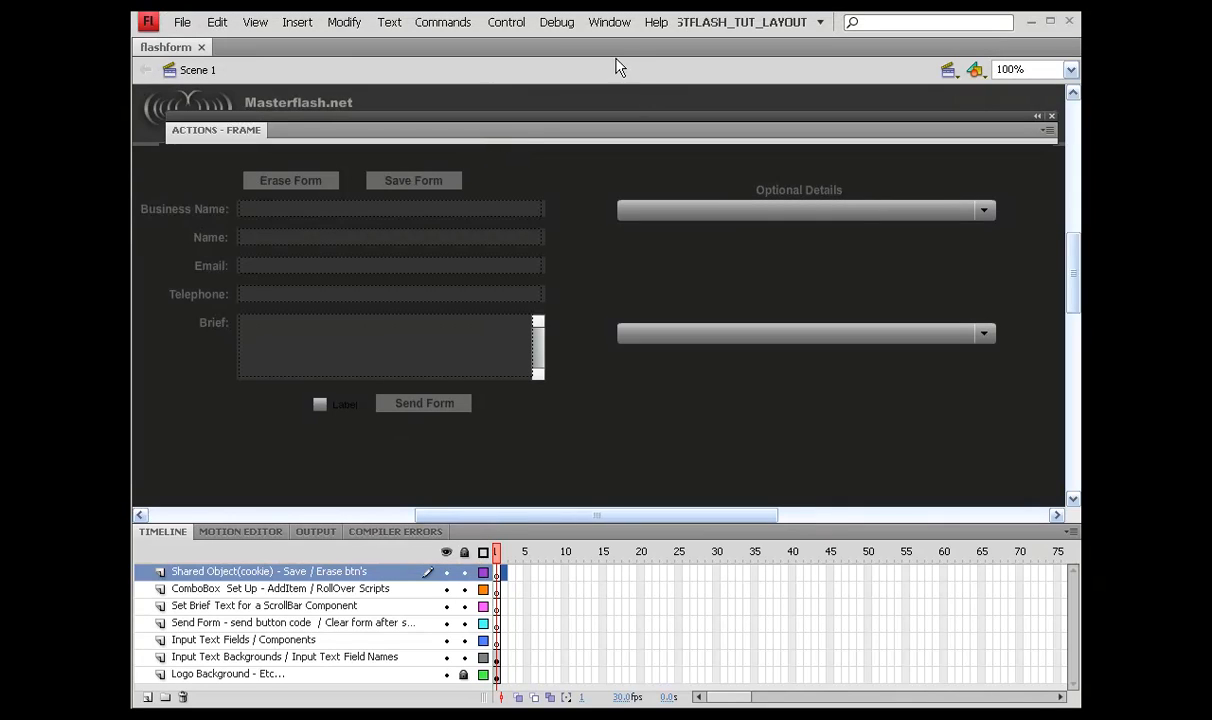
# Open the Actions - Frame panel from the Window menu
pyautogui.click(609, 21)
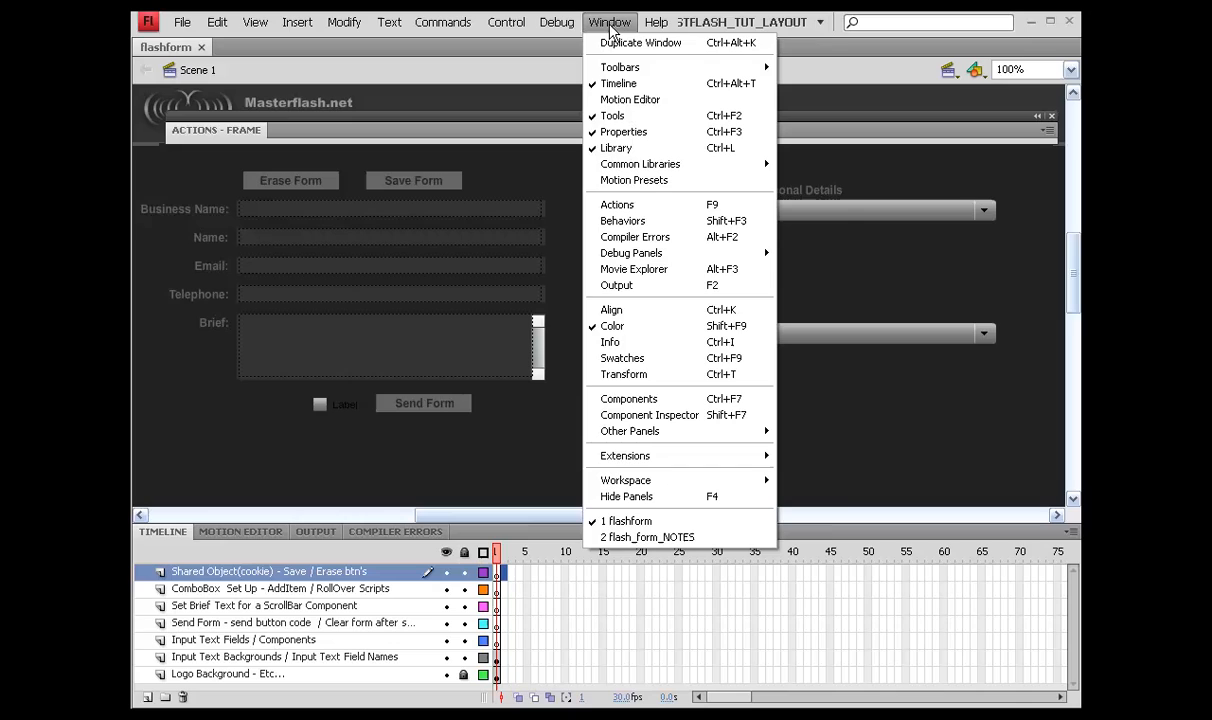
pyautogui.moveTo(630, 99)
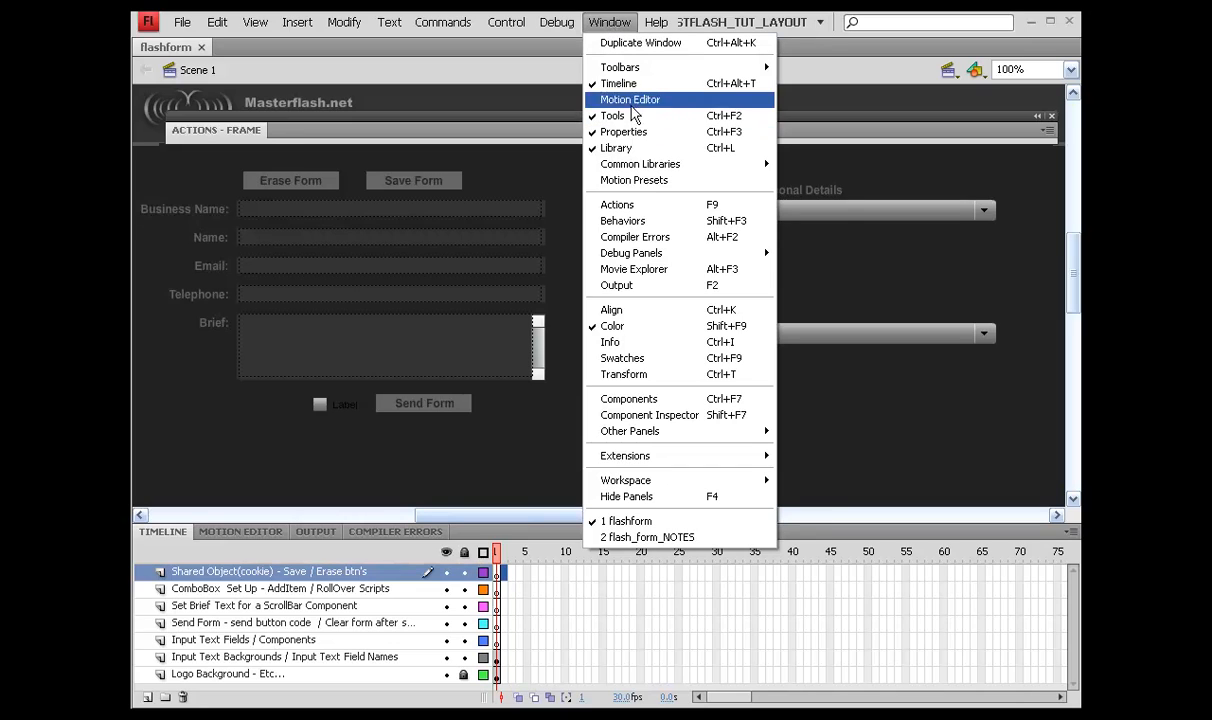
pyautogui.moveTo(617, 204)
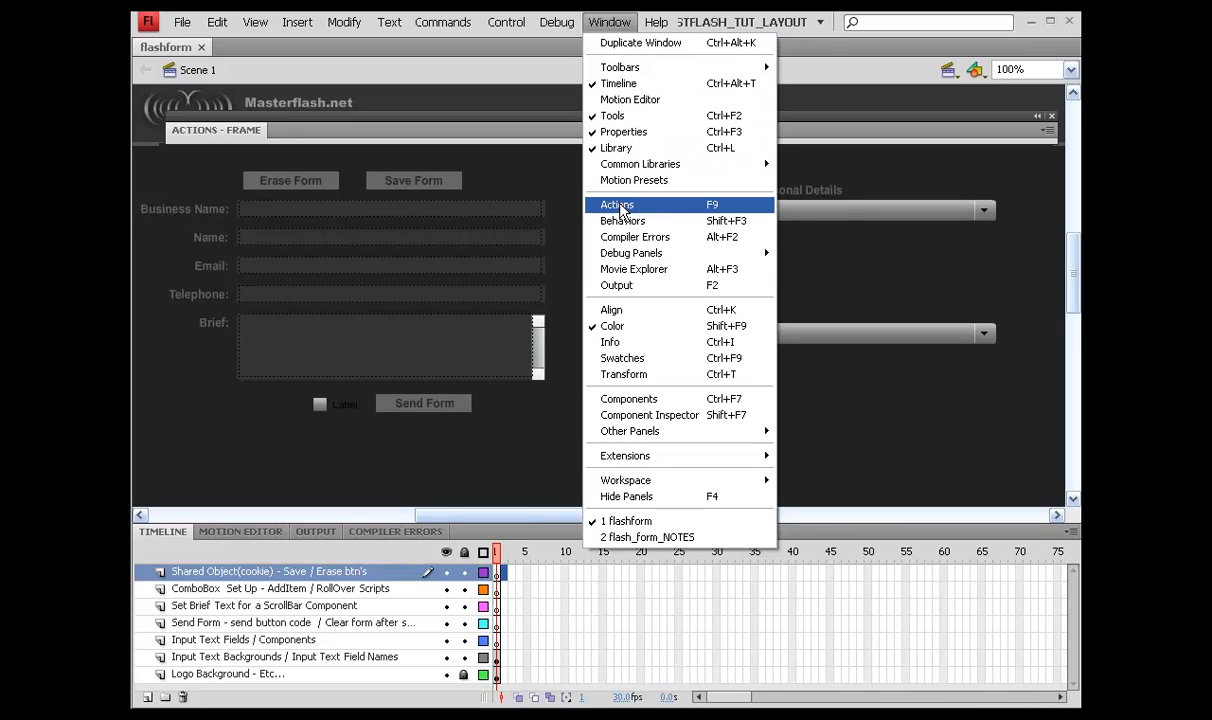
pyautogui.click(617, 204)
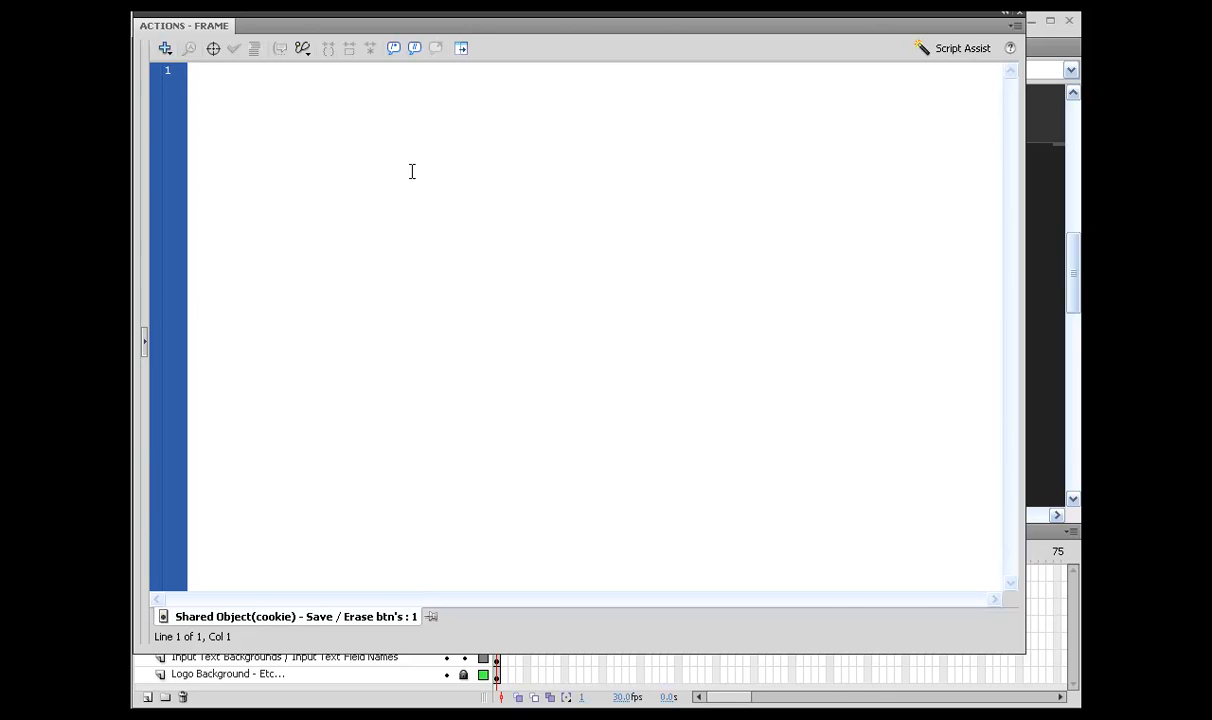
# Type var f_cookie:SharedObject = SharedObject.getLocal("m_f_cookie"); as line 1
pyautogui.write('var')
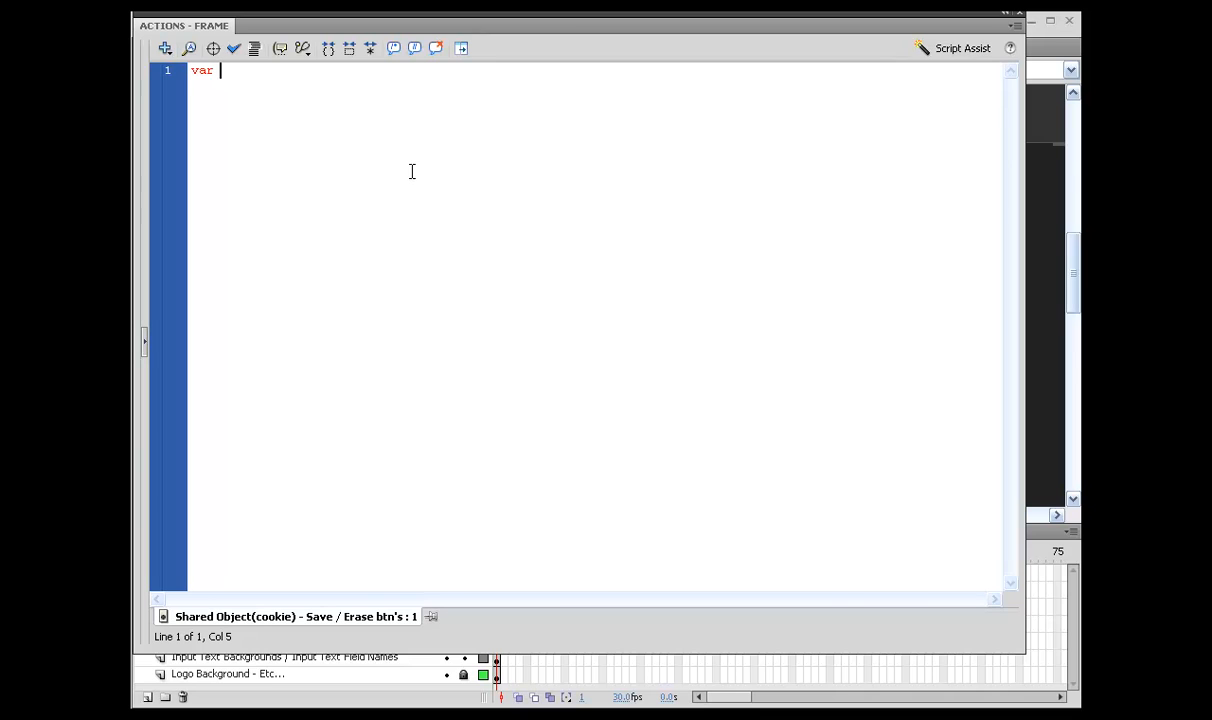
pyautogui.write('f_')
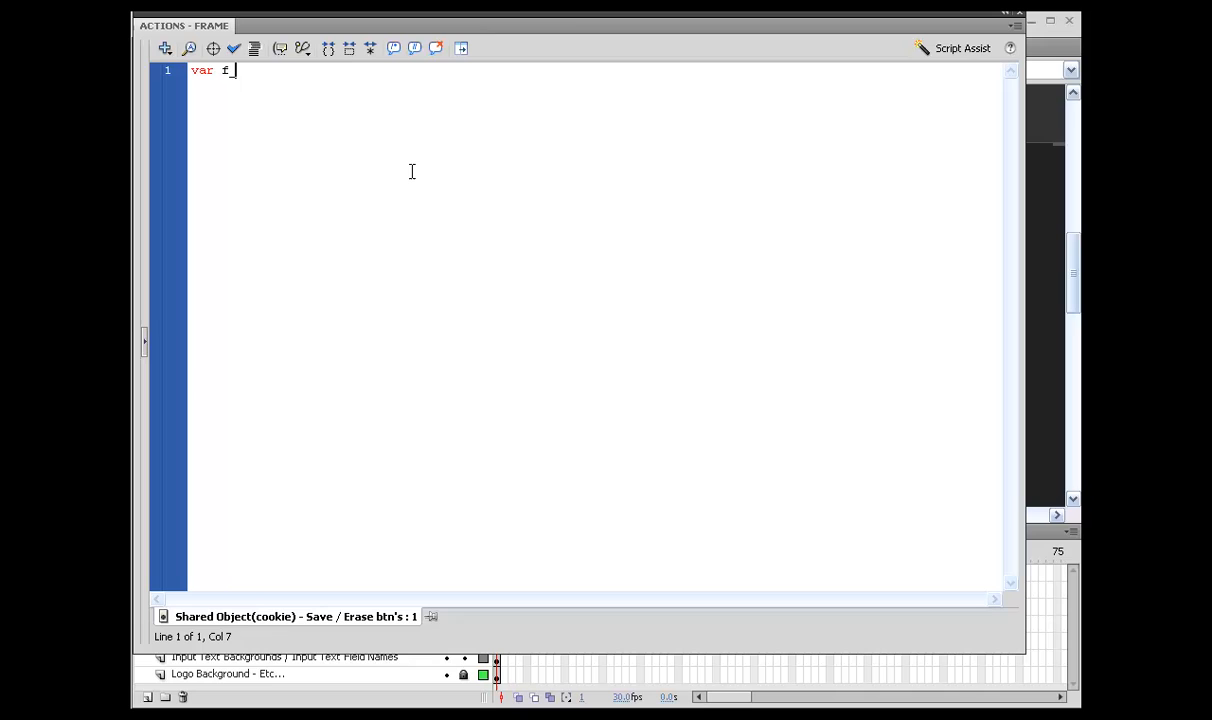
pyautogui.write('cookie:SharedObject')
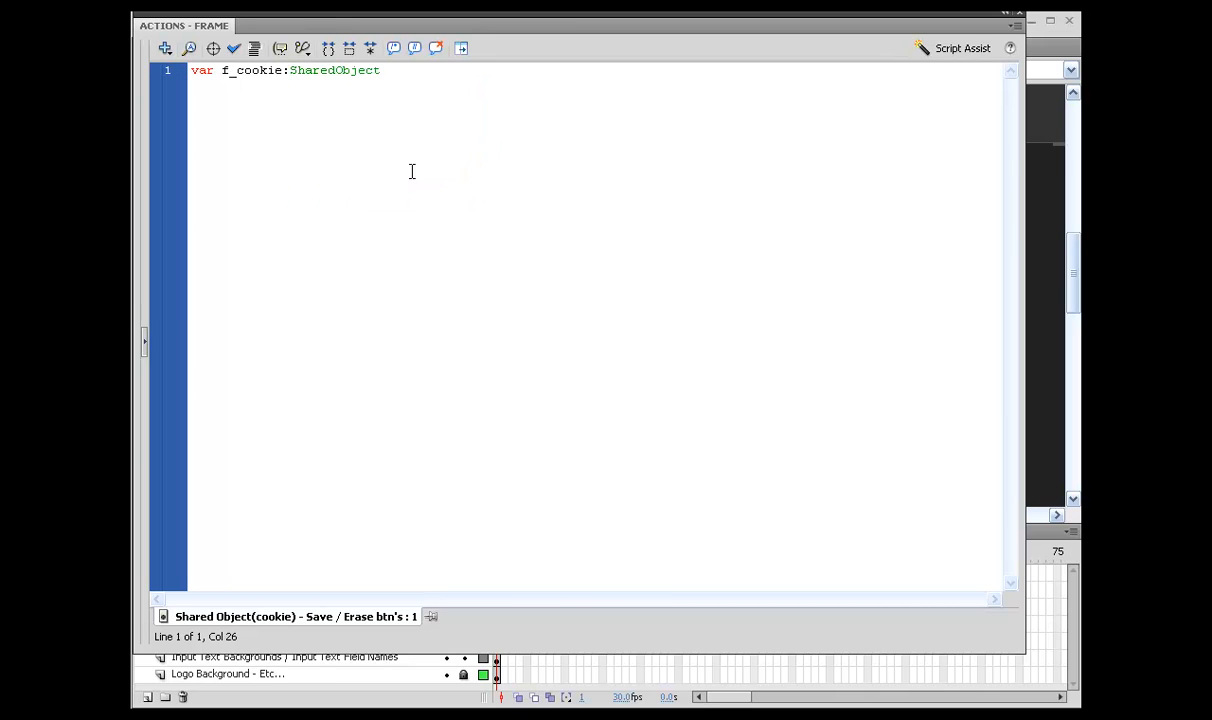
pyautogui.write('= Sh')
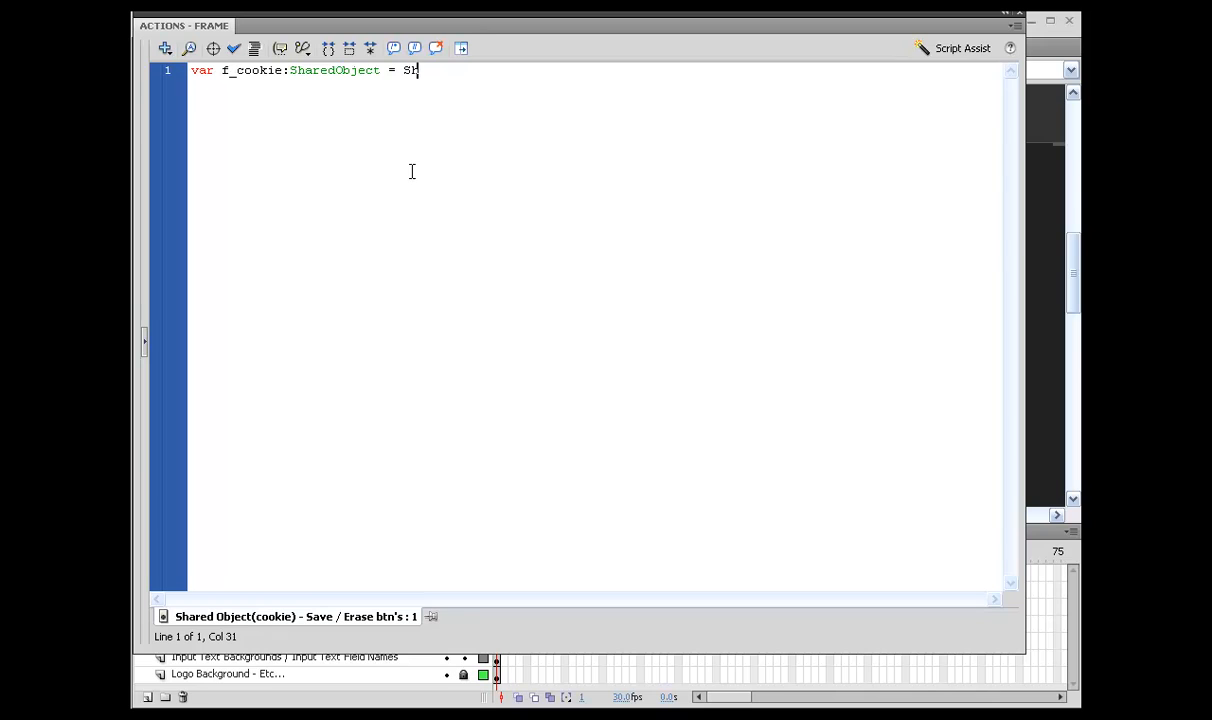
pyautogui.write('aredObjec')
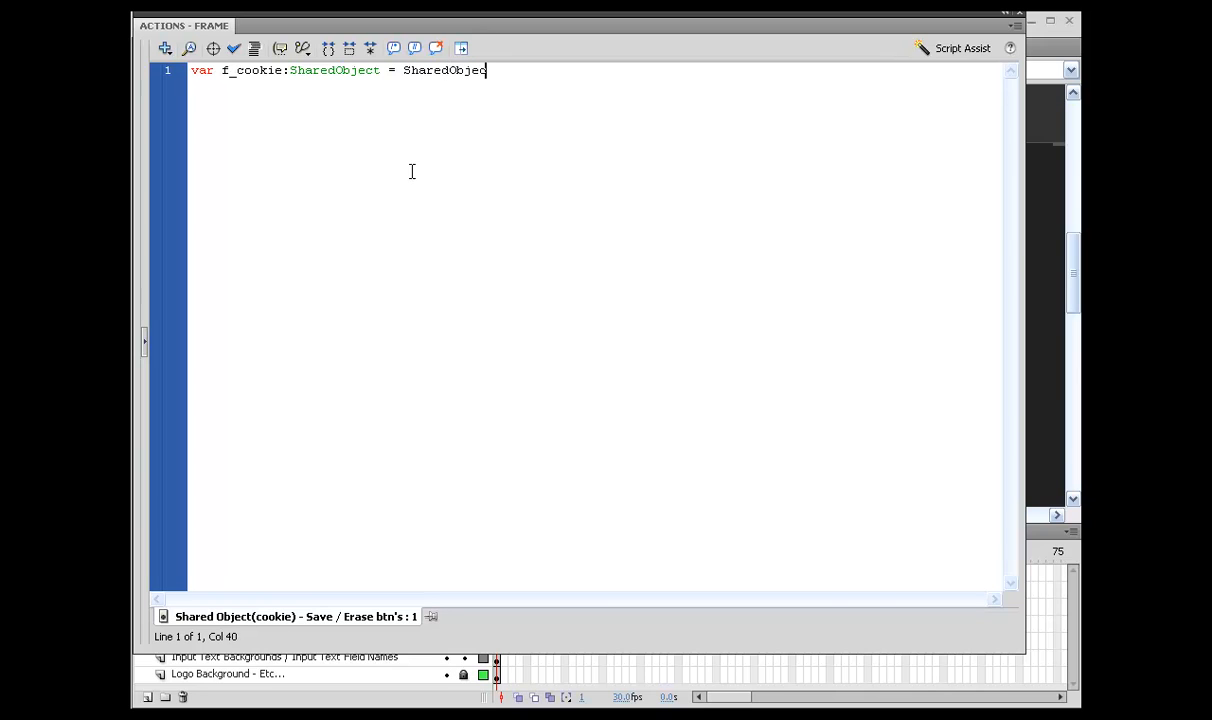
pyautogui.write('.getLocal(')
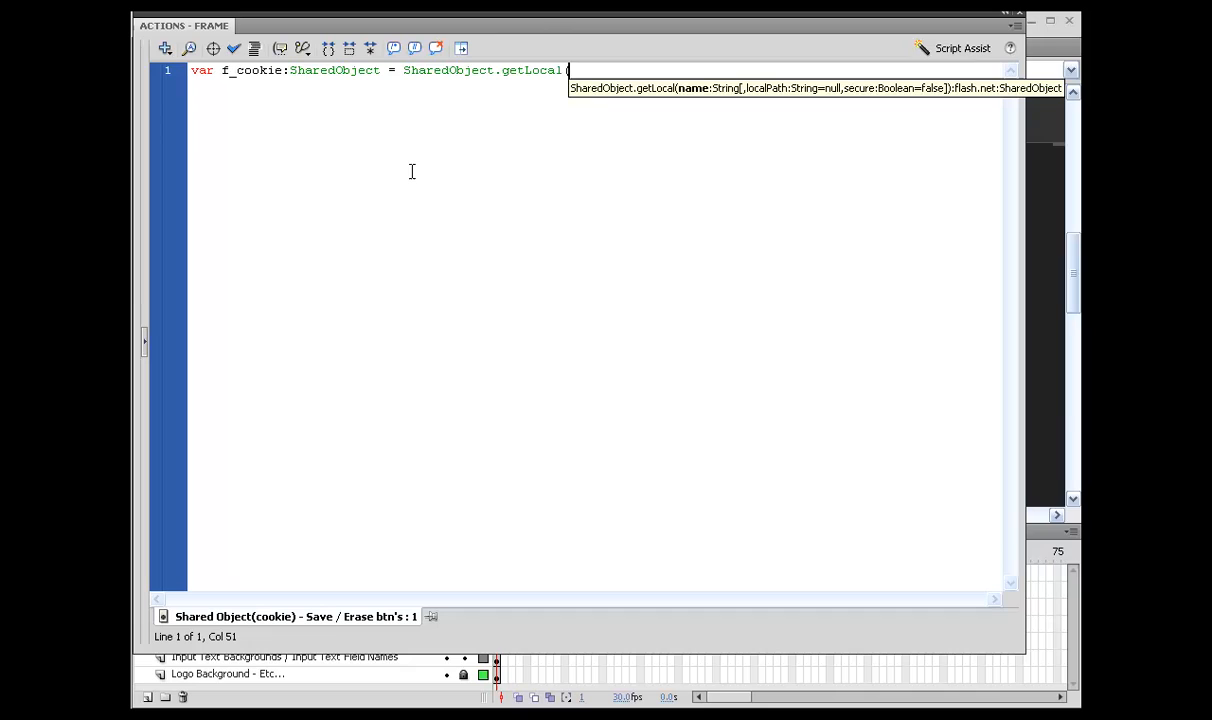
pyautogui.write('"')
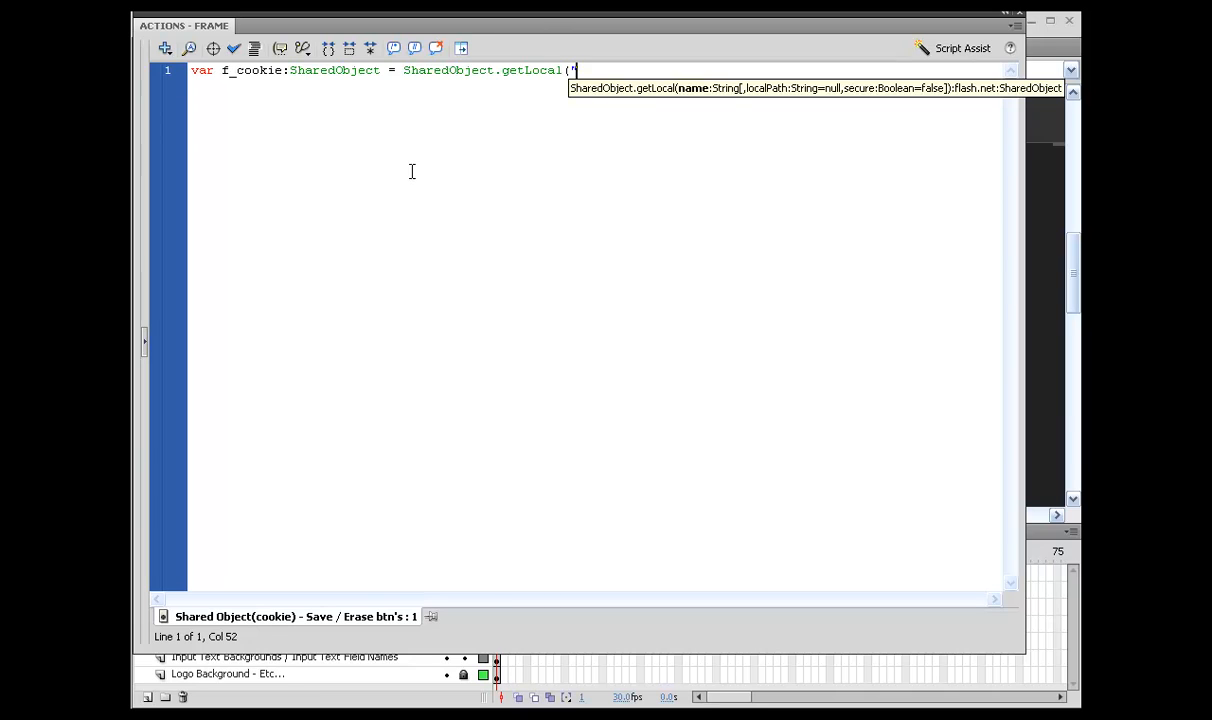
pyautogui.write('"')
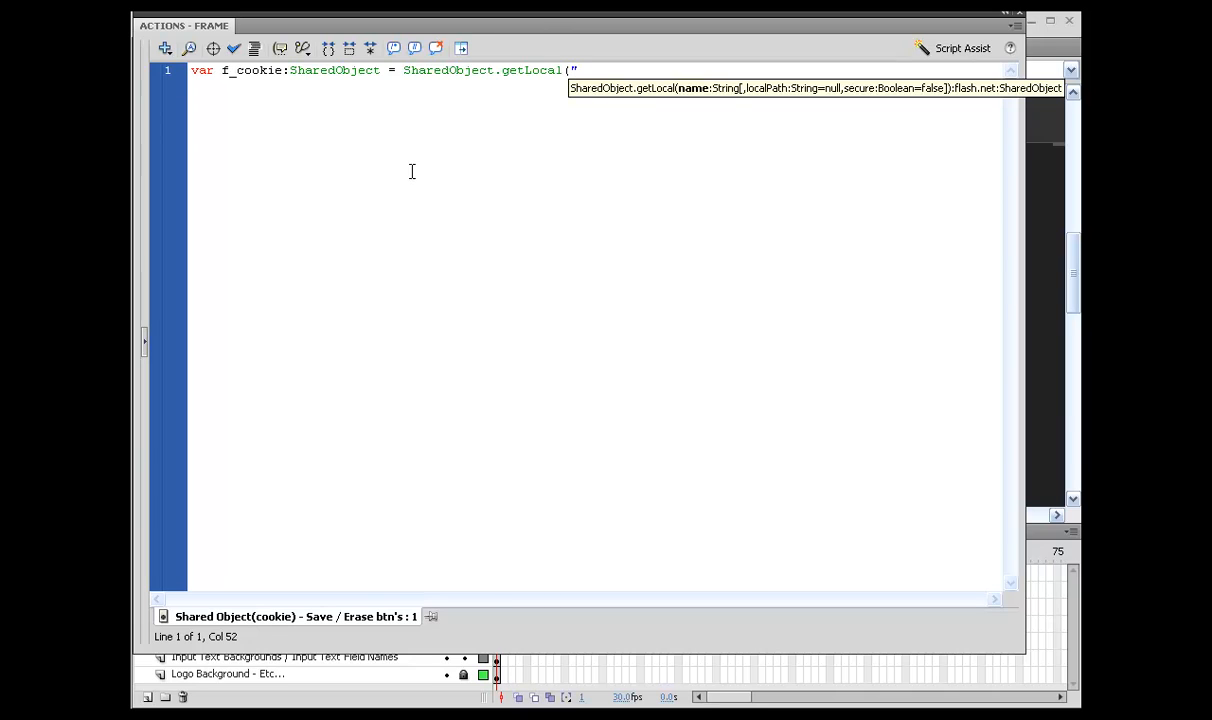
pyautogui.write('h')
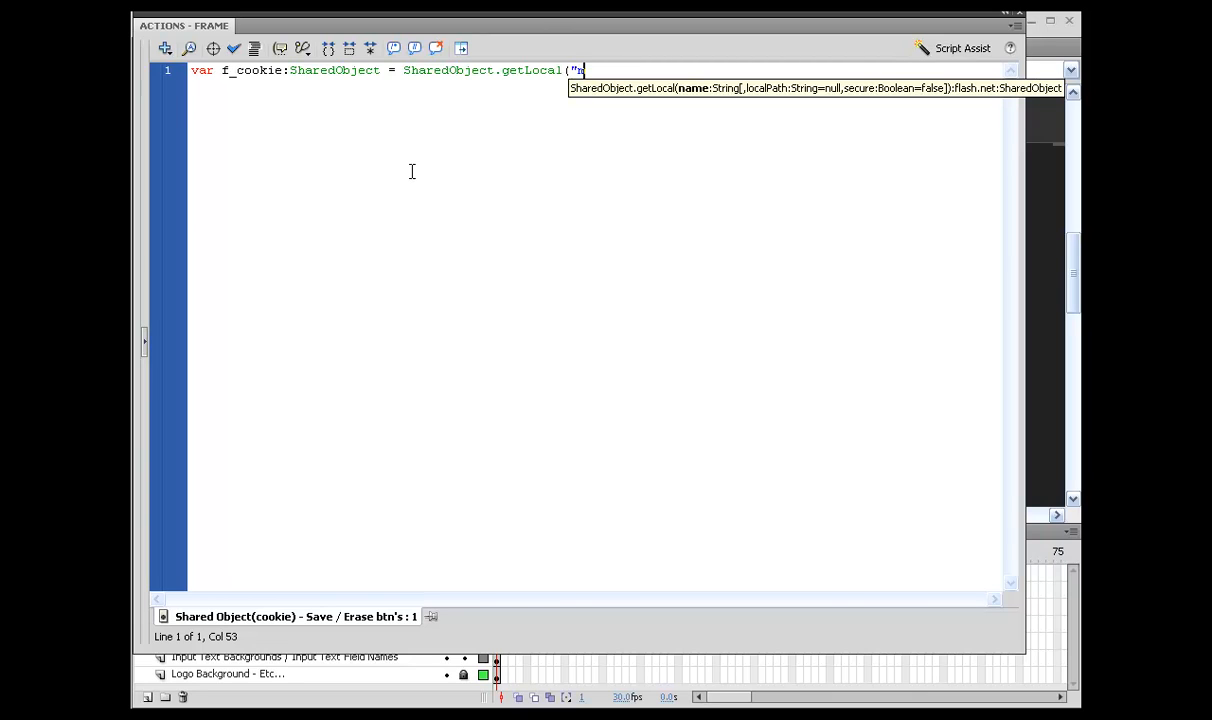
pyautogui.write('m_f_')
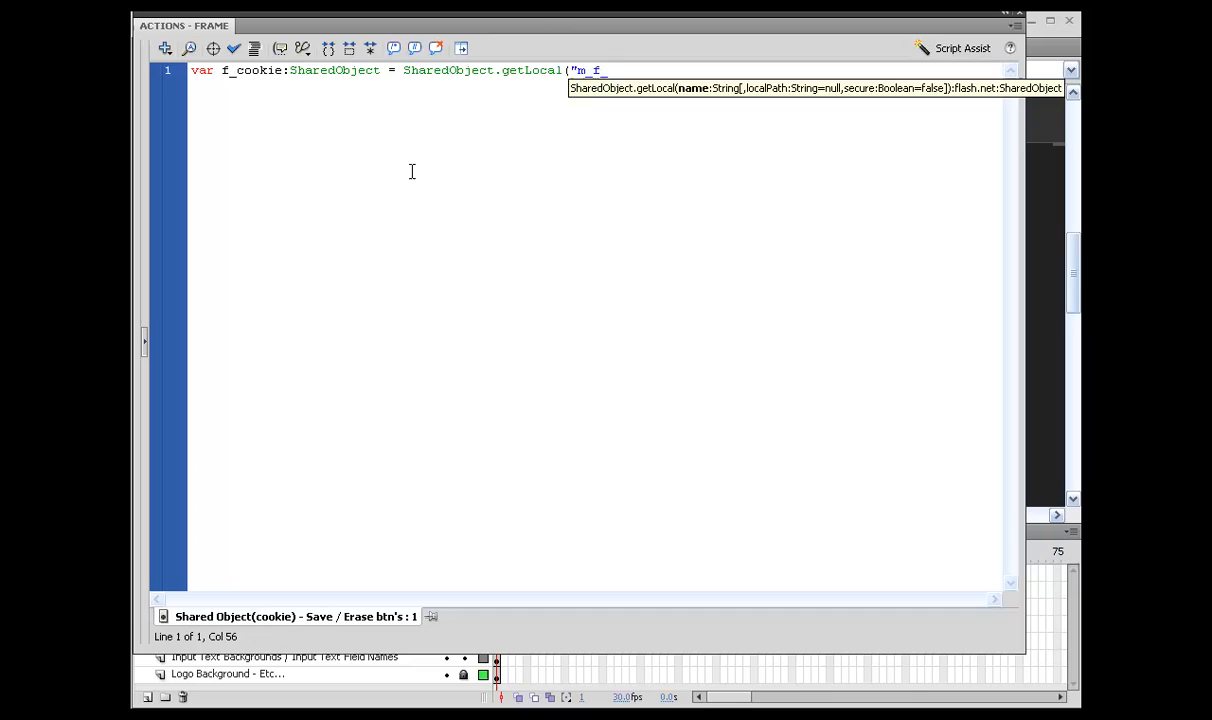
pyautogui.write('cookie"')
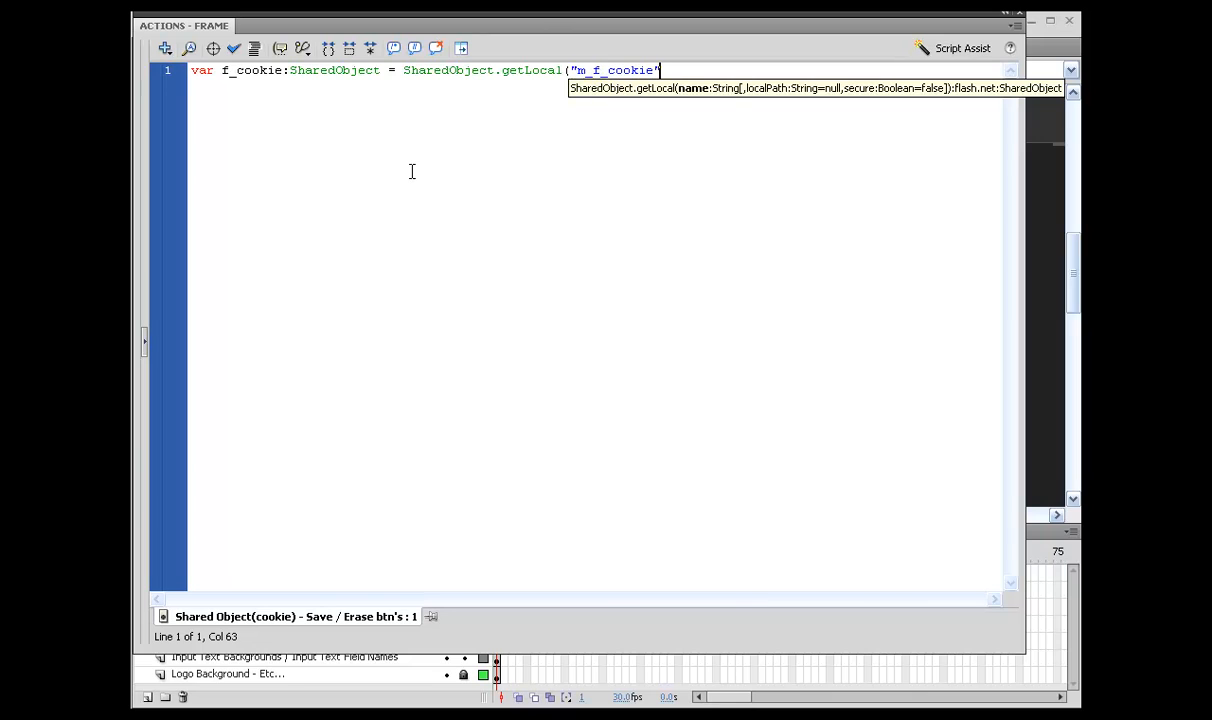
pyautogui.write(');')
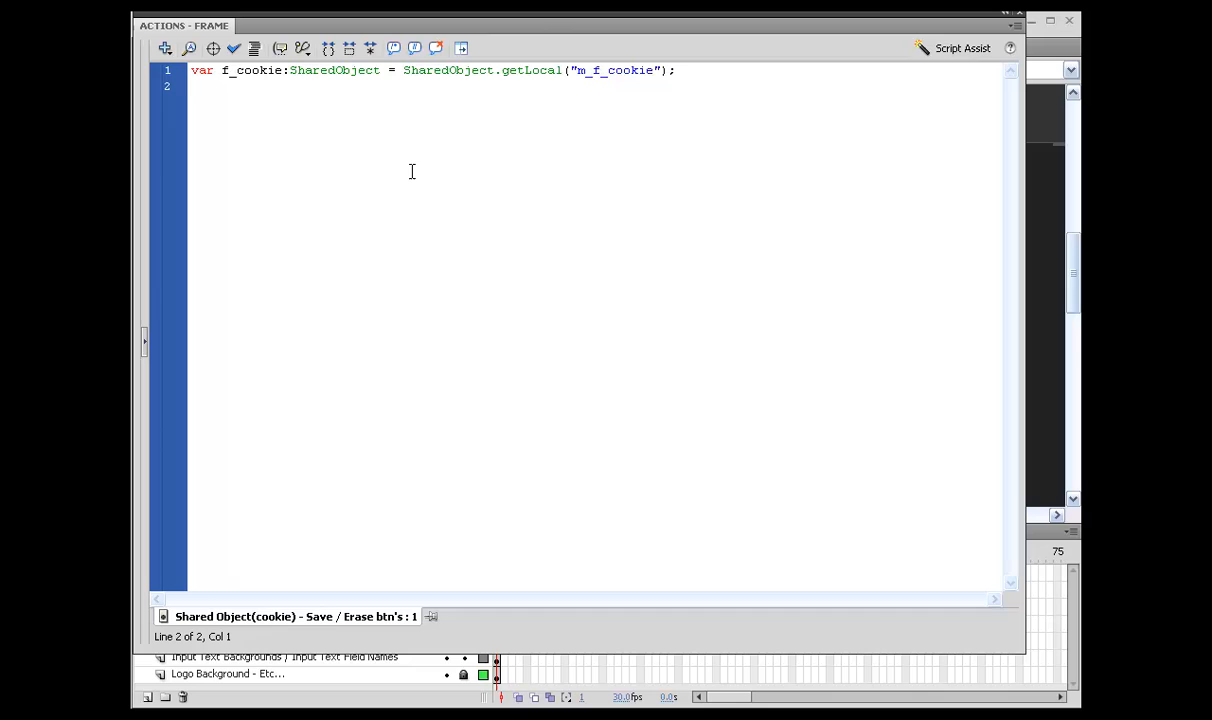
pyautogui.click(193, 86)
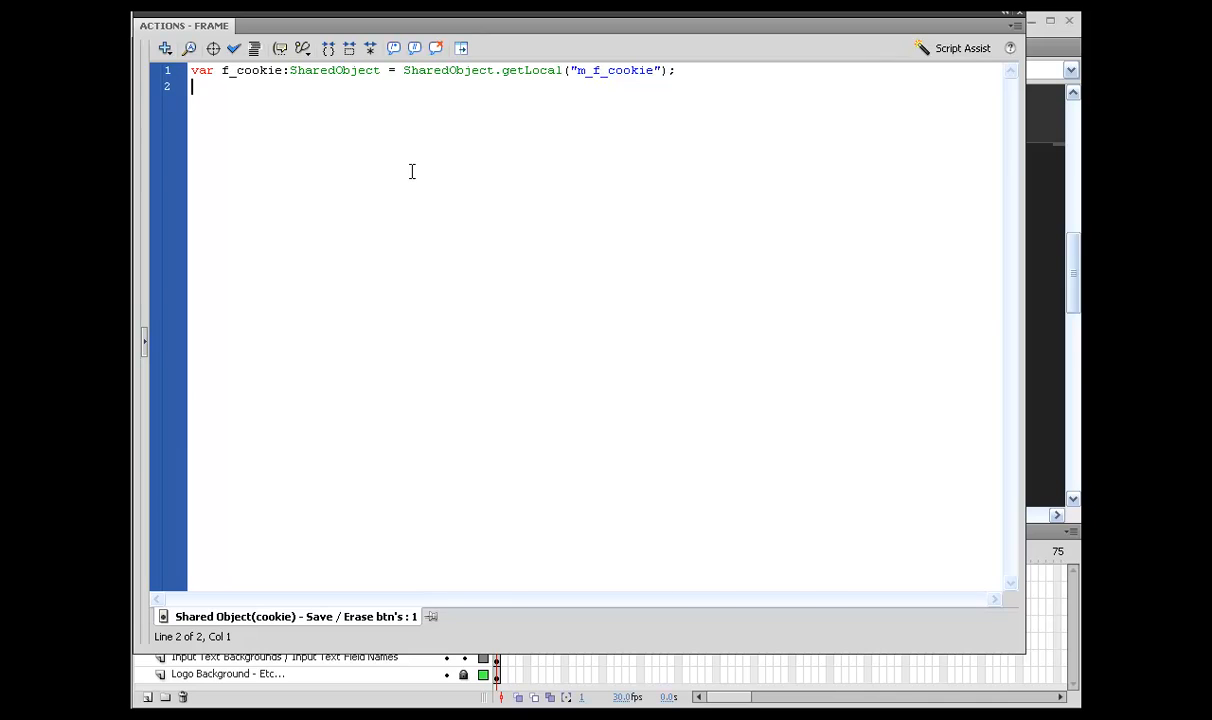
# Write if(f_cookie.size != 0){ and bus_name.text = f_cookie.data.bus_text;
pyautogui.write('if(f_')
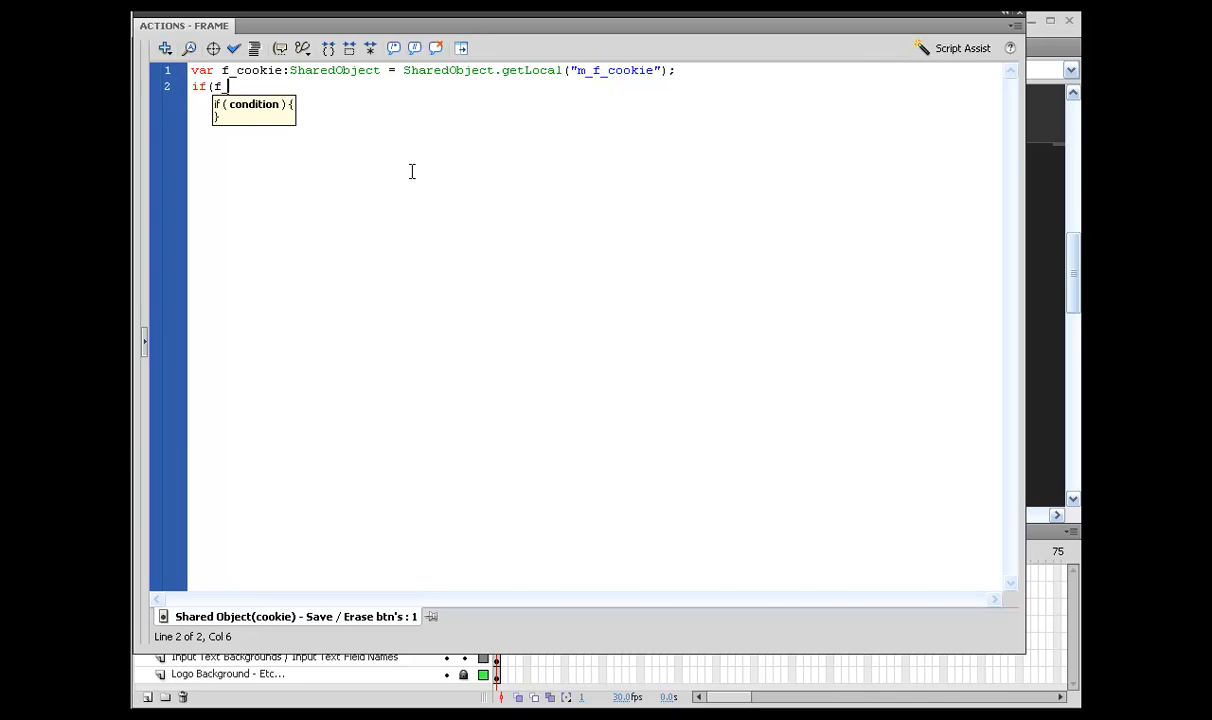
pyautogui.write('_cookie.zi')
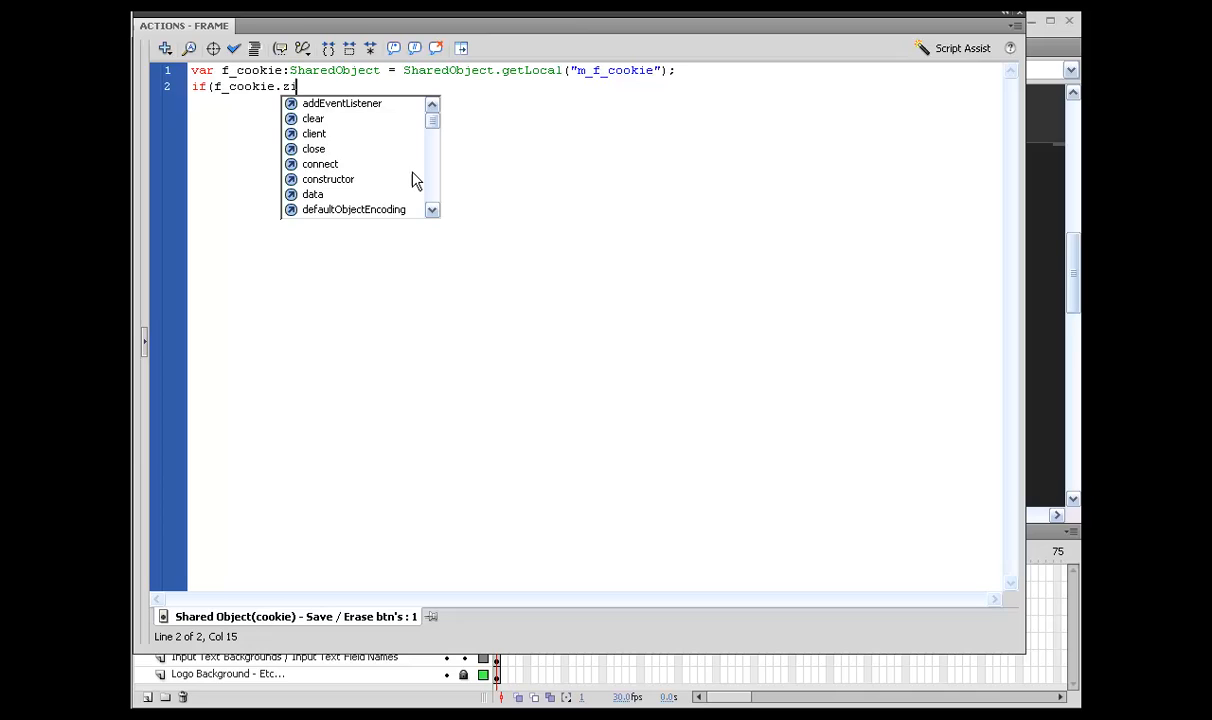
pyautogui.write('size')
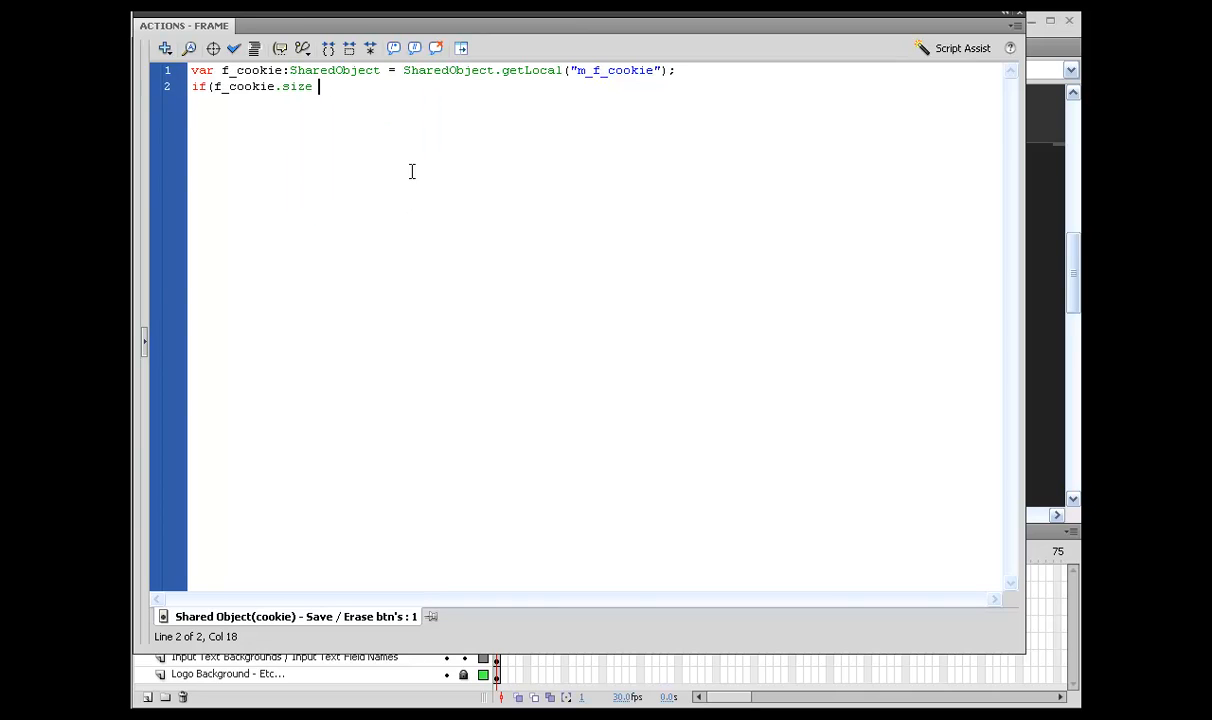
pyautogui.write('!=')
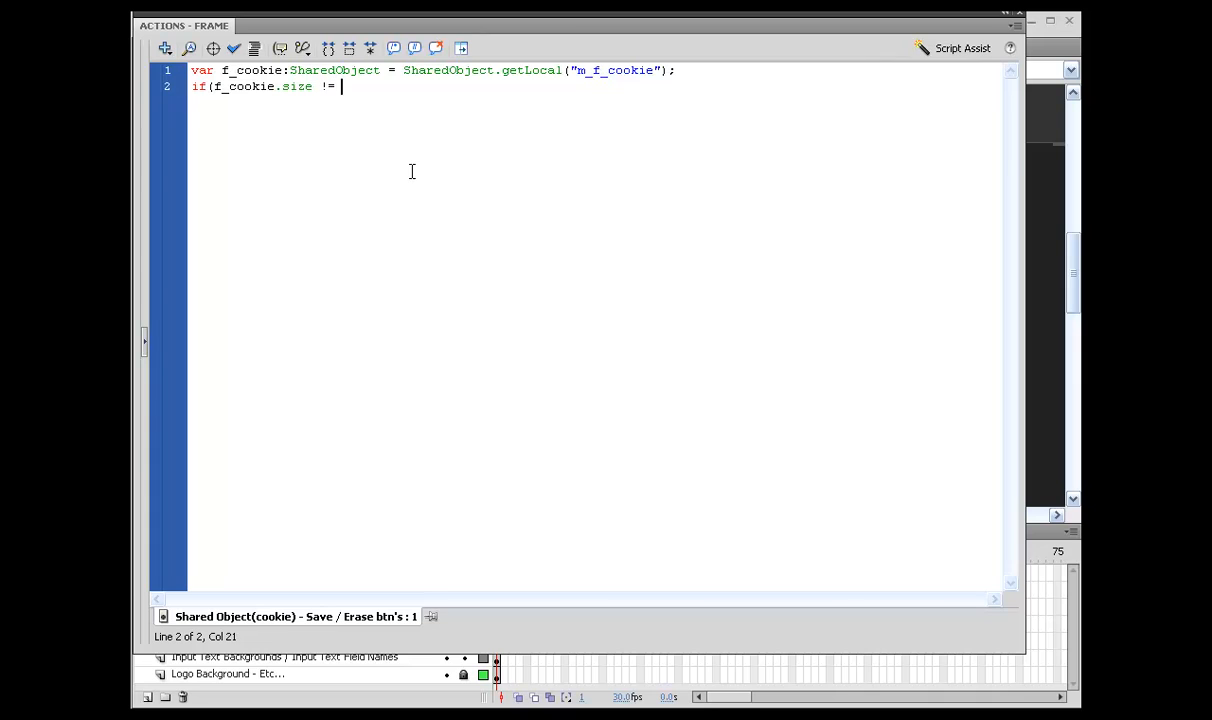
pyautogui.write('0){')
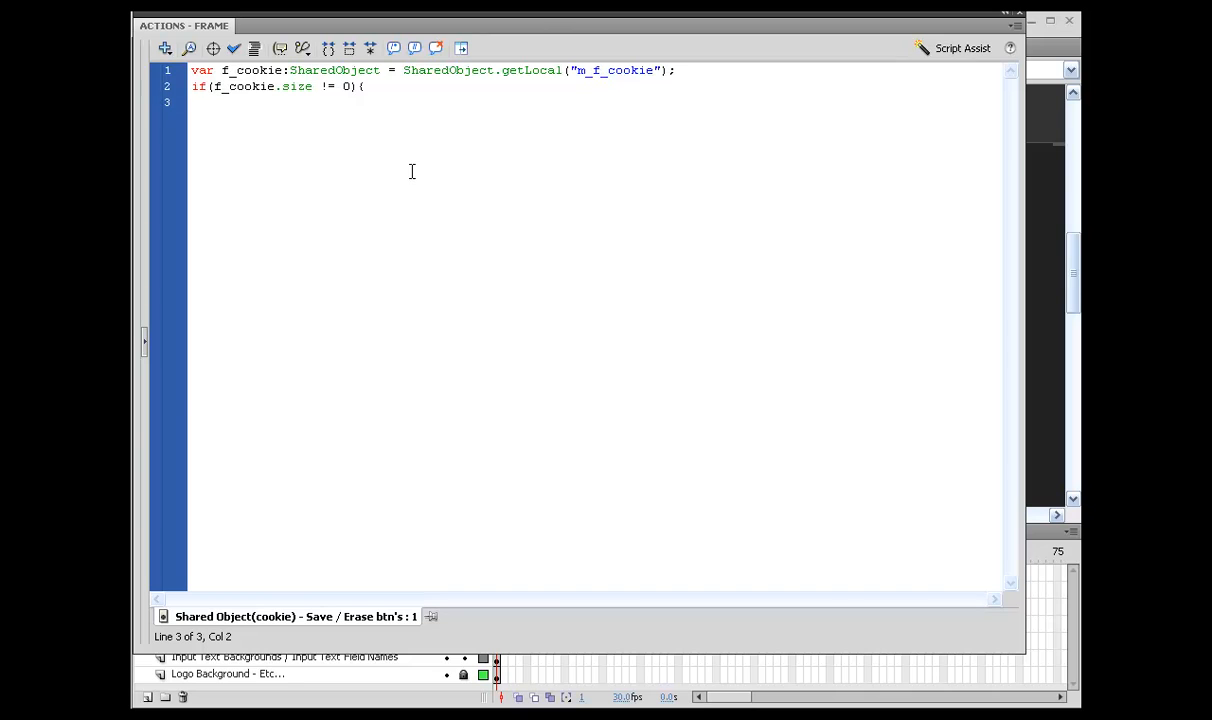
pyautogui.write('t')
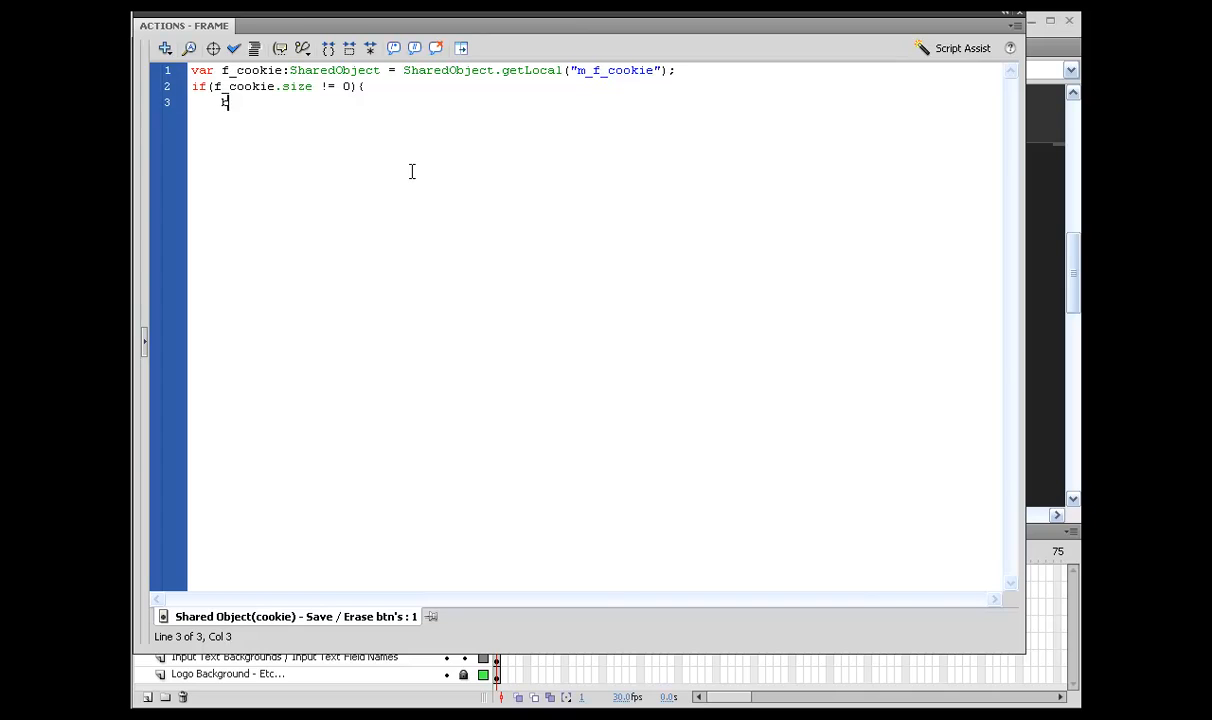
pyautogui.write('bus_name.t')
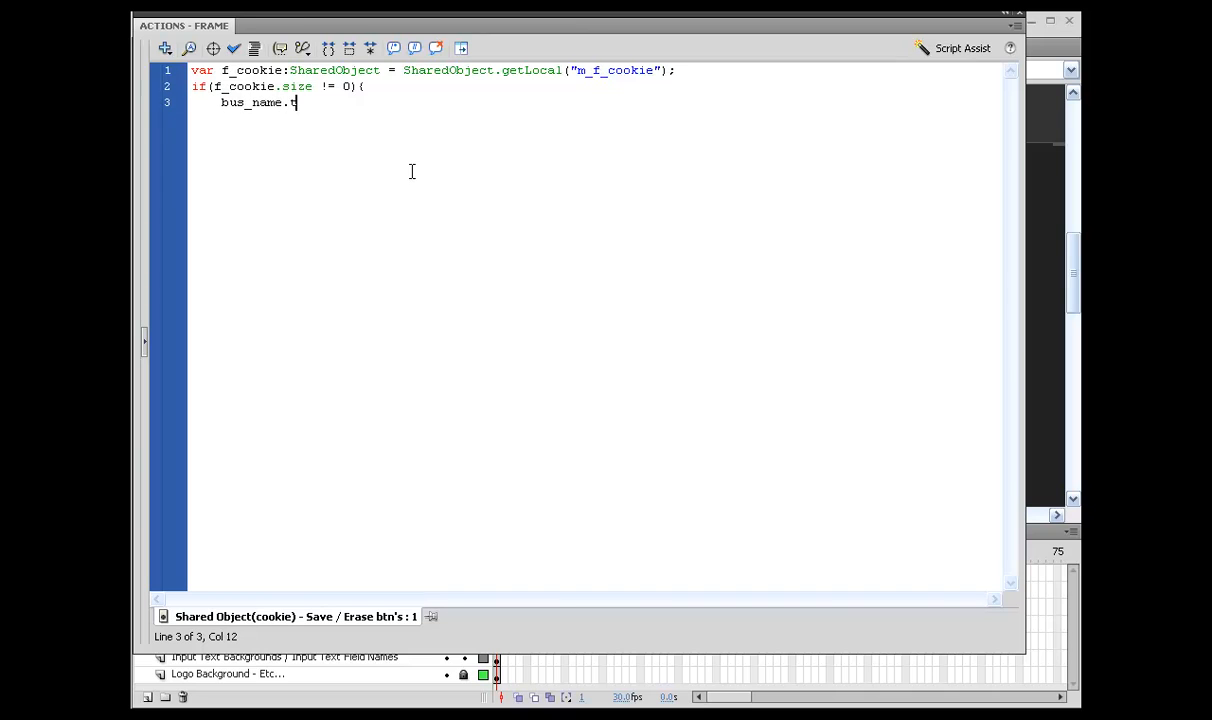
pyautogui.write('ext = f_cookie.data.bus_text')
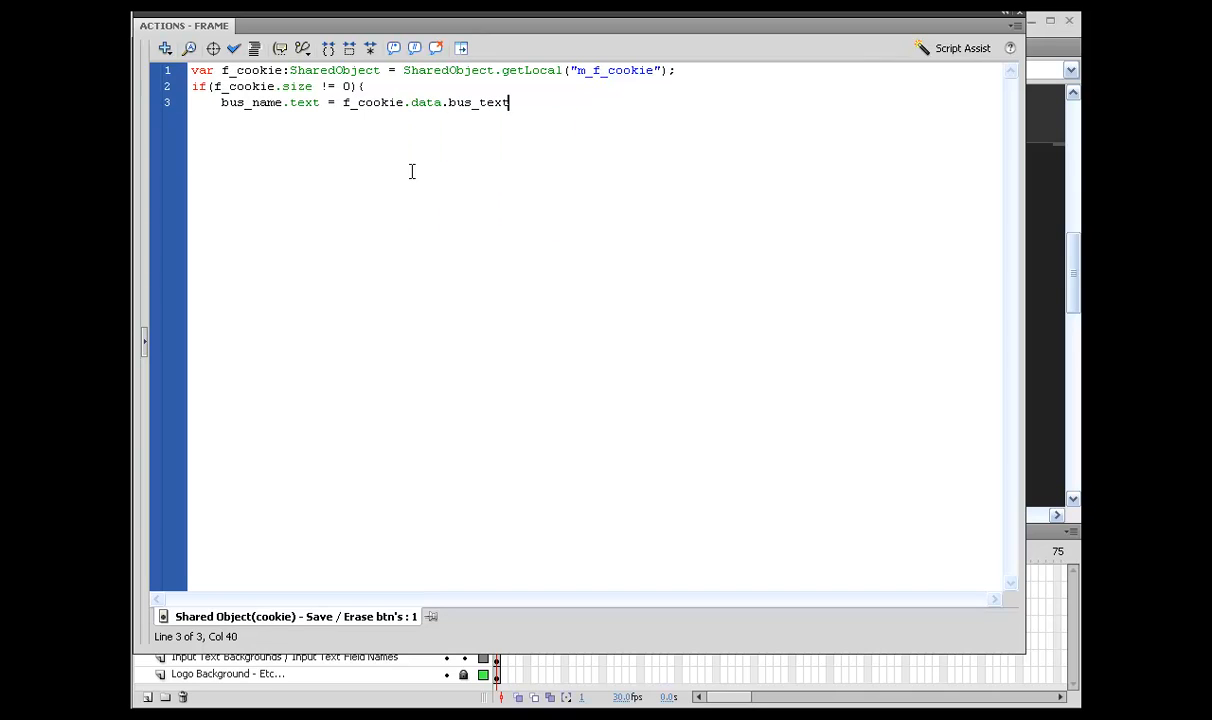
pyautogui.write(';')
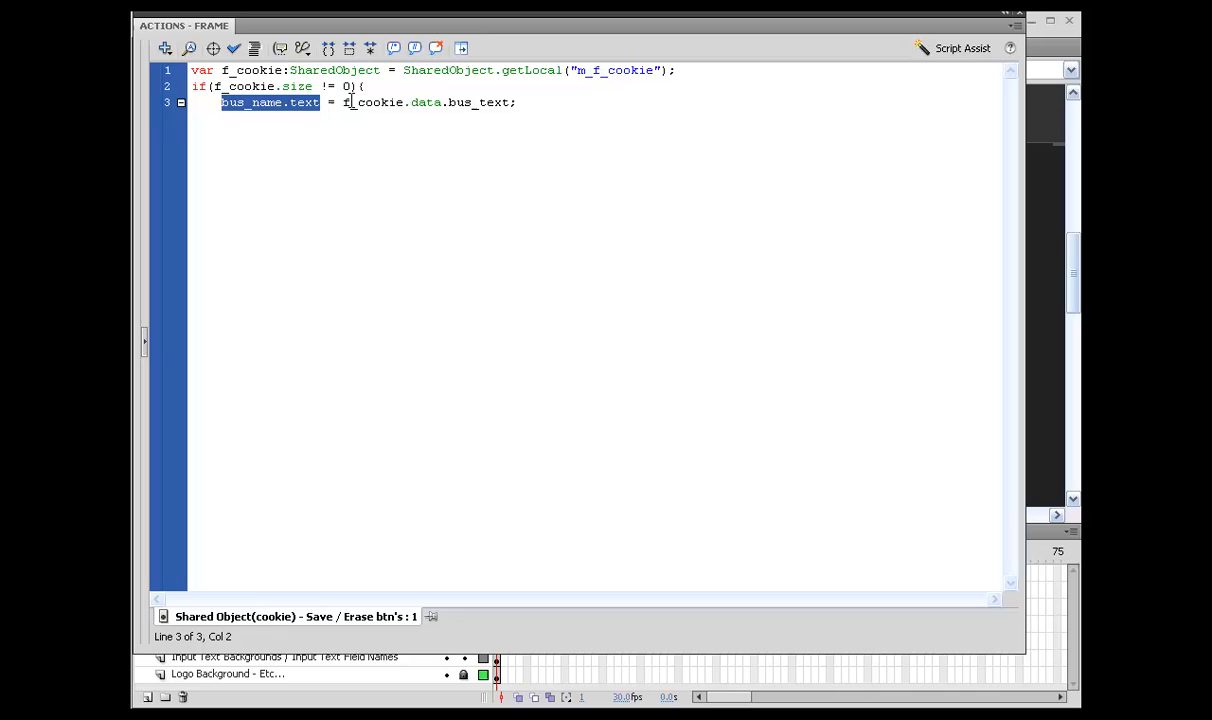
pyautogui.moveTo(283, 108)
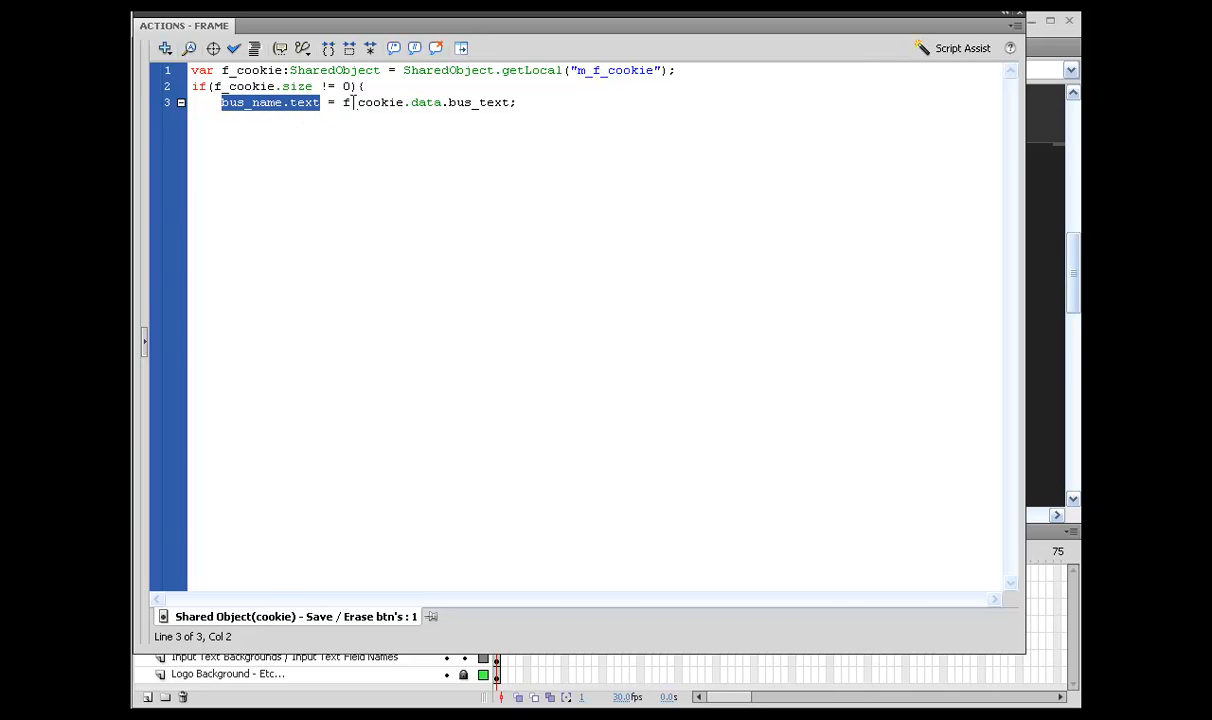
# Highlight the bus_text property name in the bus_name line
pyautogui.click(516, 102)
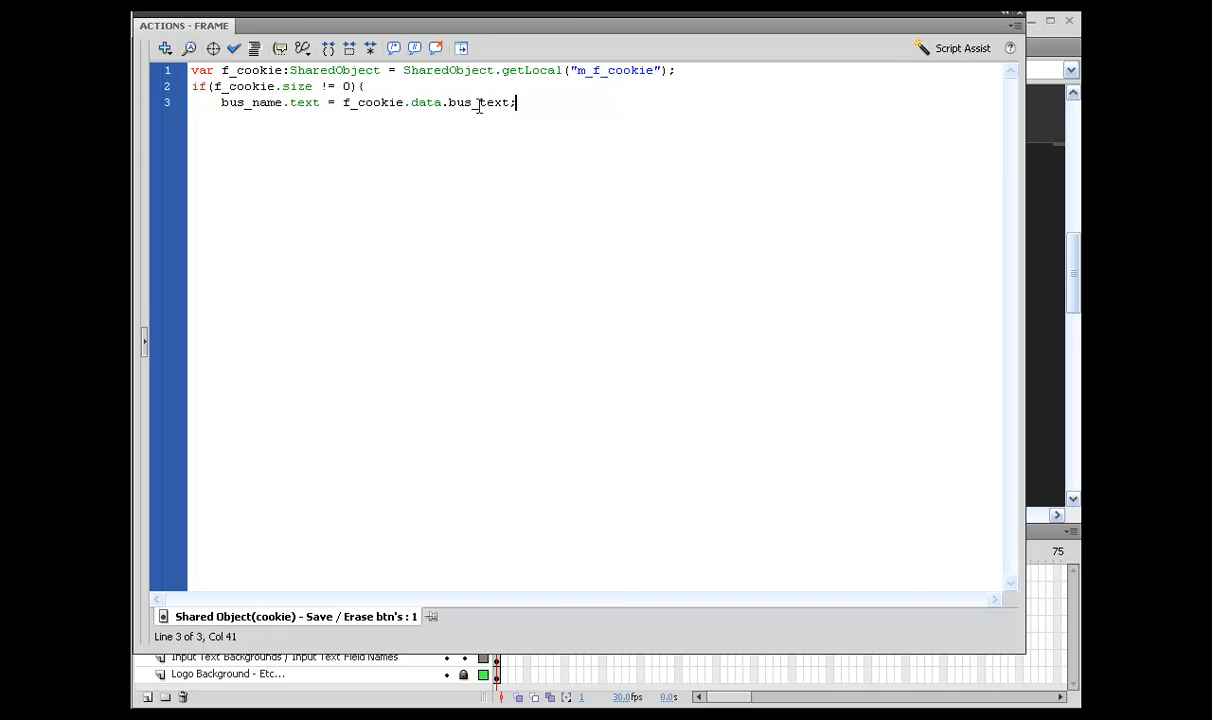
pyautogui.doubleClick(478, 102)
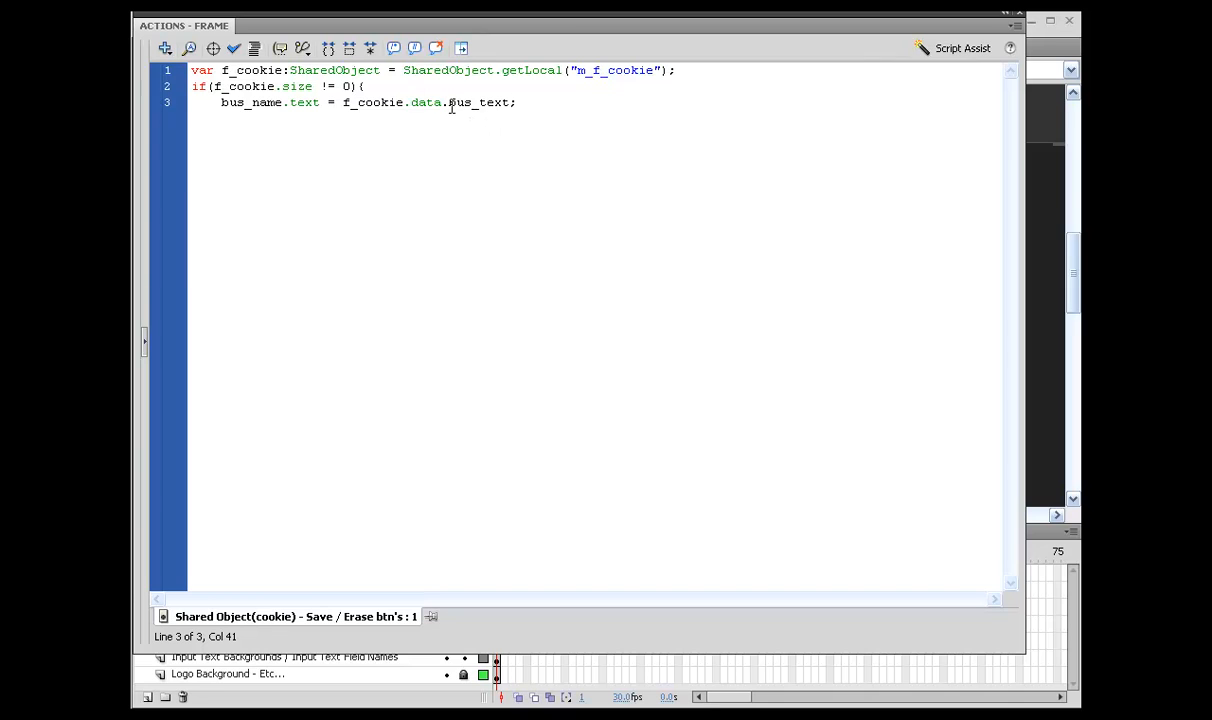
pyautogui.doubleClick(479, 102)
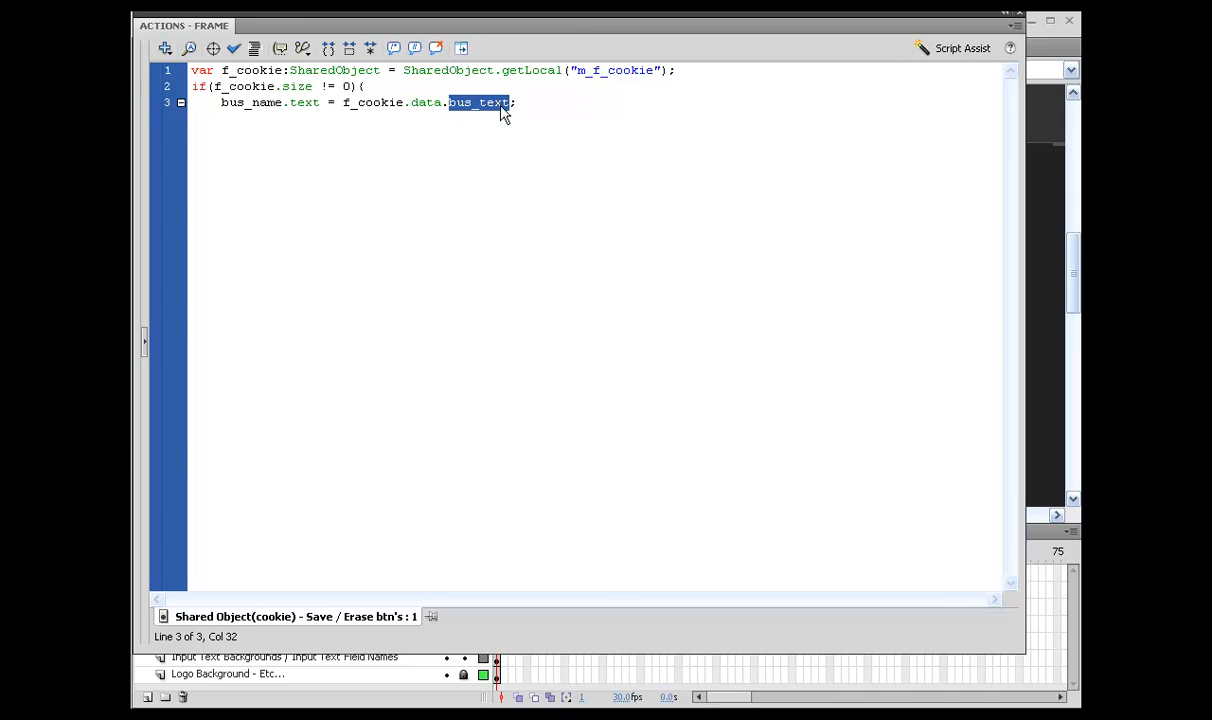
pyautogui.moveTo(520, 103)
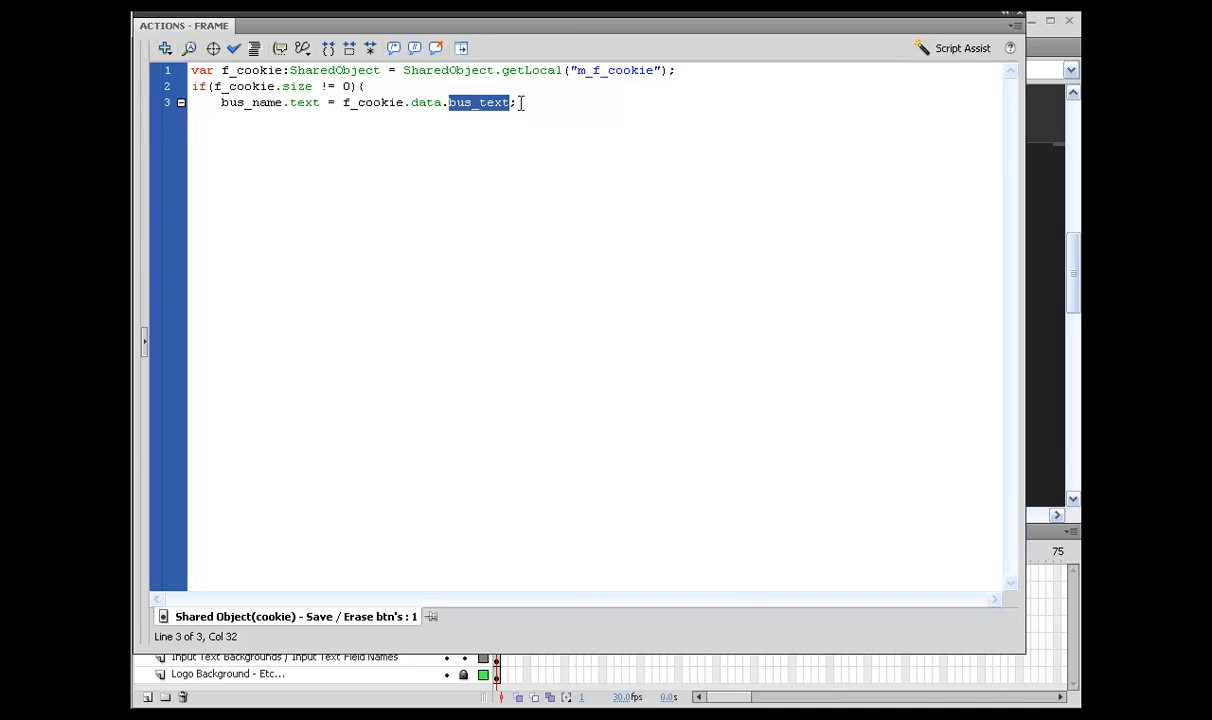
pyautogui.click(550, 102)
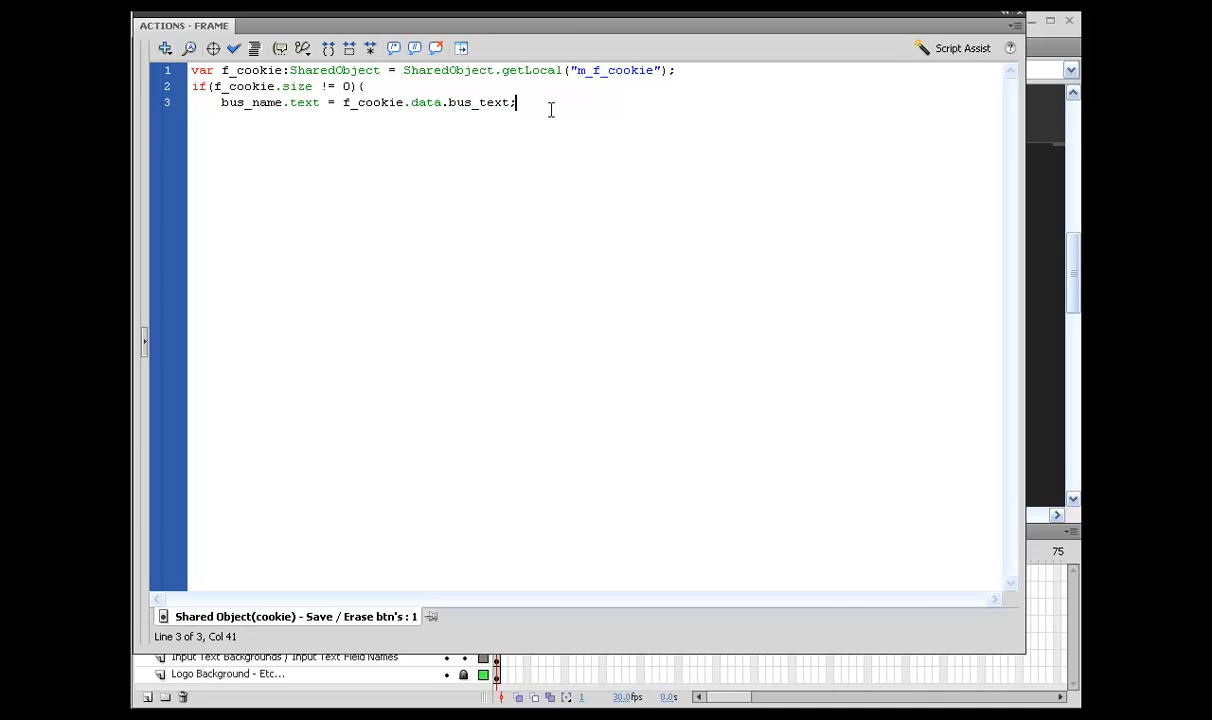
pyautogui.click(448, 102)
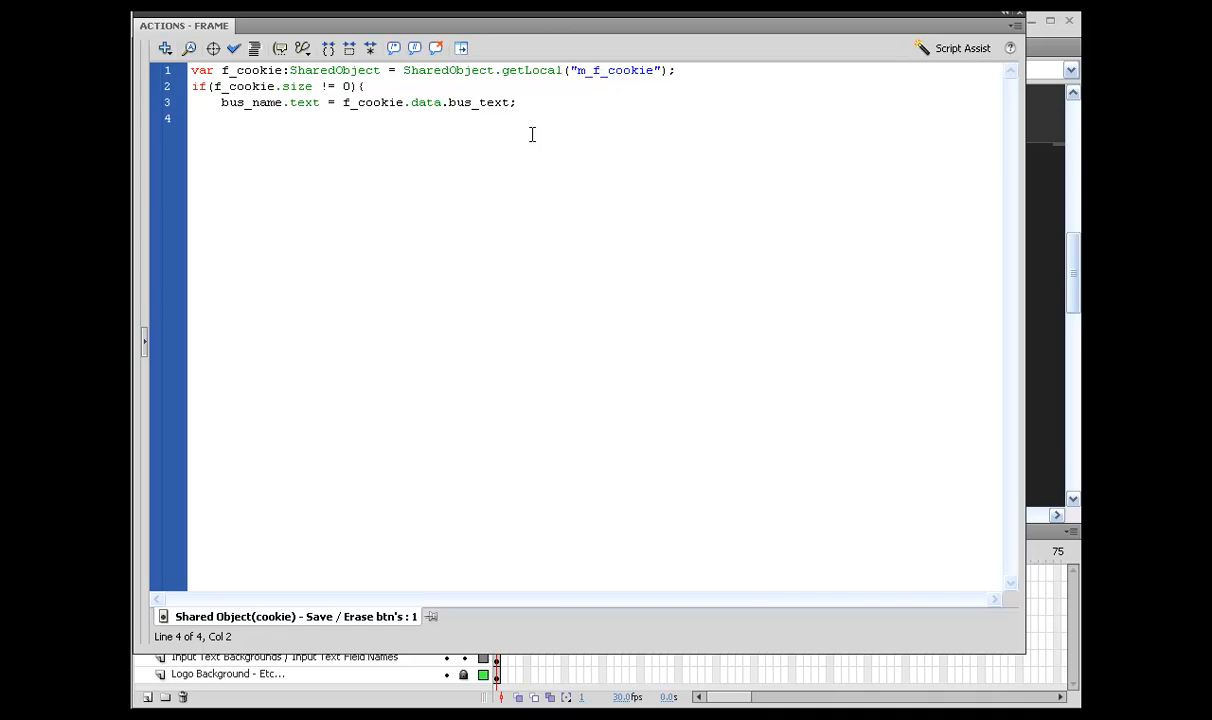
# Add name_name.text and email_name.text assignments from f_cookie.data name_text and email_text
pyautogui.write('ne')
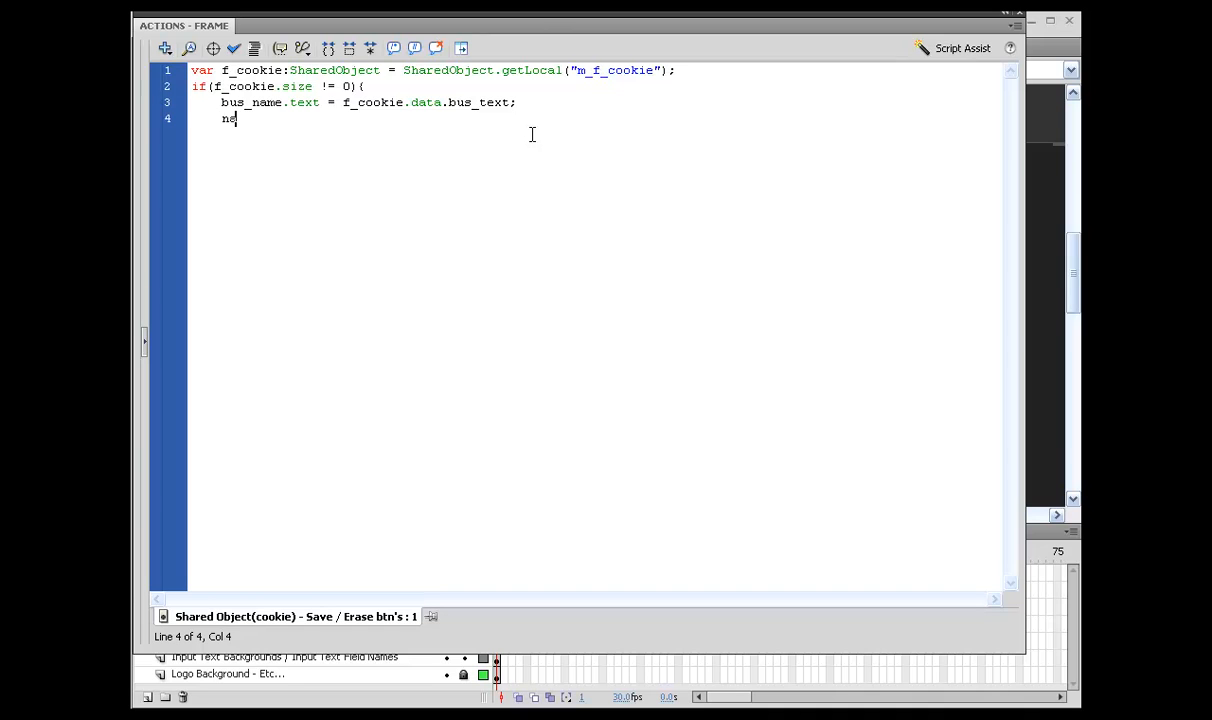
pyautogui.write('name_name.text =')
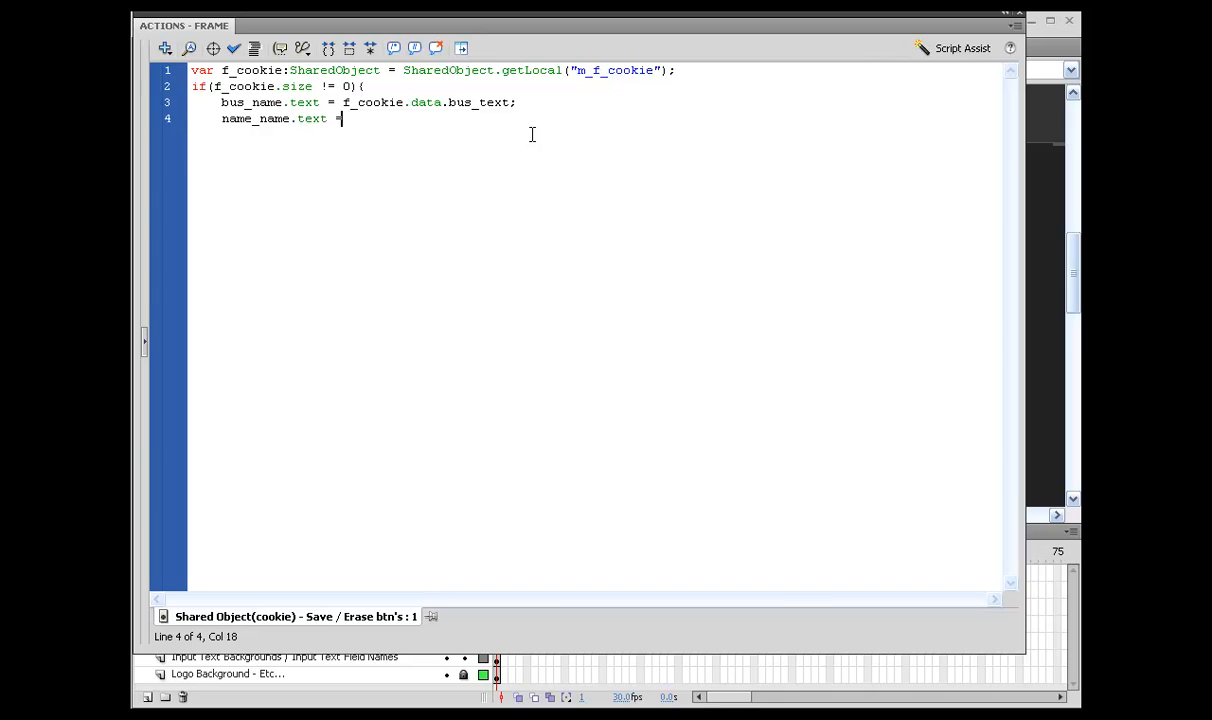
pyautogui.write('f_cookie')
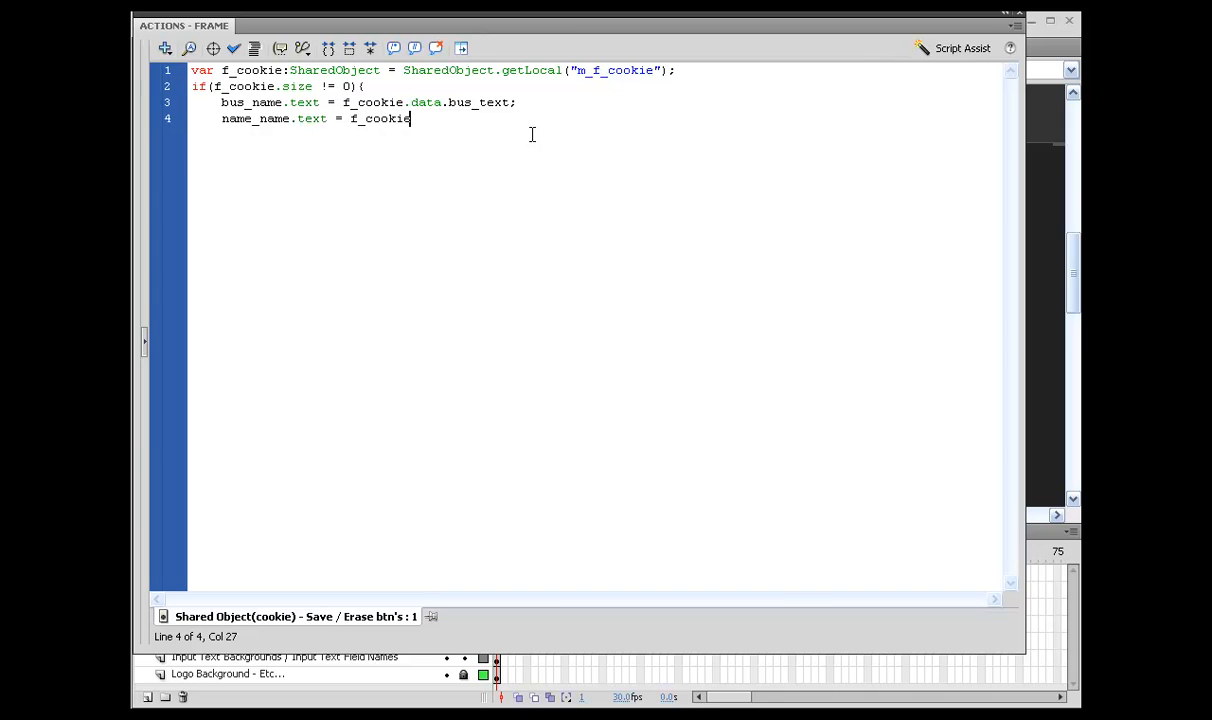
pyautogui.write('.data.')
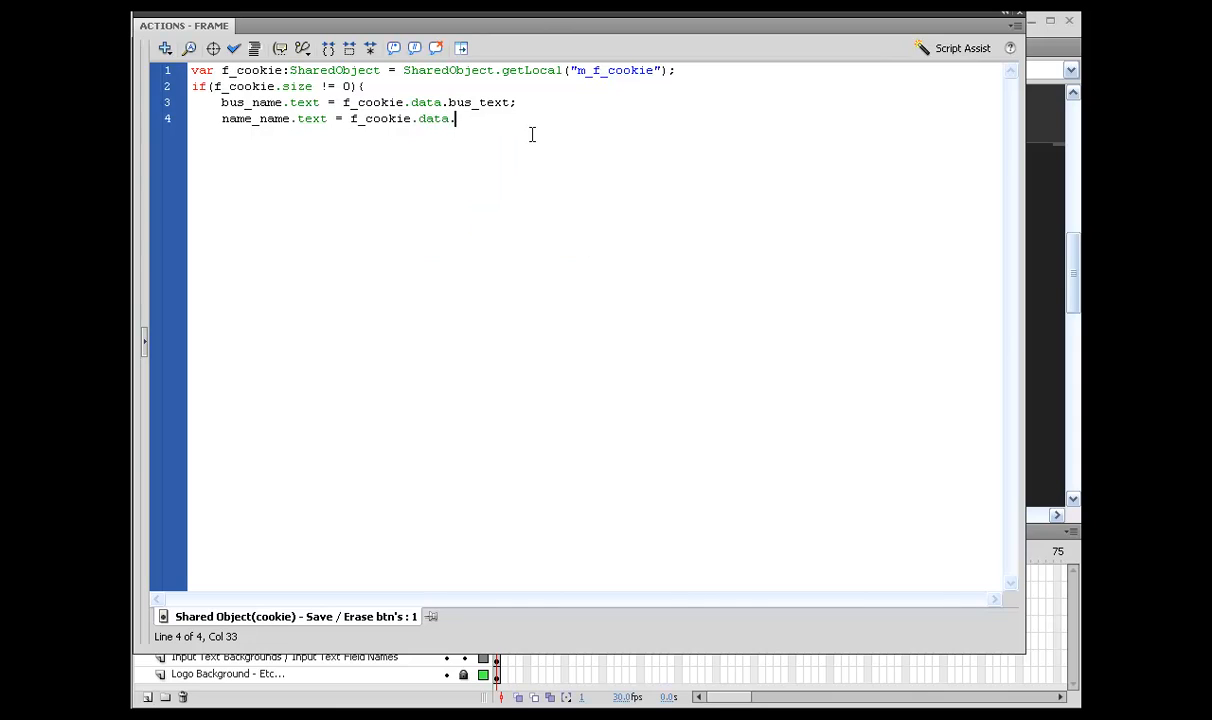
pyautogui.write('name_te')
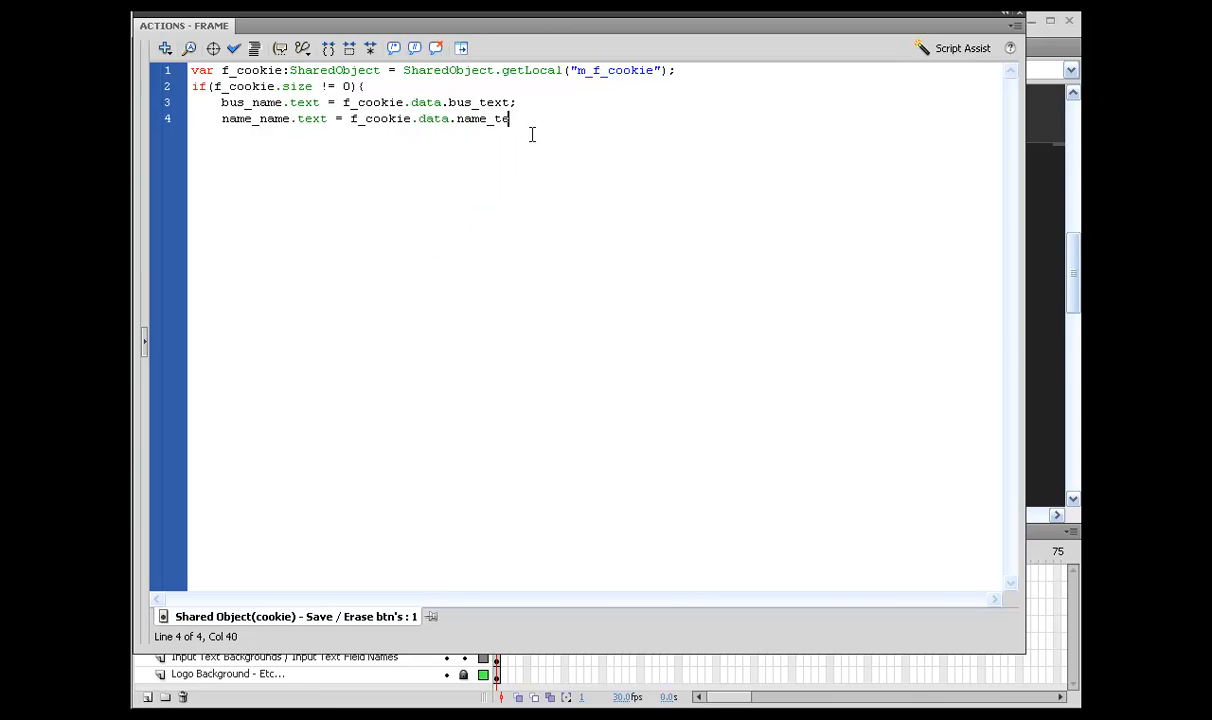
pyautogui.press('enter')
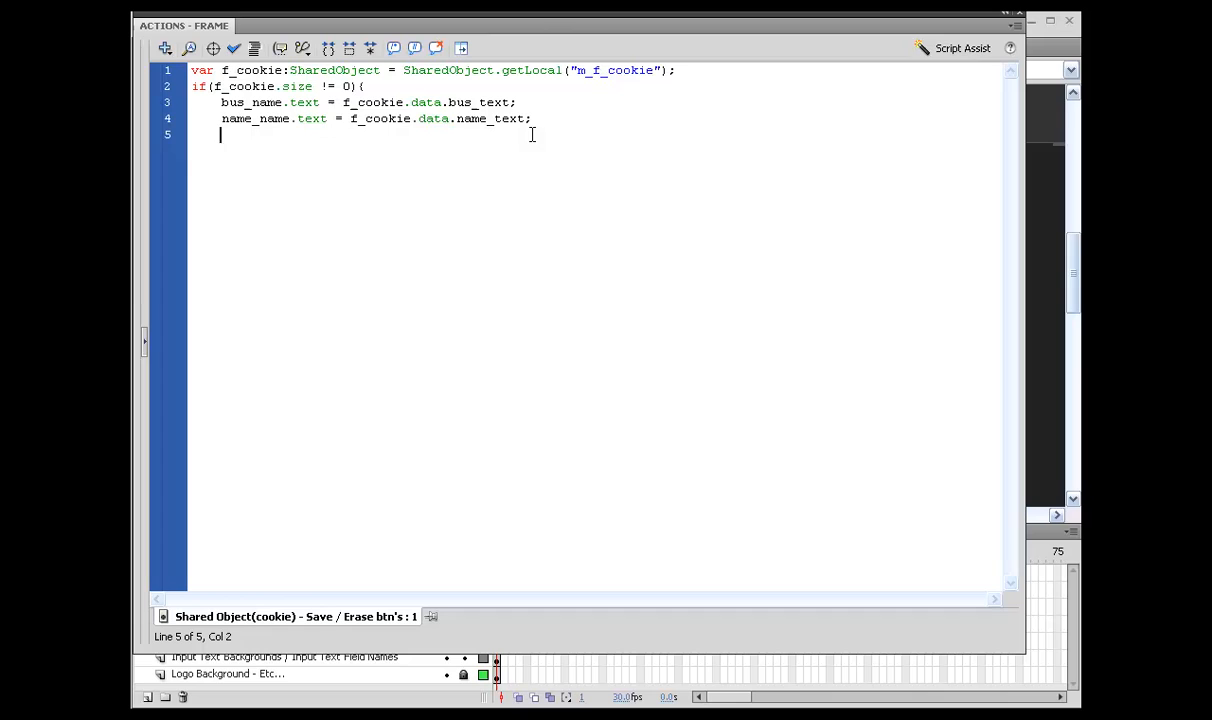
pyautogui.write('email_name.')
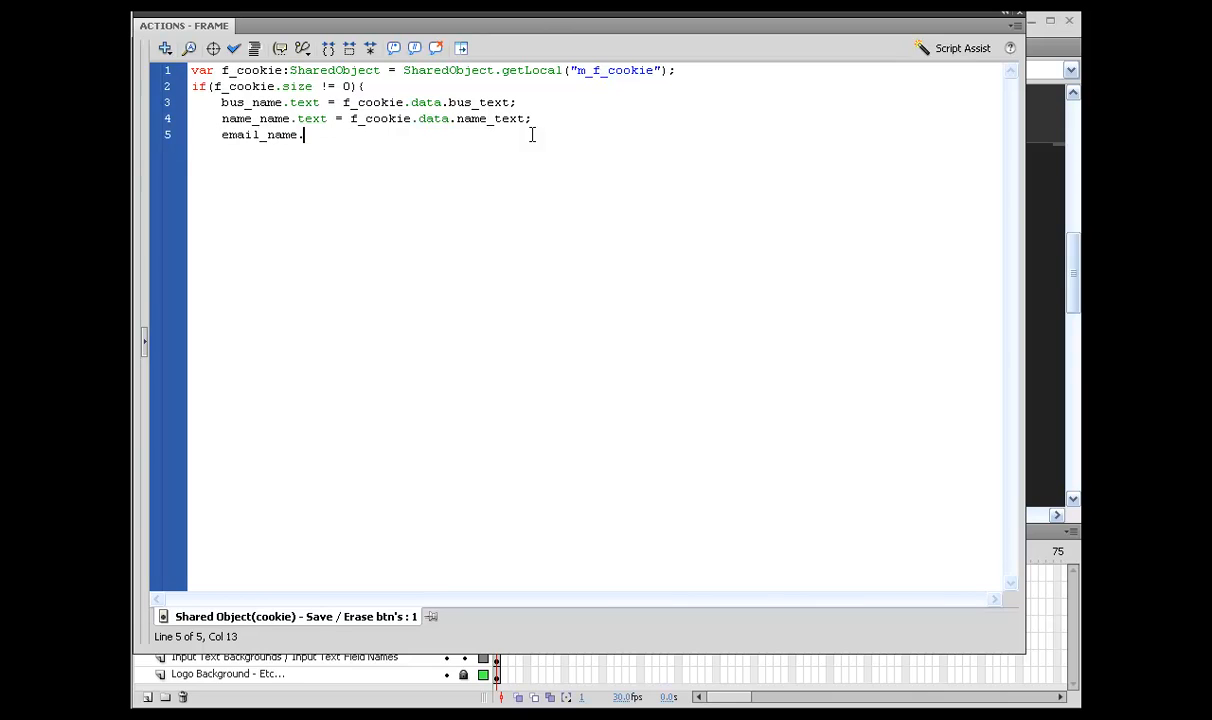
pyautogui.write('.text = f_')
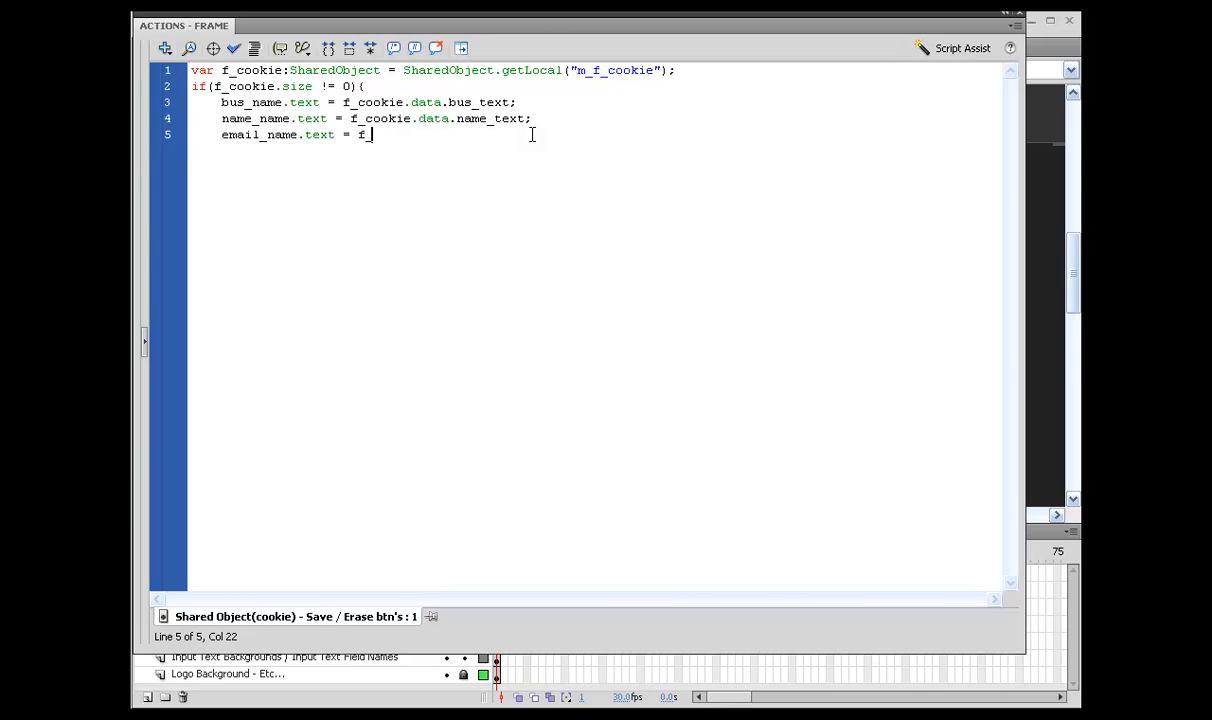
pyautogui.write('_cookie.data.email')
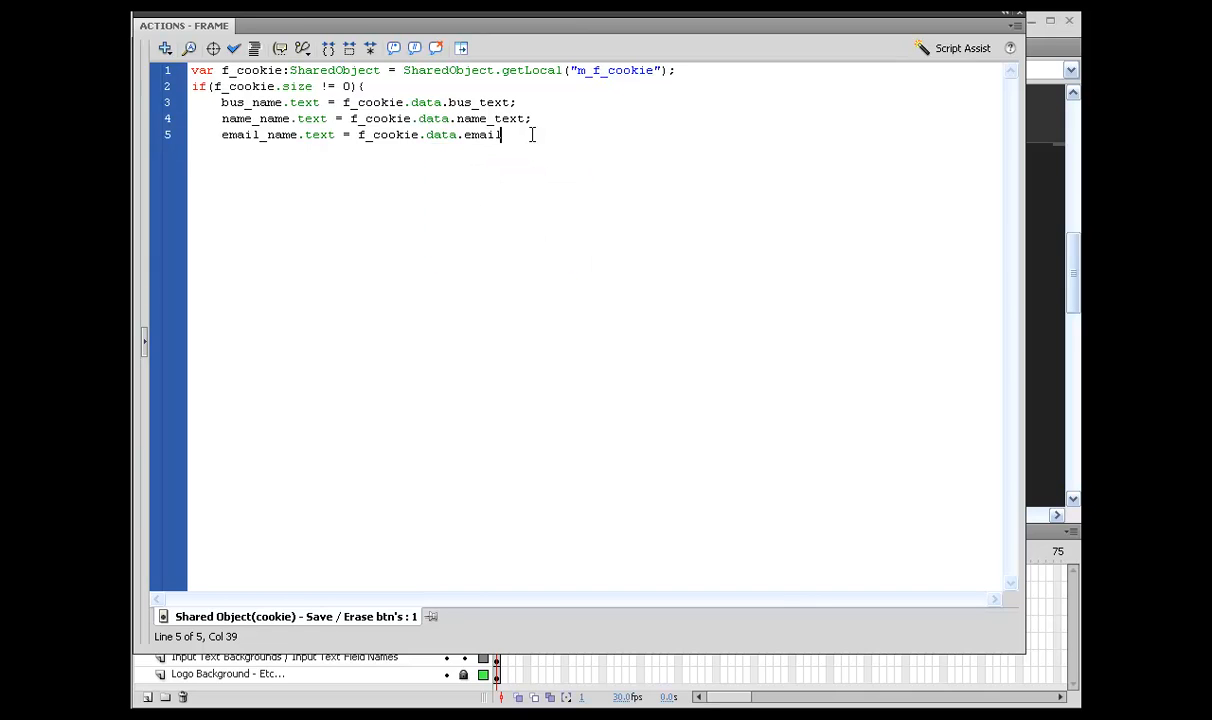
pyautogui.write('_text;')
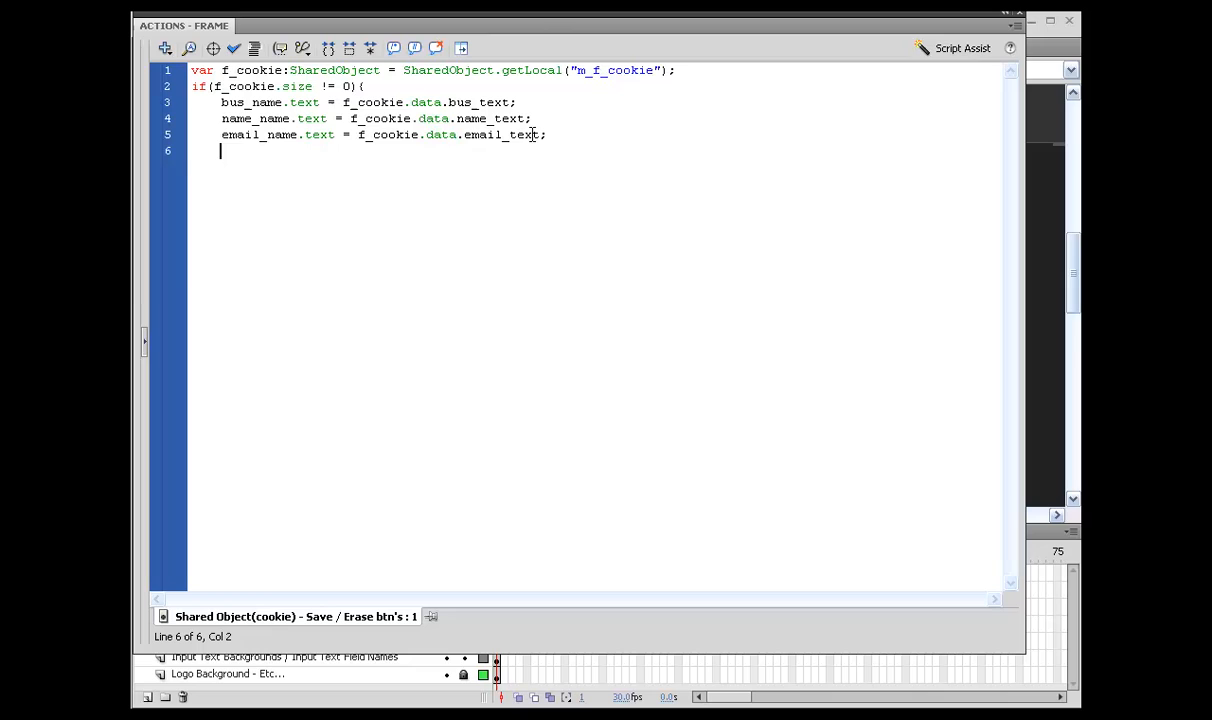
# Add telephone_name.text and brief_name.text assignments from telephone_text and brief_text
pyautogui.write('telephon')
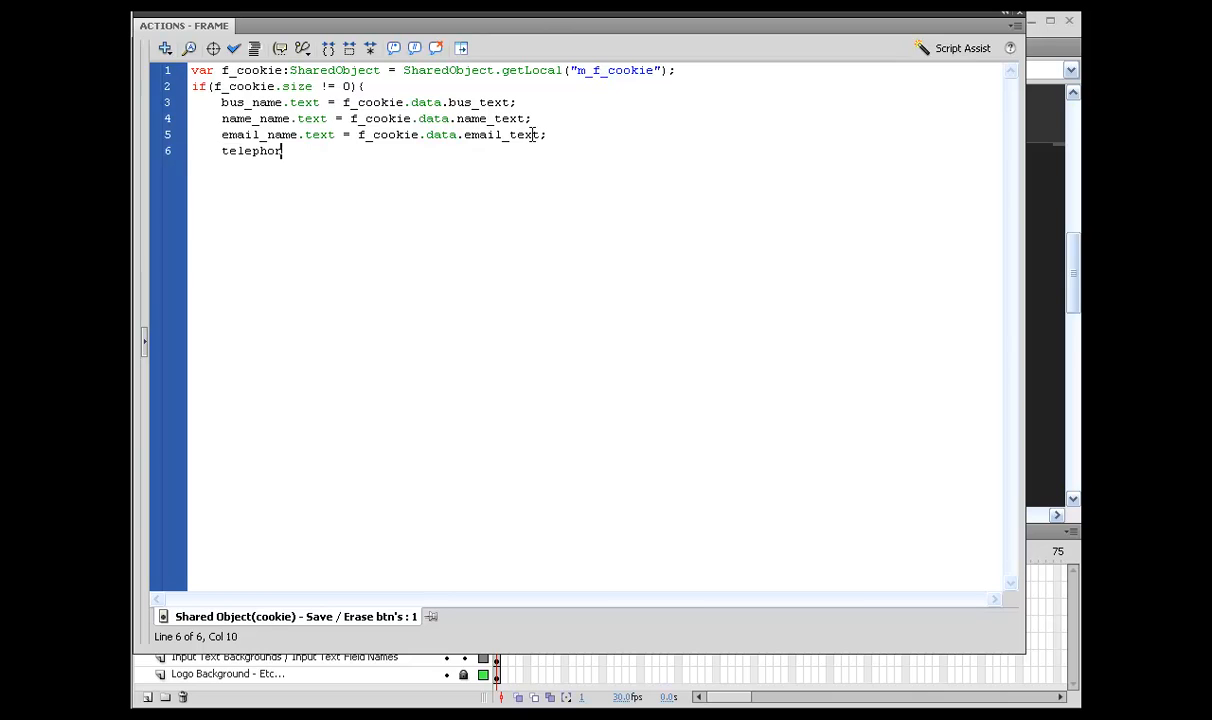
pyautogui.write('e_name.text = f_co')
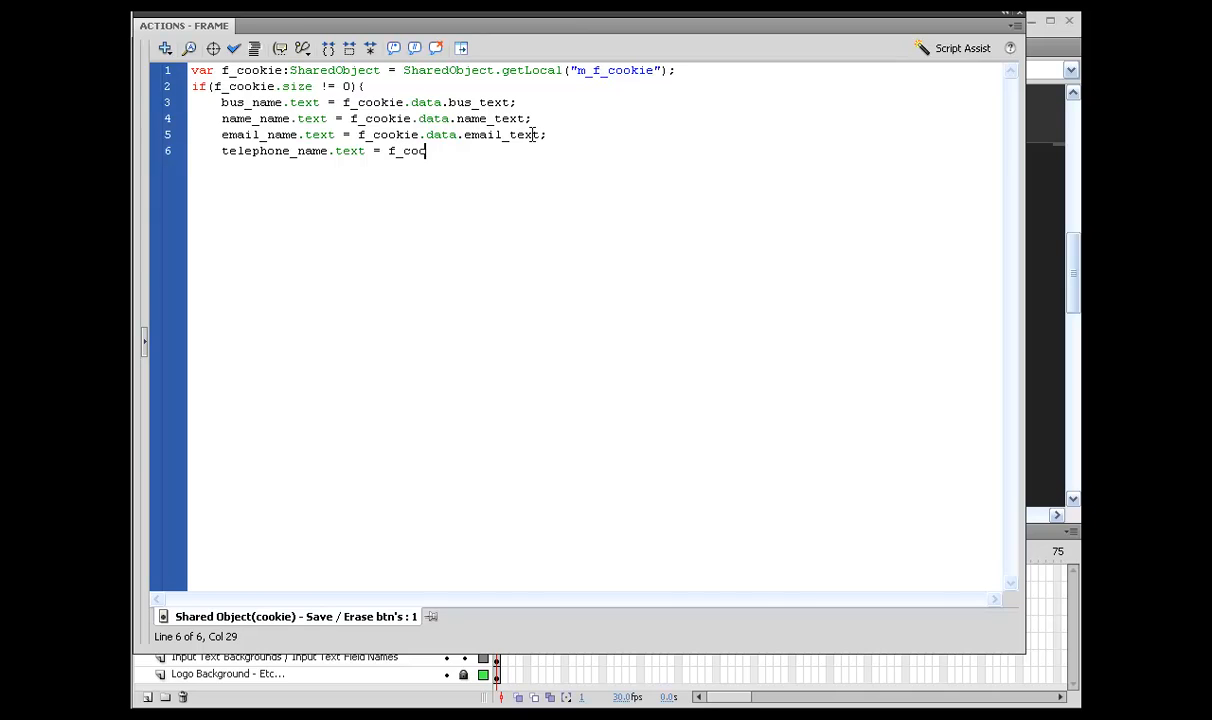
pyautogui.write('okie.data.')
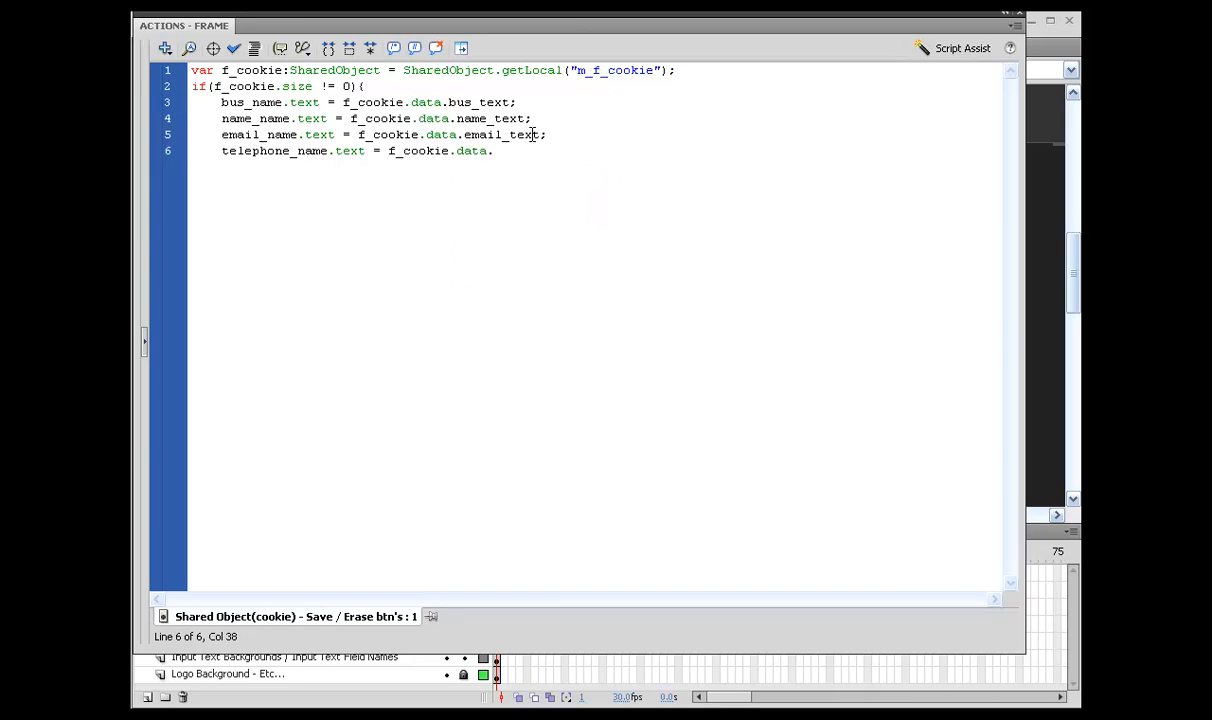
pyautogui.write('telephone_text;')
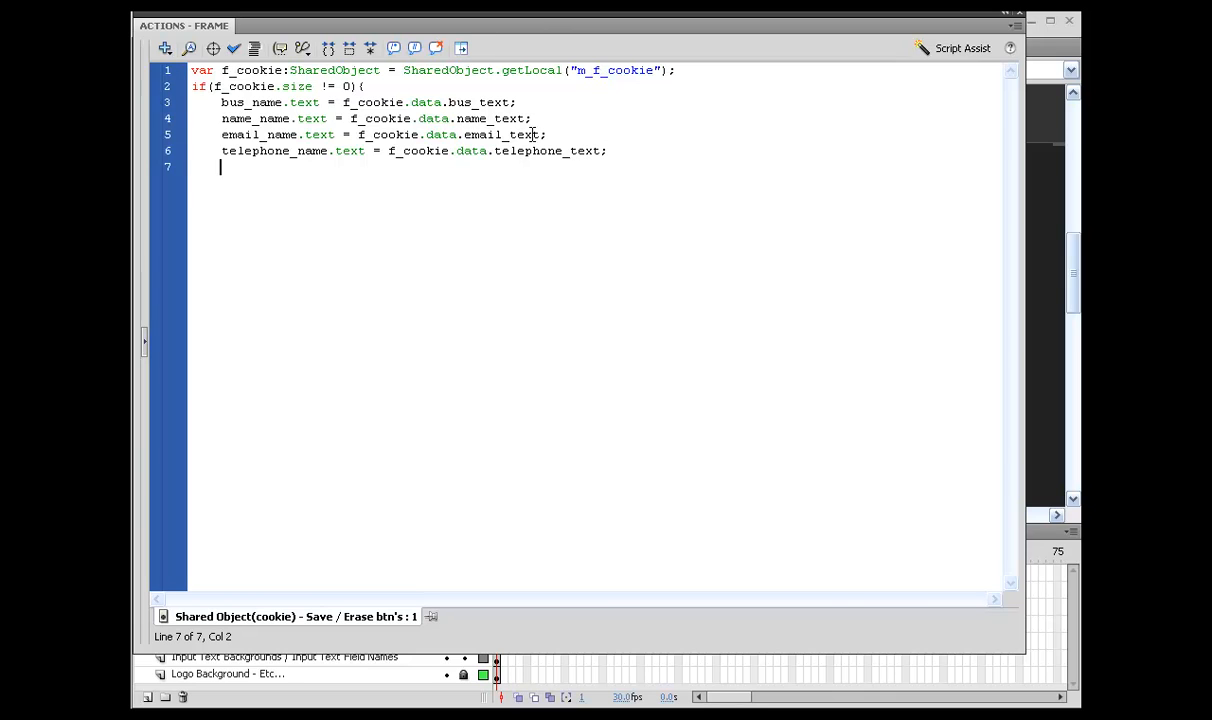
pyautogui.write('br')
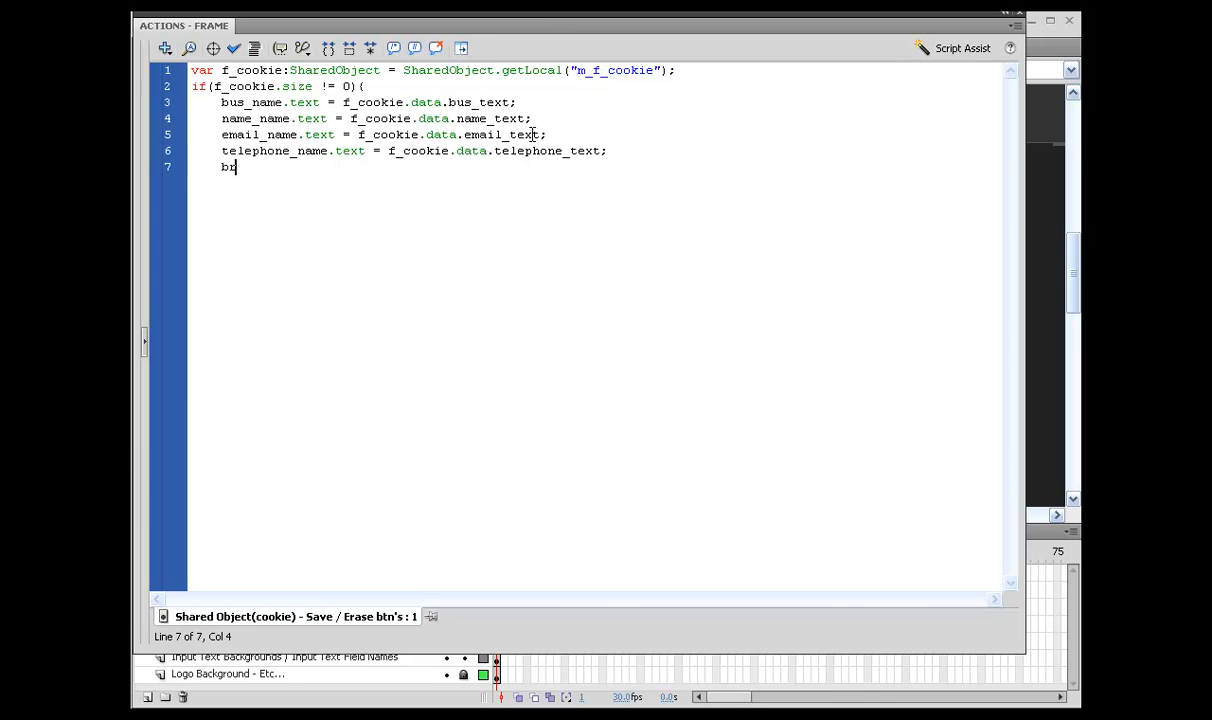
pyautogui.write('ief_name')
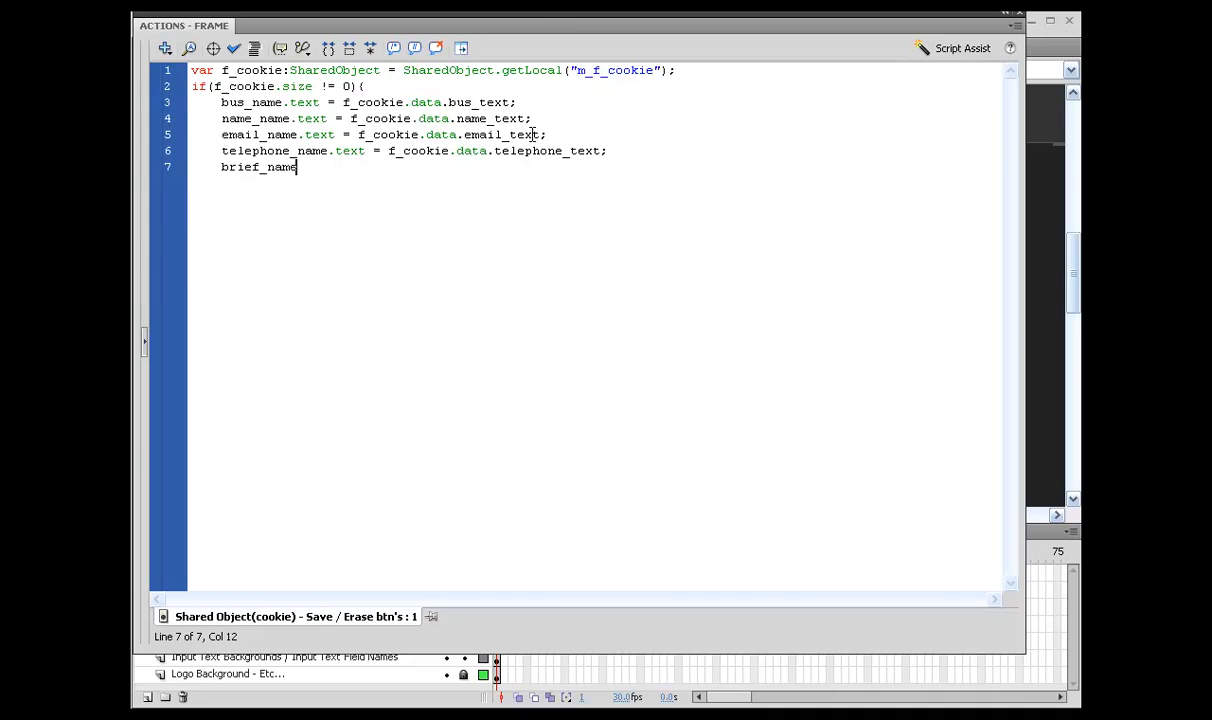
pyautogui.write('.text = f_cookie.data')
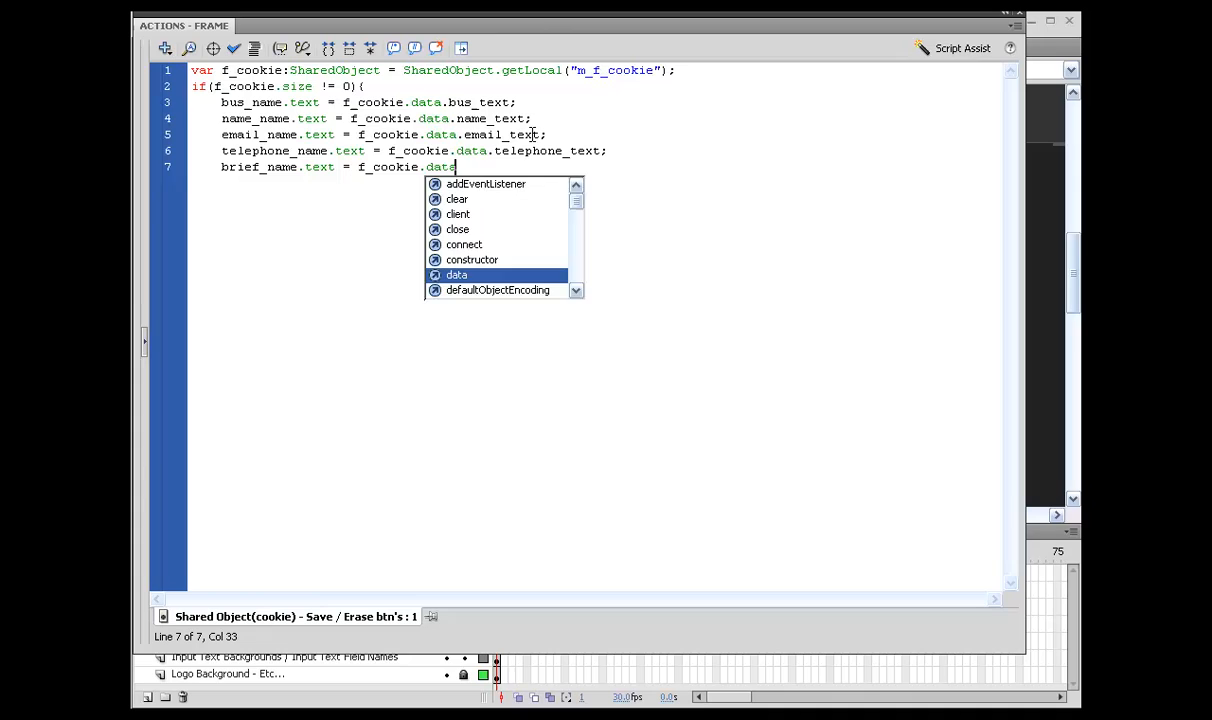
pyautogui.write('brief')
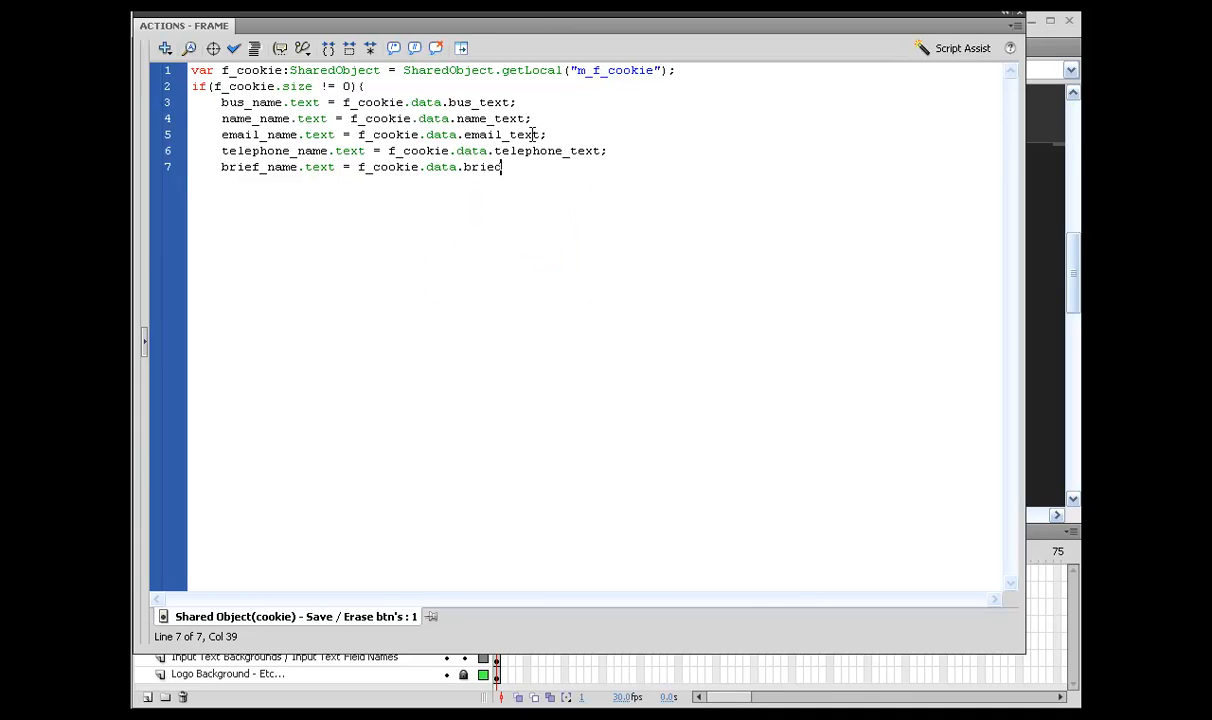
pyautogui.write('f_text;')
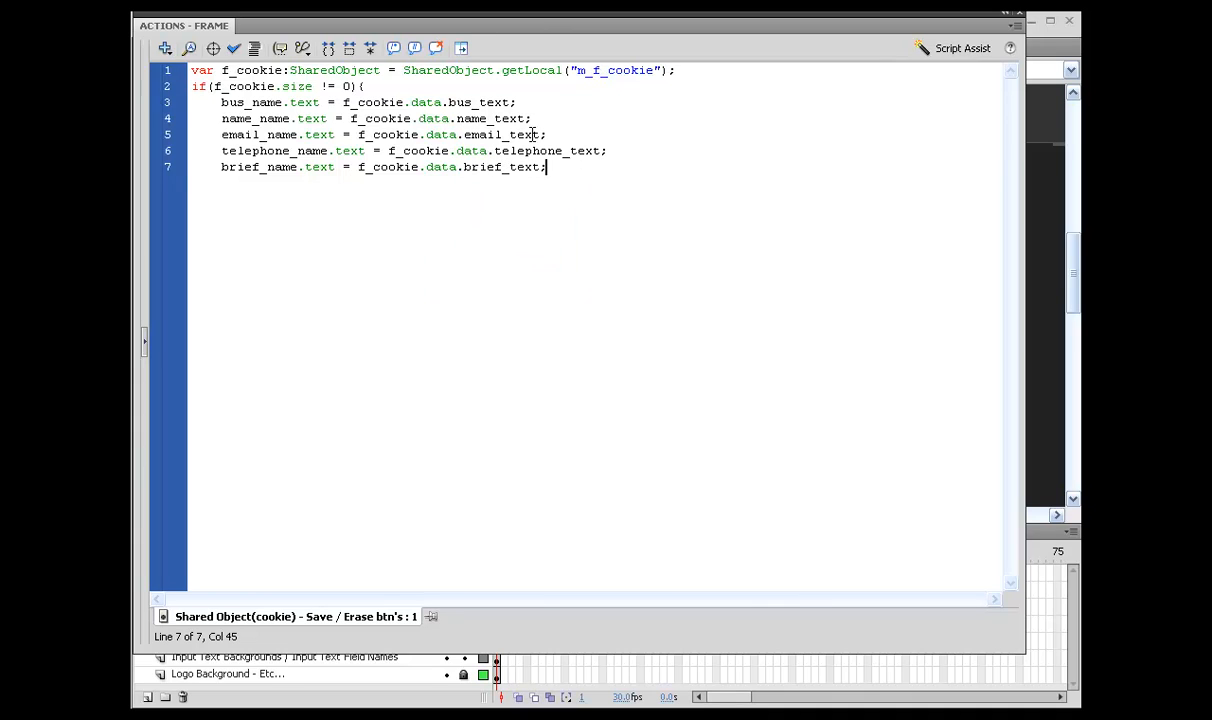
pyautogui.press('Return')
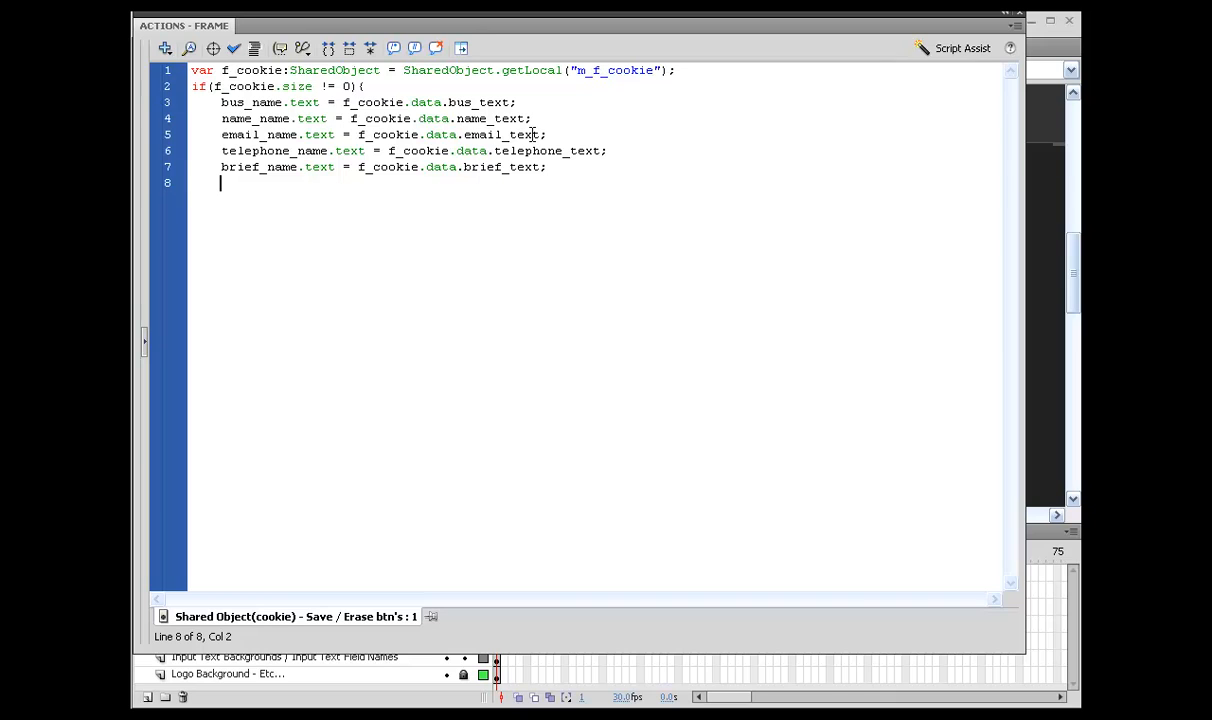
pyautogui.moveTo(562, 27)
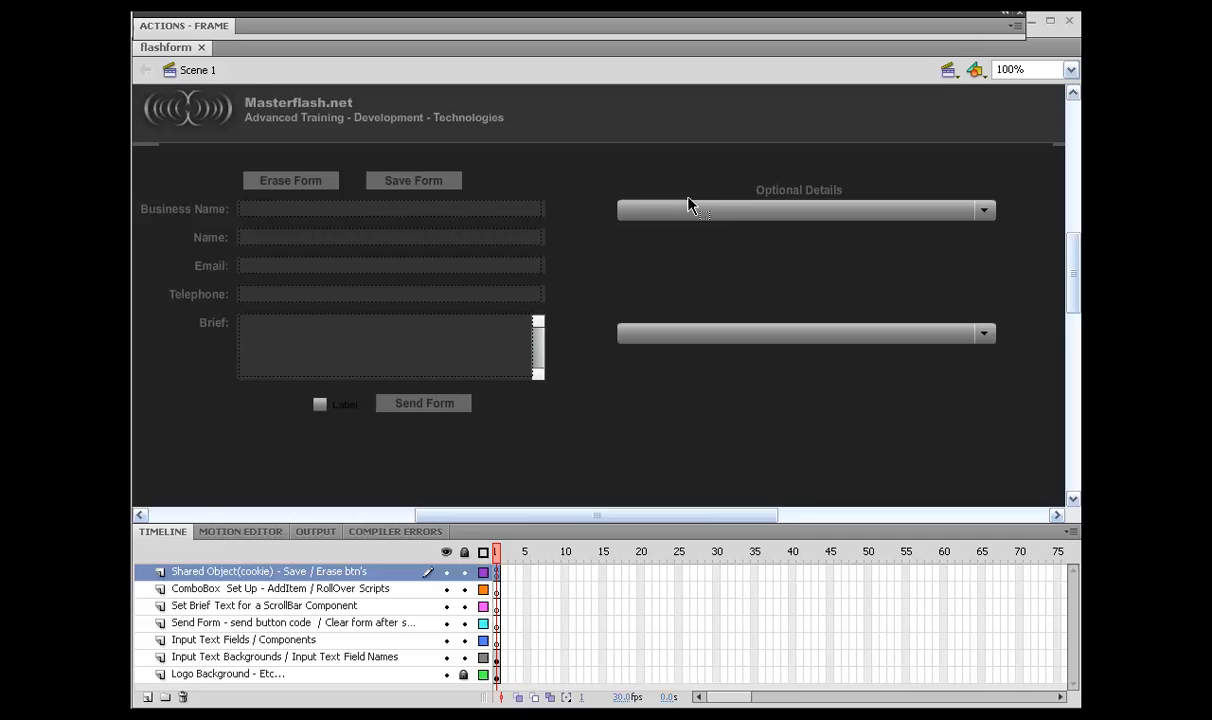
pyautogui.moveTo(558, 37)
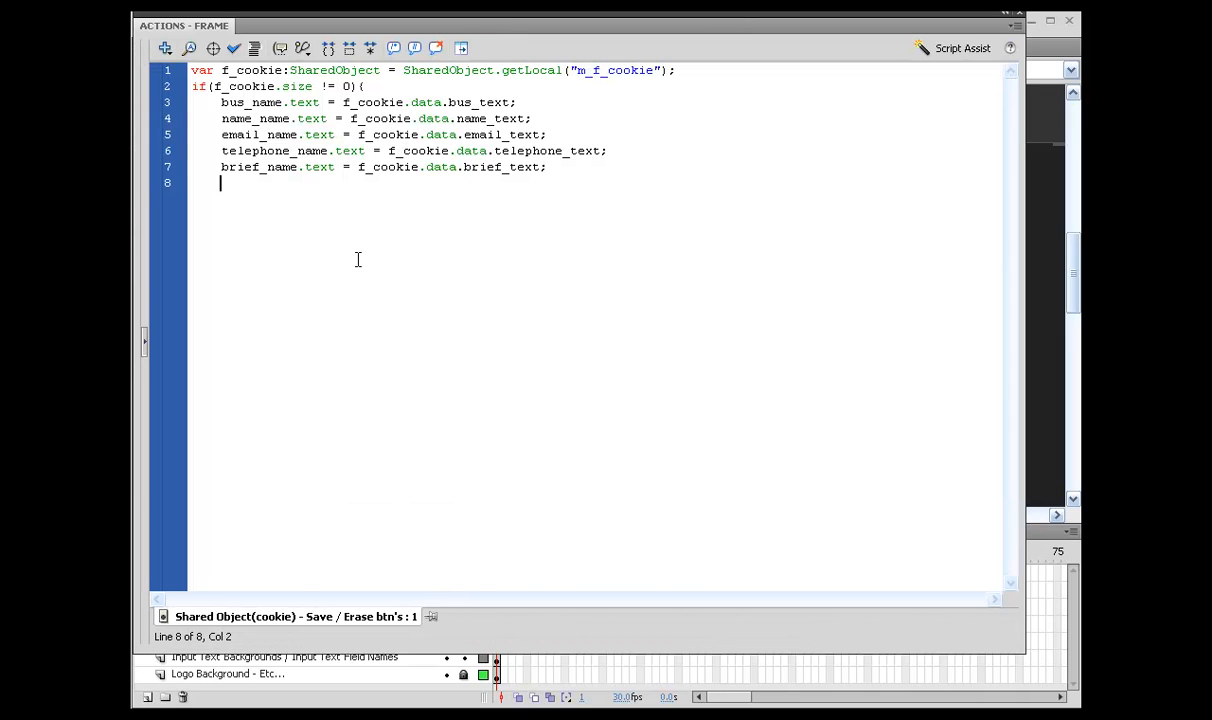
# Type op1_name.selectedIndex = f_cookie.data.op1_index; on line 8
pyautogui.write('on')
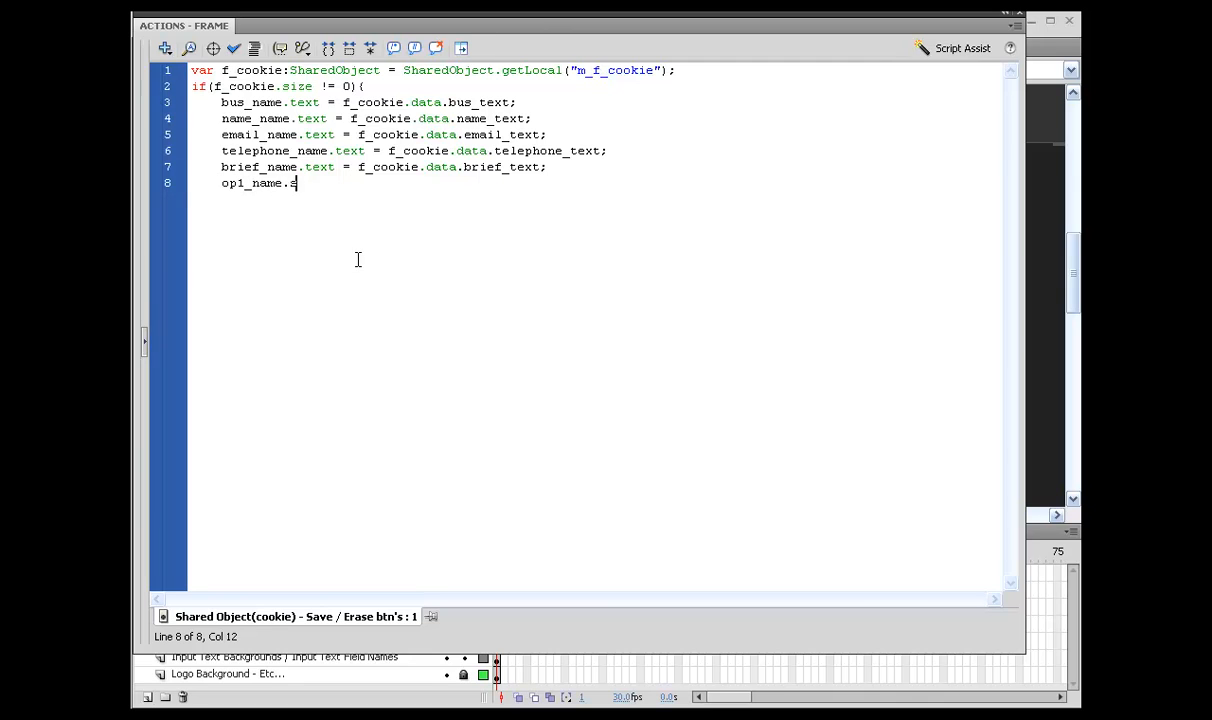
pyautogui.write('electedIndex')
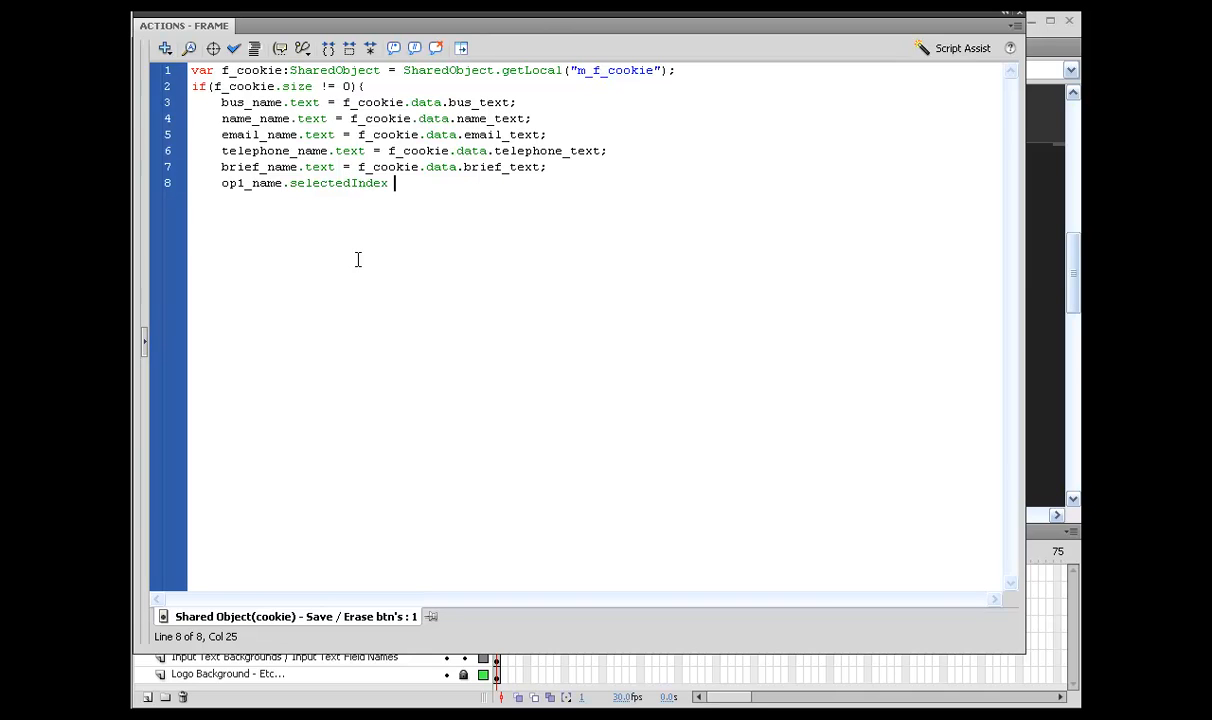
pyautogui.write('= f_cooki')
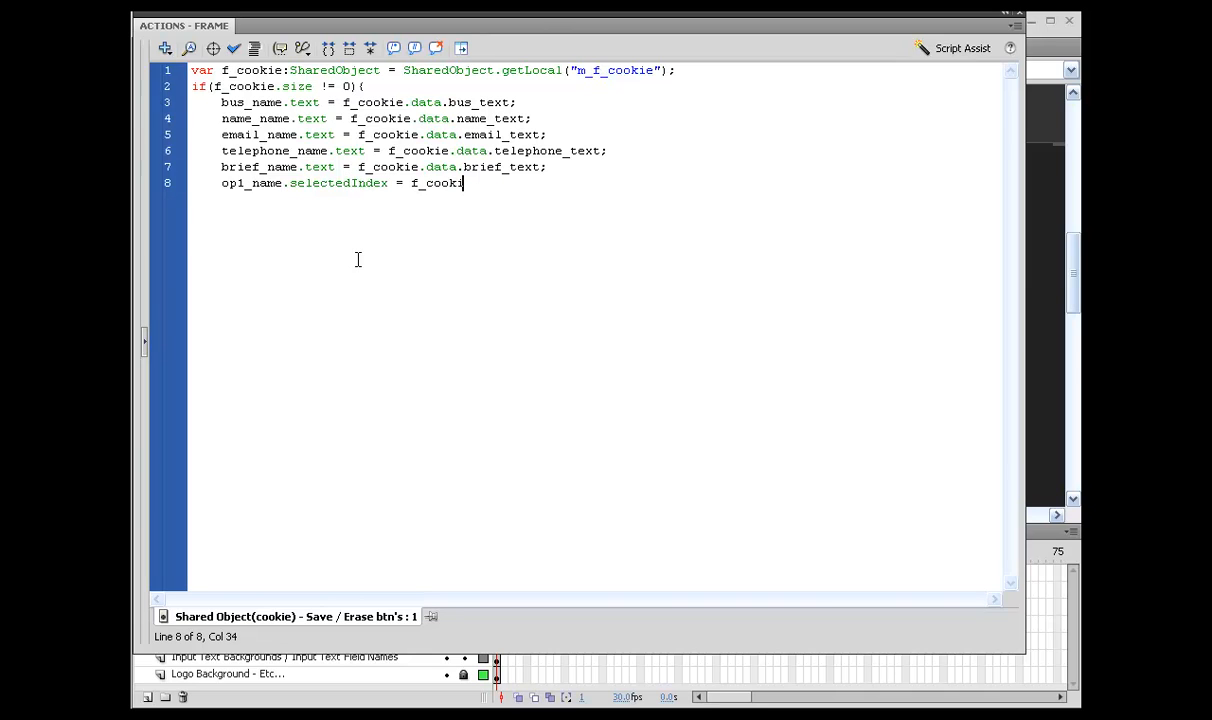
pyautogui.write('.data.')
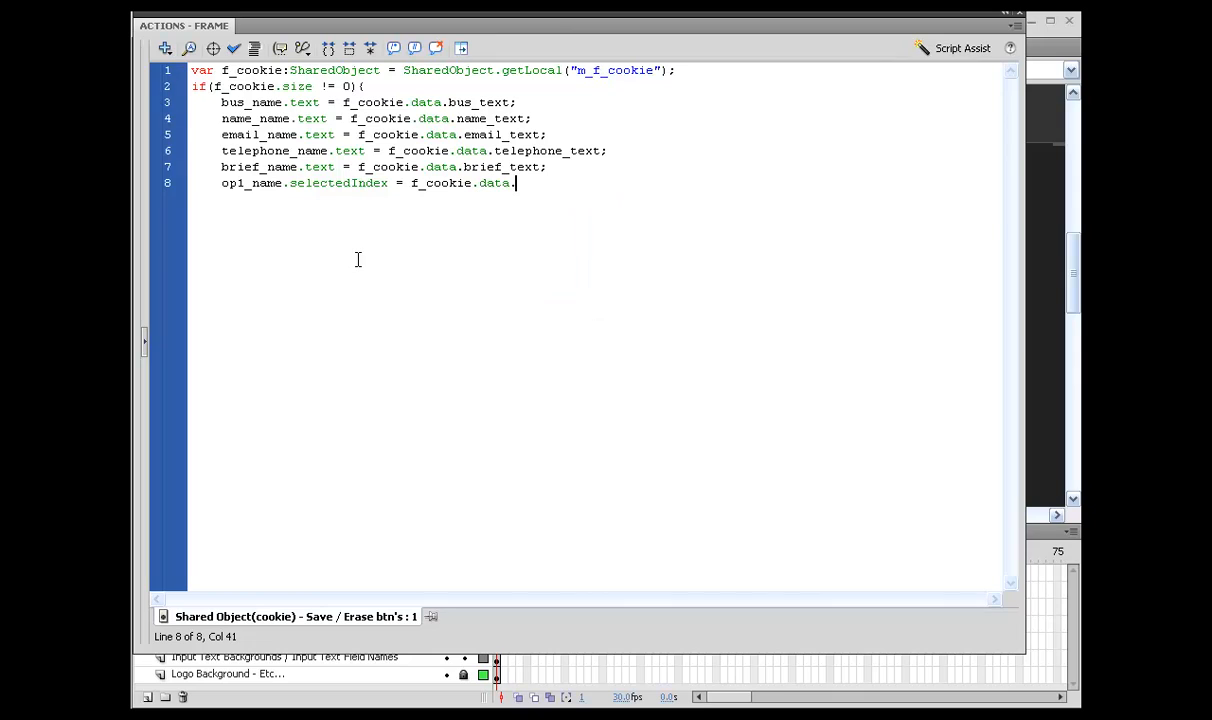
pyautogui.write('op1_index')
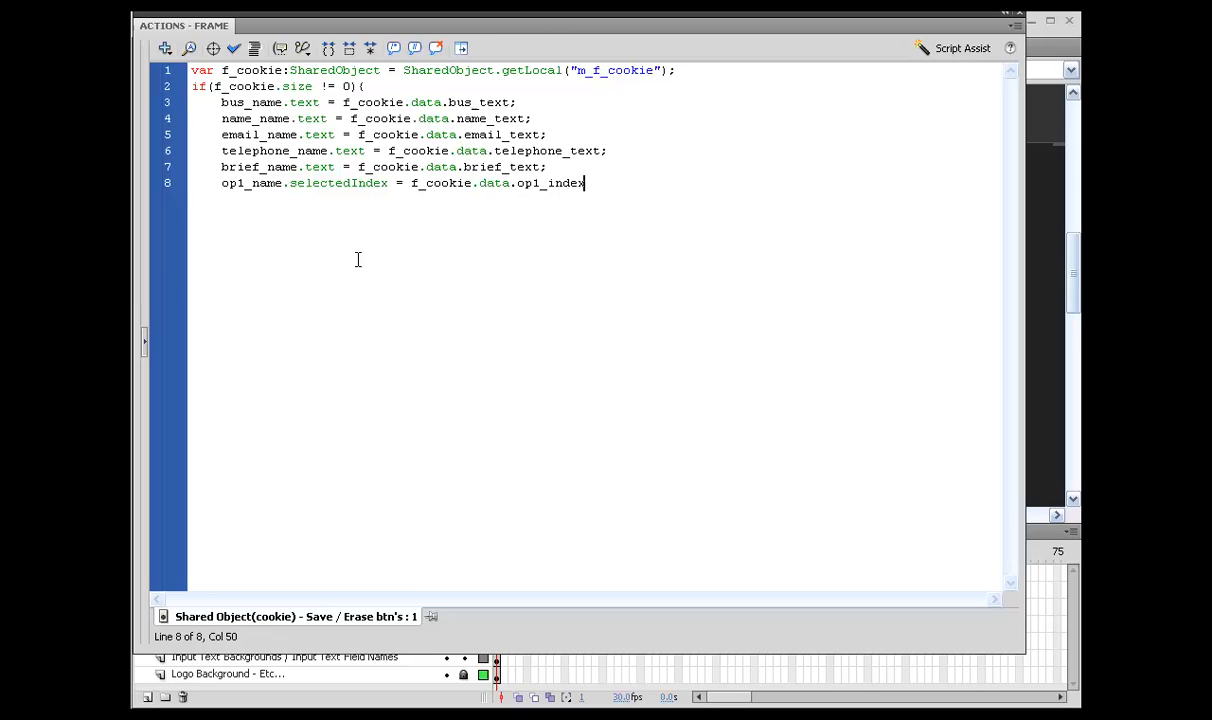
# Highlight the op1_index and op1_name words on line 8
pyautogui.doubleClick(566, 183)
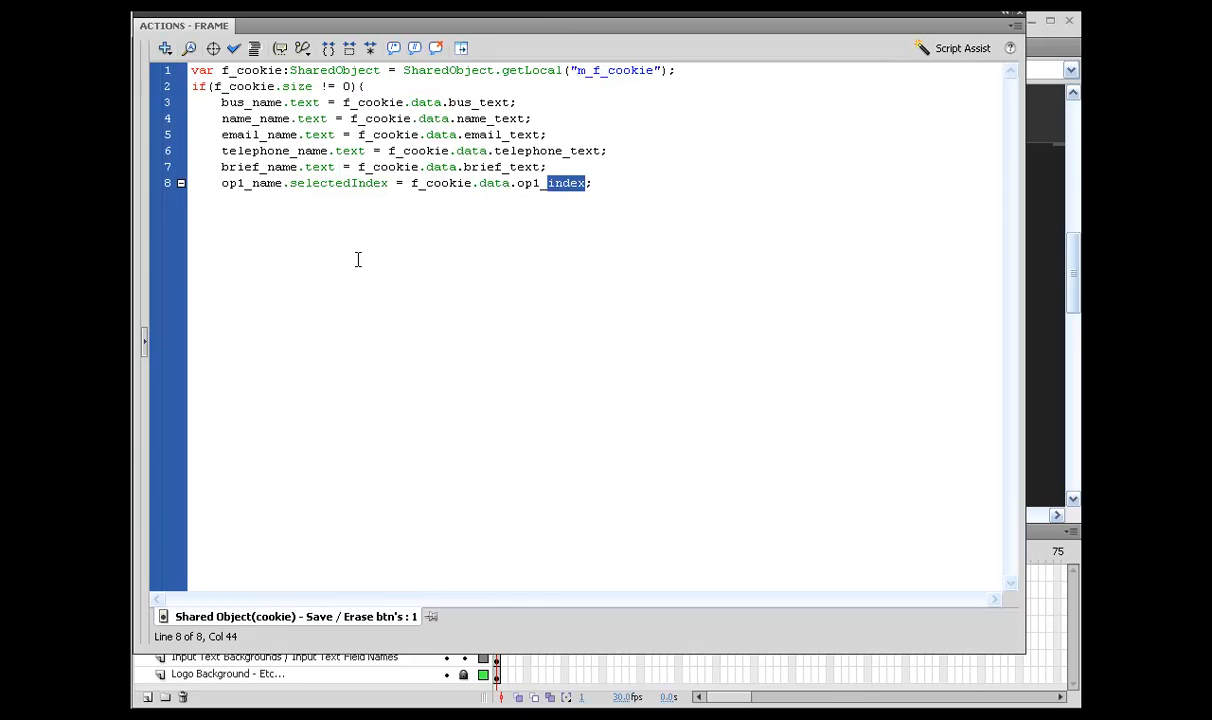
pyautogui.doubleClick(550, 183)
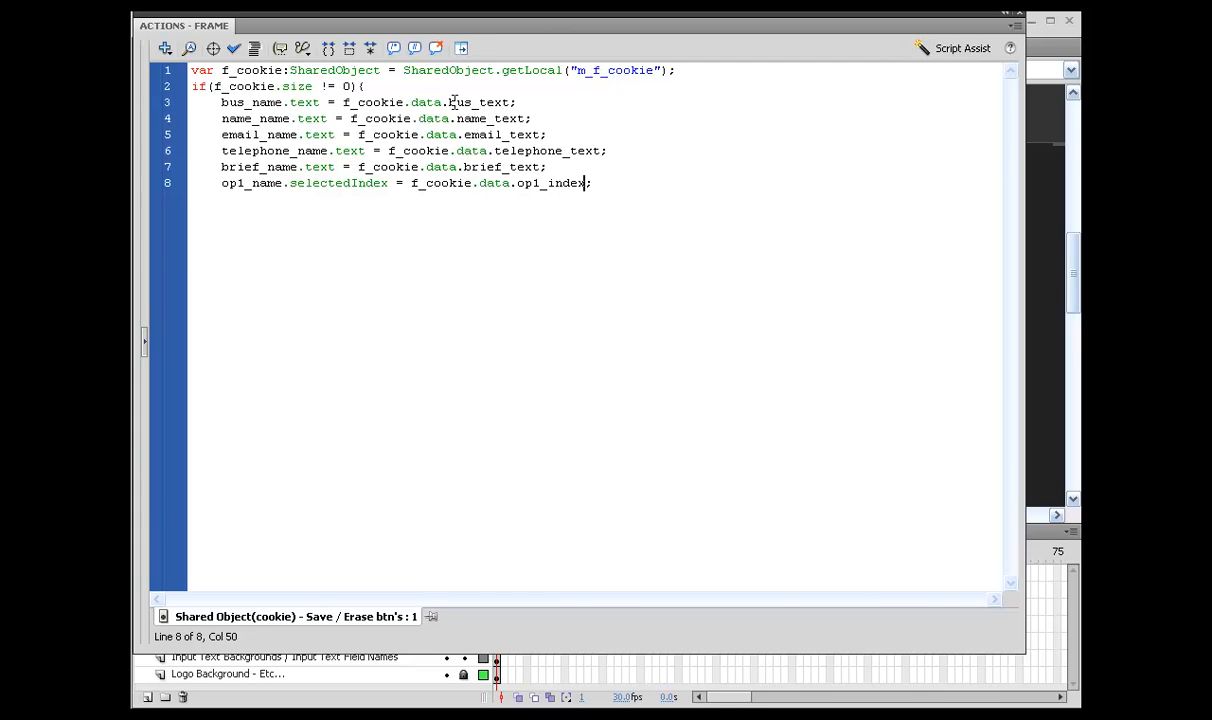
pyautogui.click(457, 134)
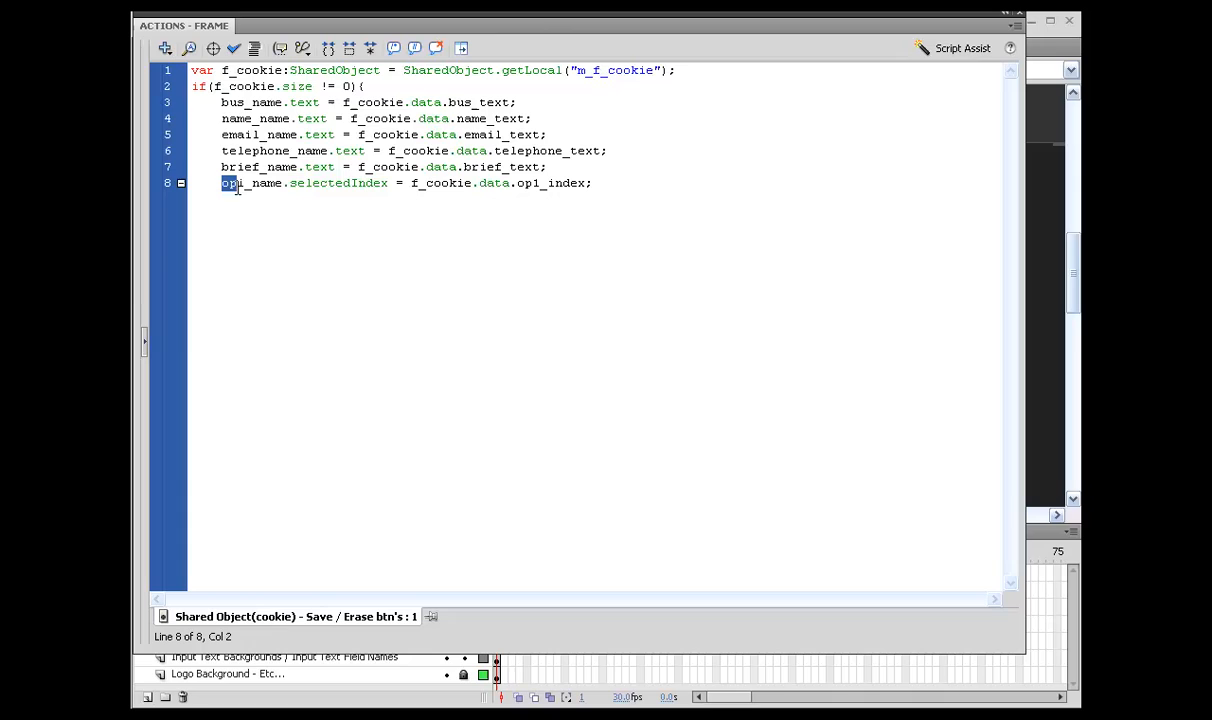
pyautogui.doubleClick(338, 183)
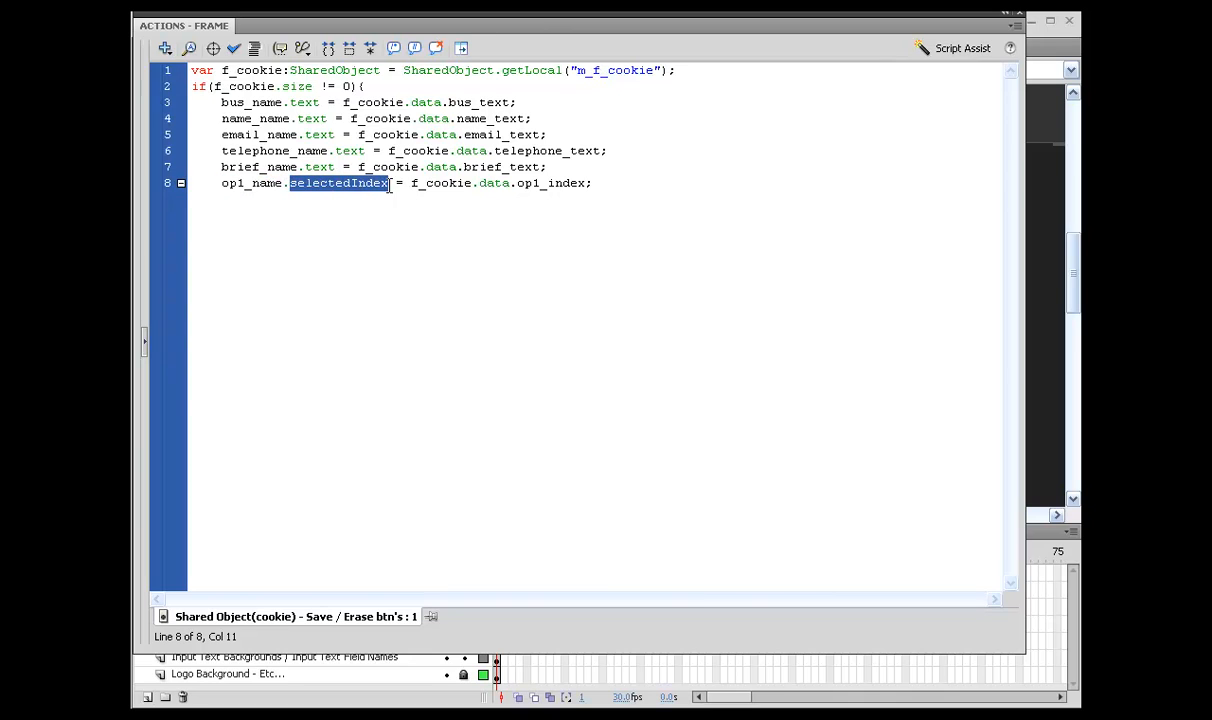